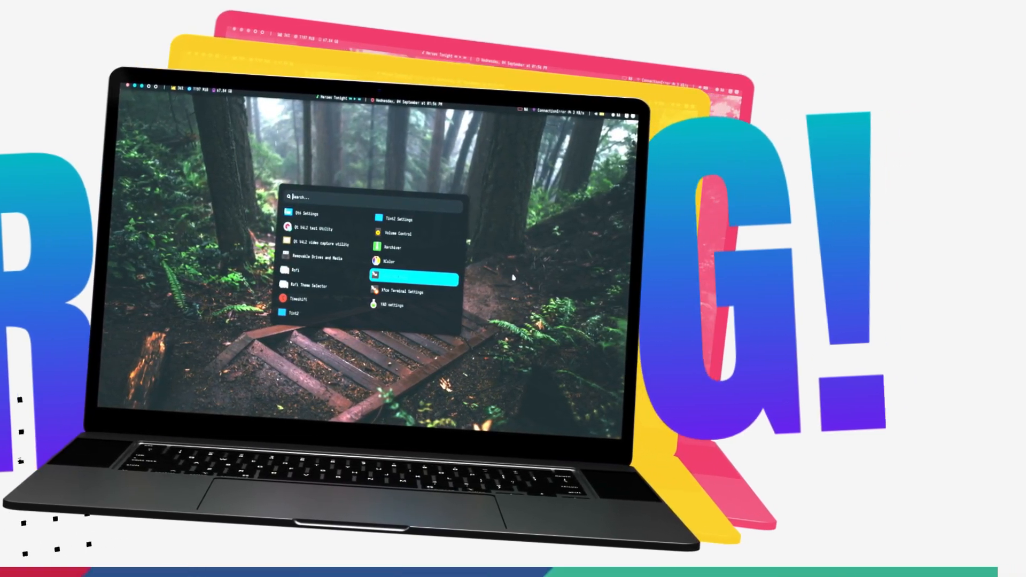
Try launcher searches 'fir', 'fire', 'file', 'gpar', switch to runnable commands, then dismiss it.
type("fir")
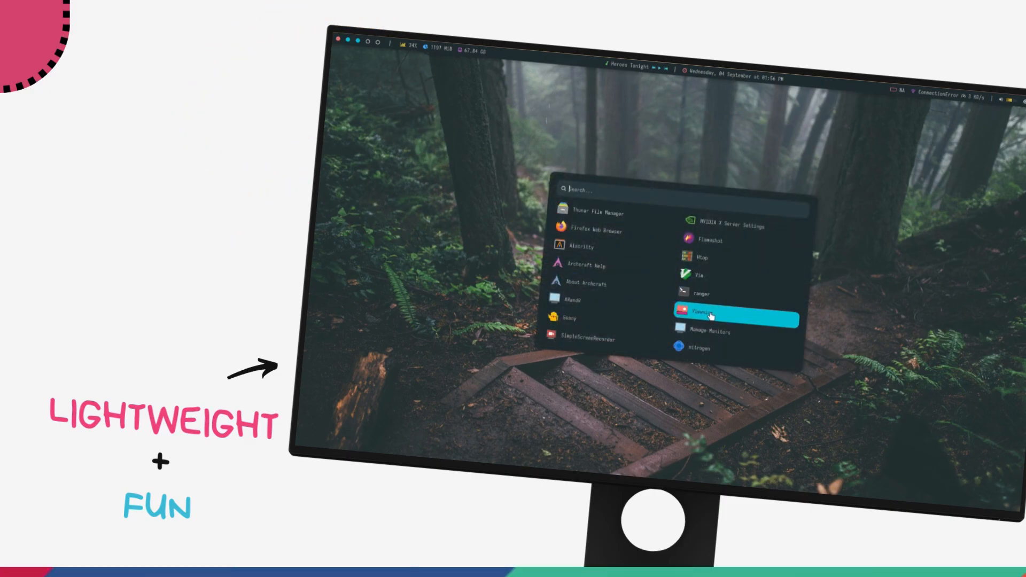
left_click(703, 311)
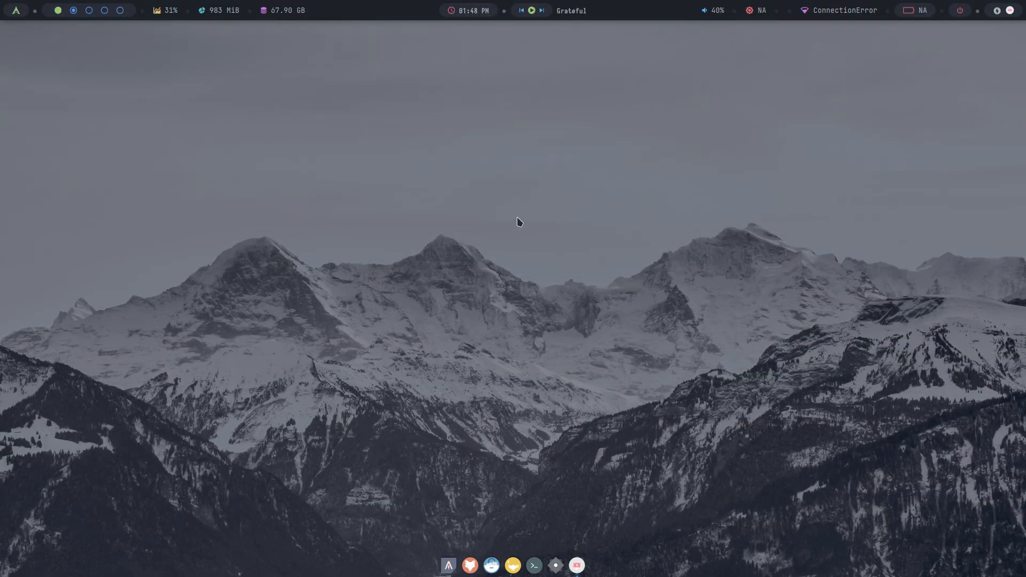
mouse_move(96, 17)
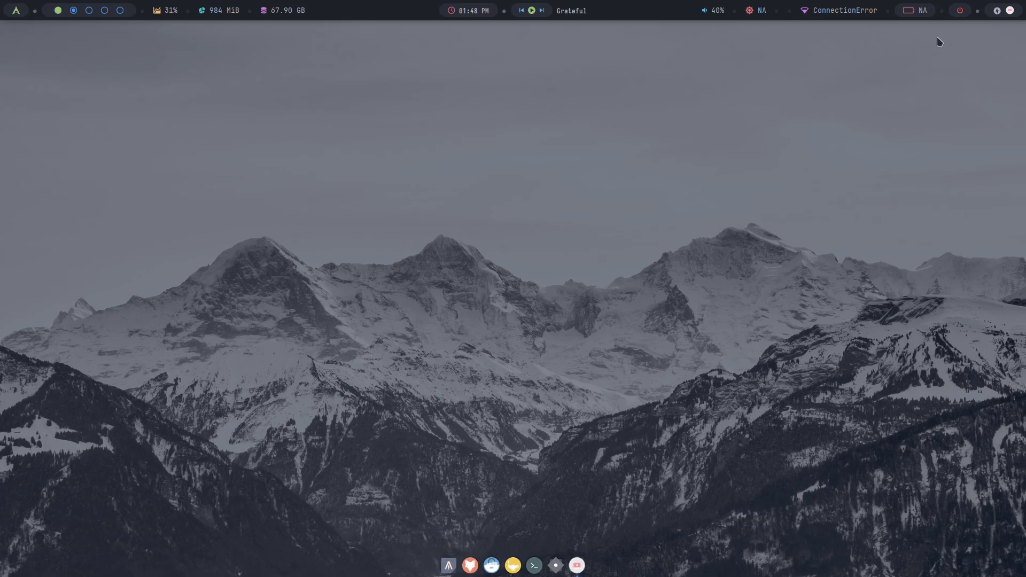
mouse_move(964, 66)
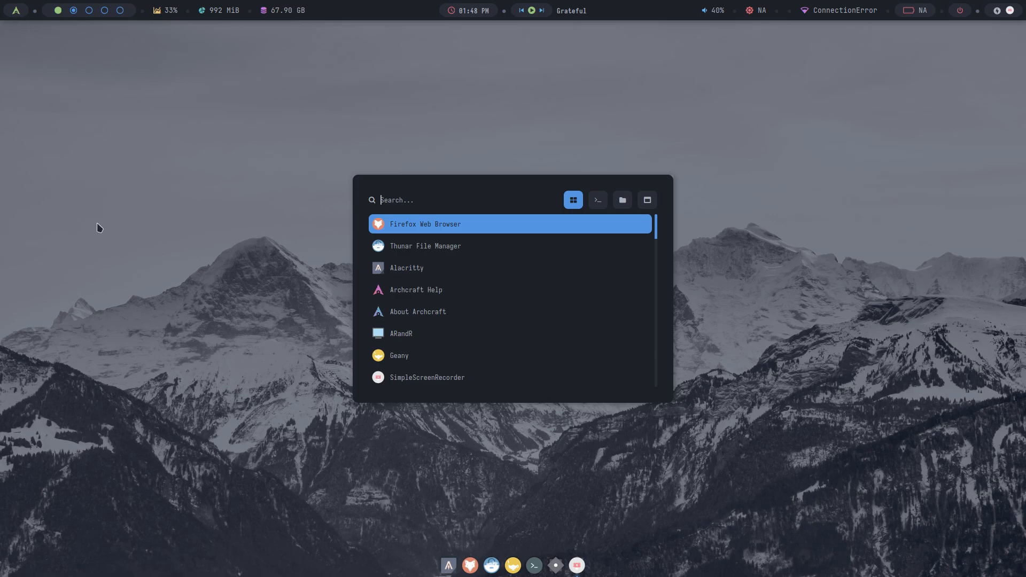
mouse_move(477, 333)
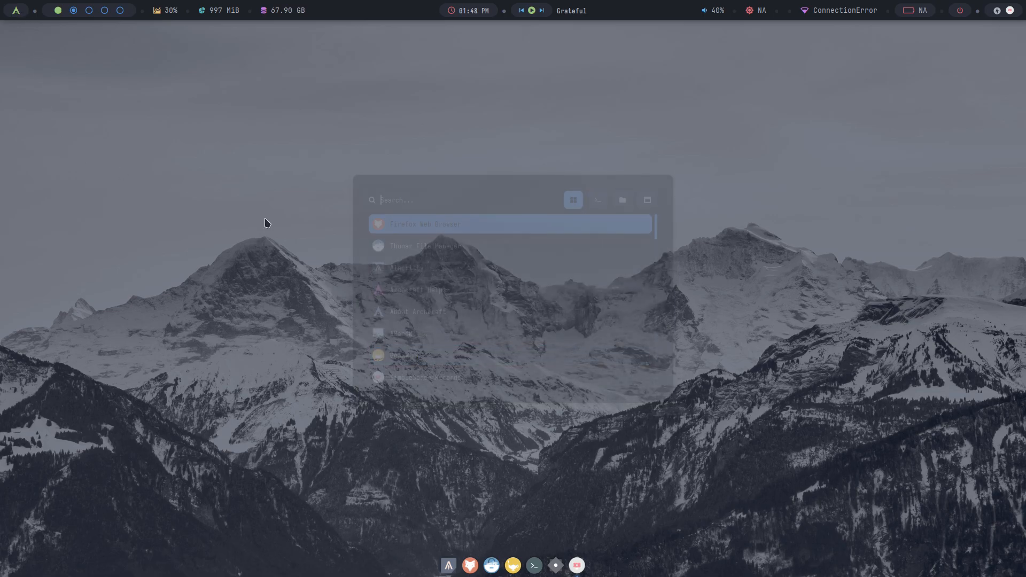
type("fire")
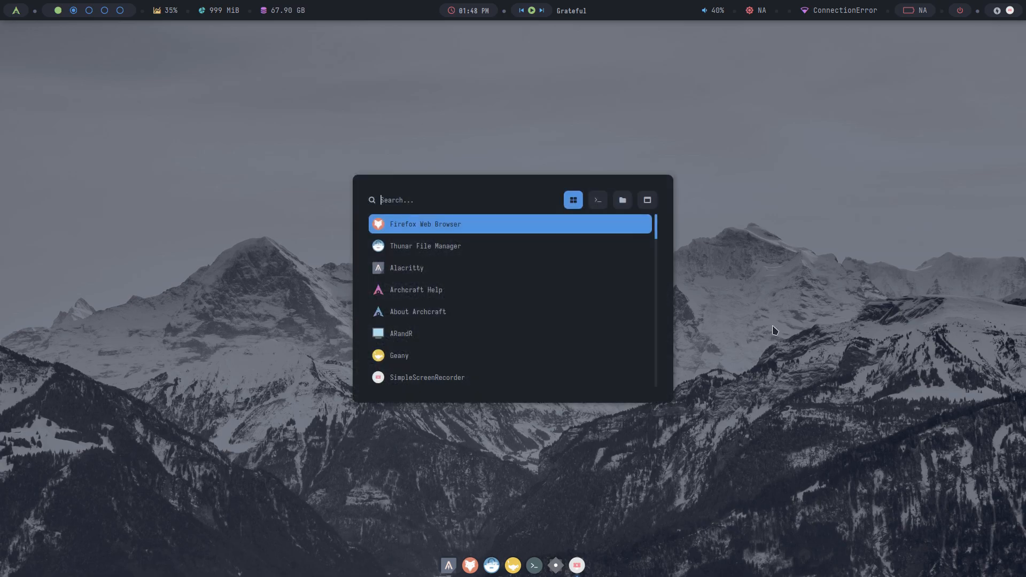
type("file")
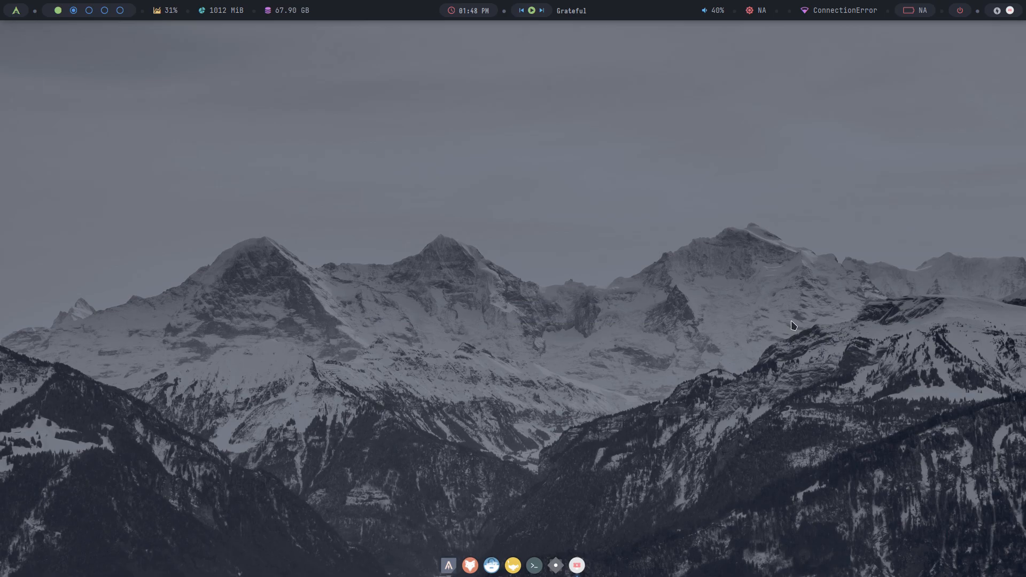
type("gpar")
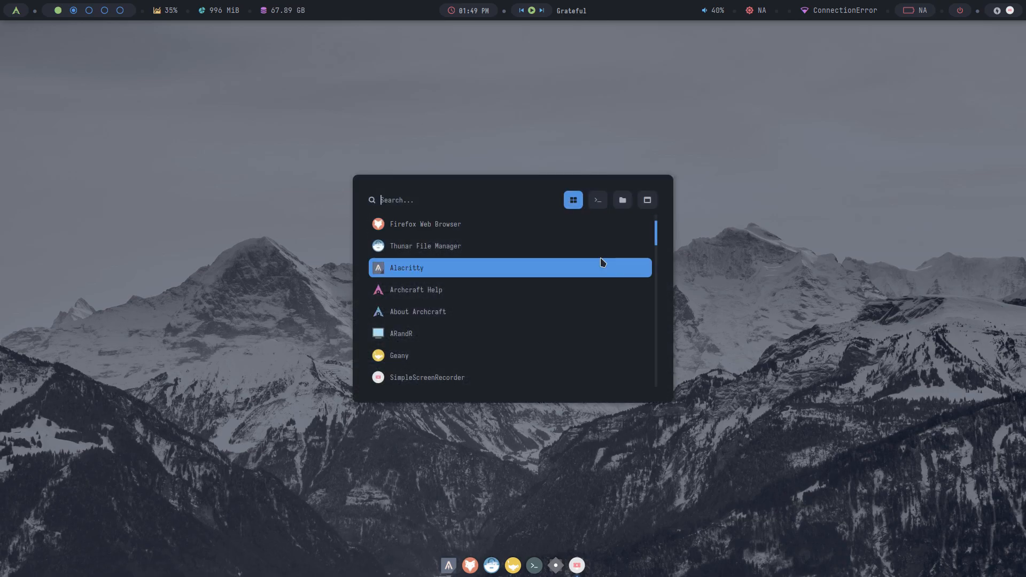
left_click(596, 199)
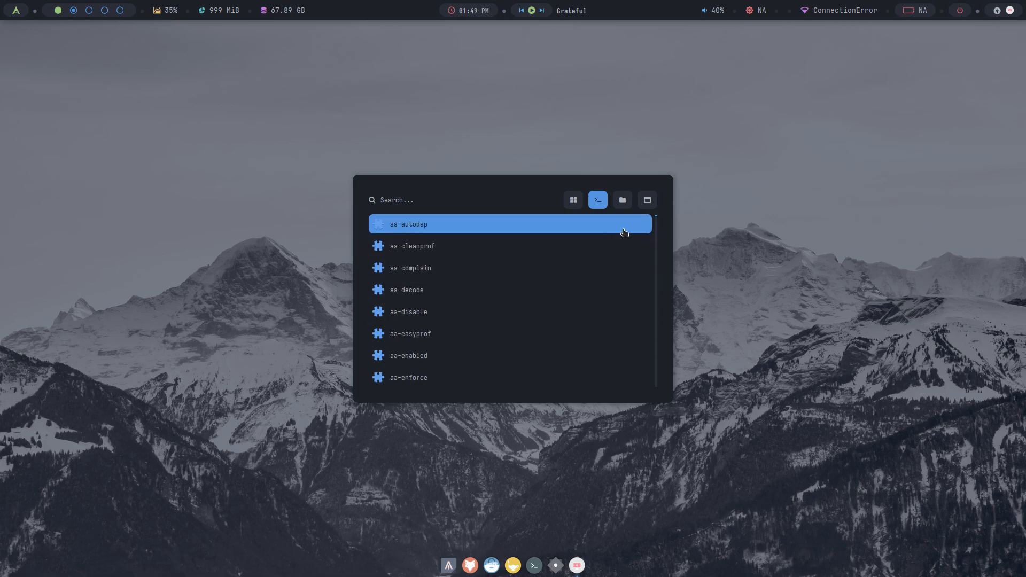
key("Escape")
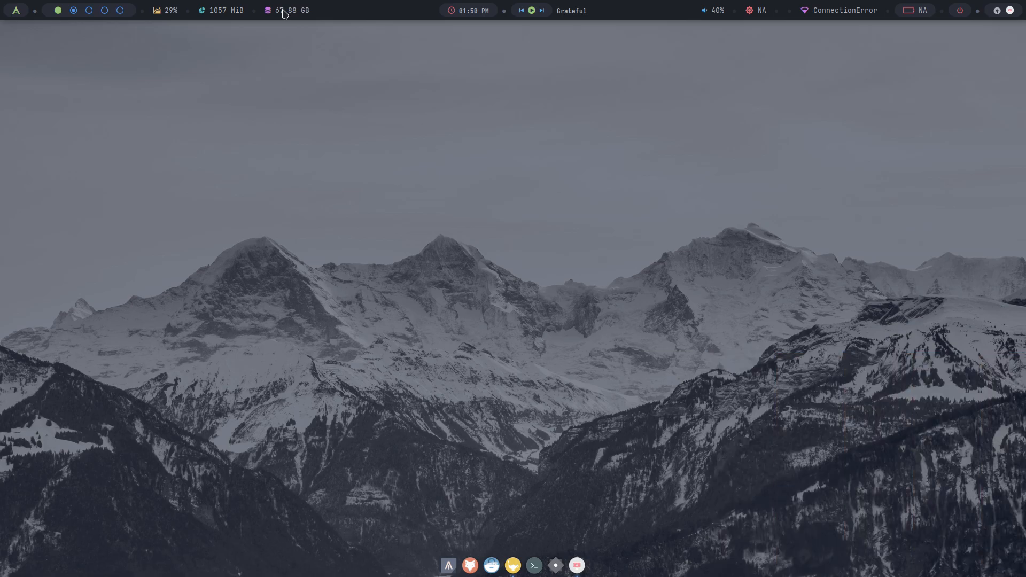
mouse_move(444, 21)
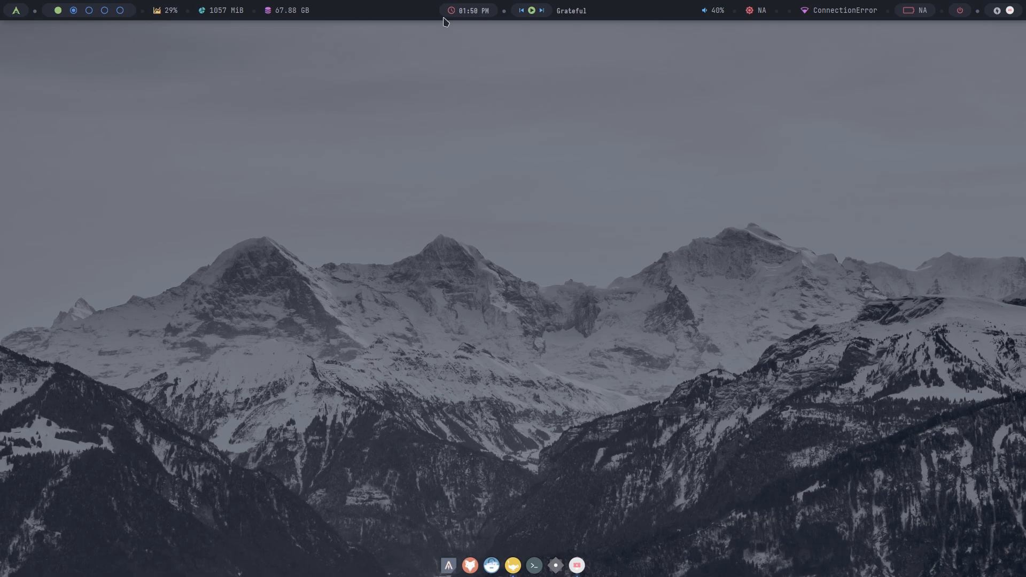
Show the full date, skip to the next song 'Heroes Tonight', toggle playback, and raise volume to 60%.
left_click(469, 11)
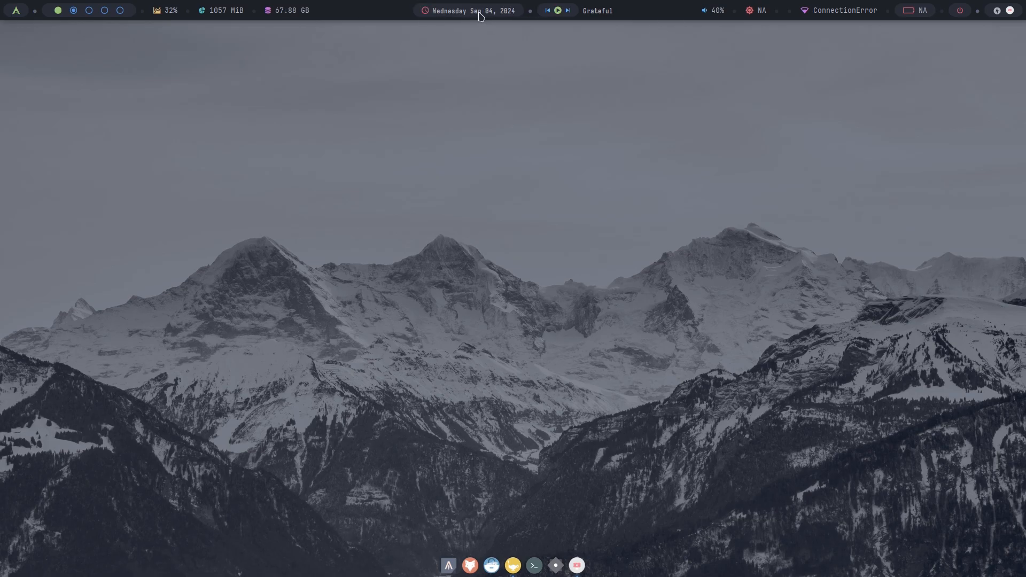
mouse_move(423, 15)
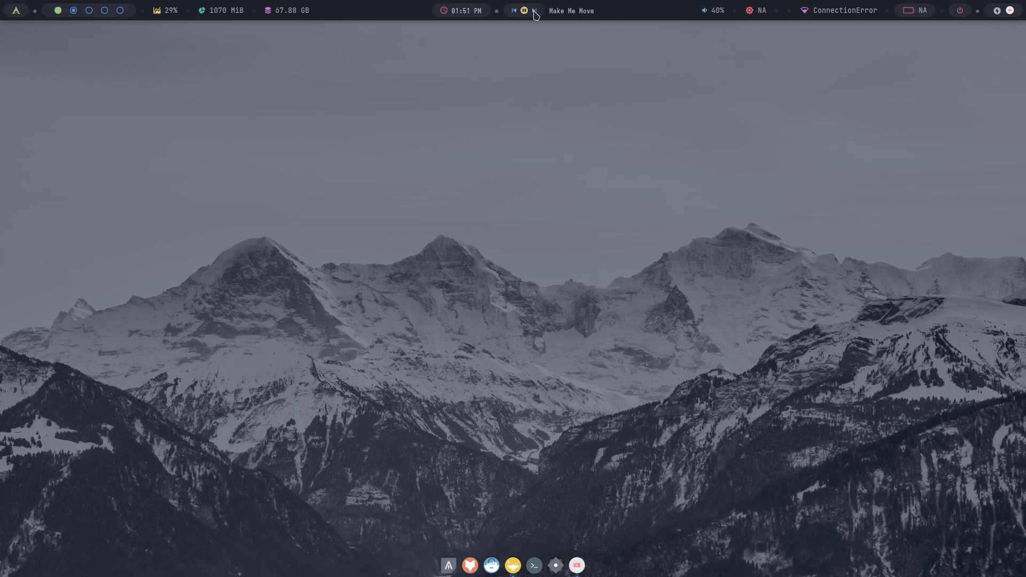
left_click(523, 11)
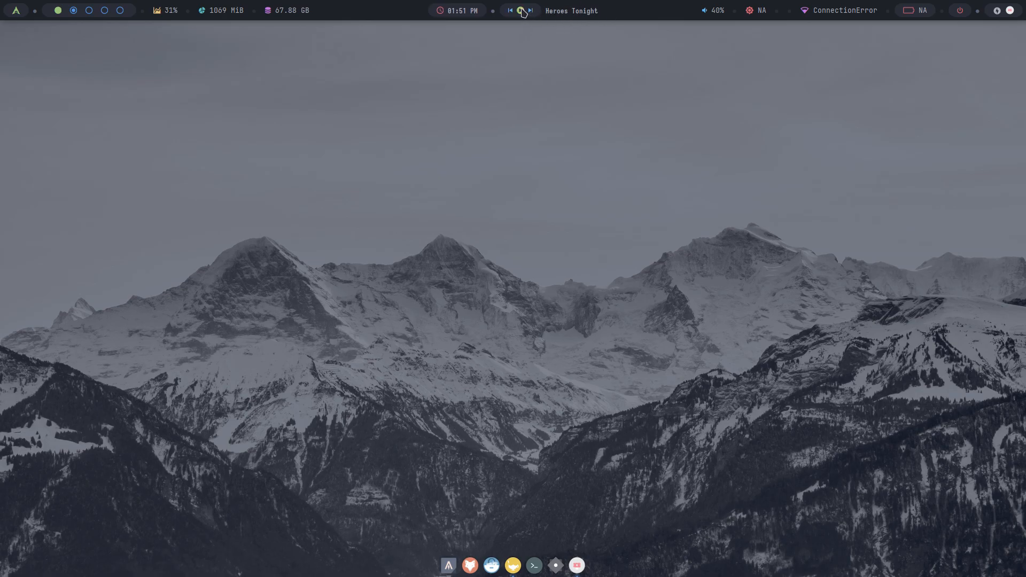
left_click(519, 11)
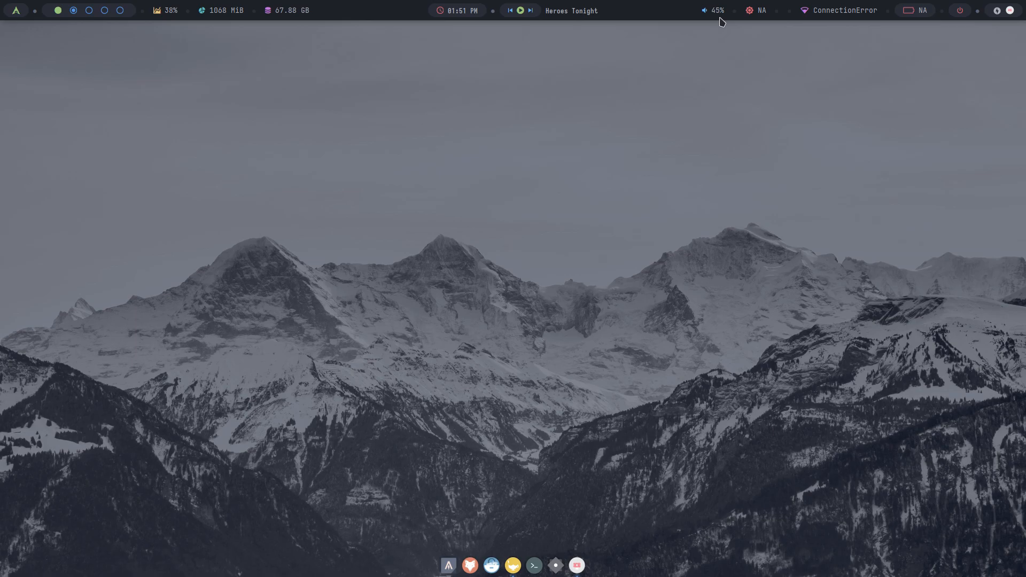
left_click(711, 10)
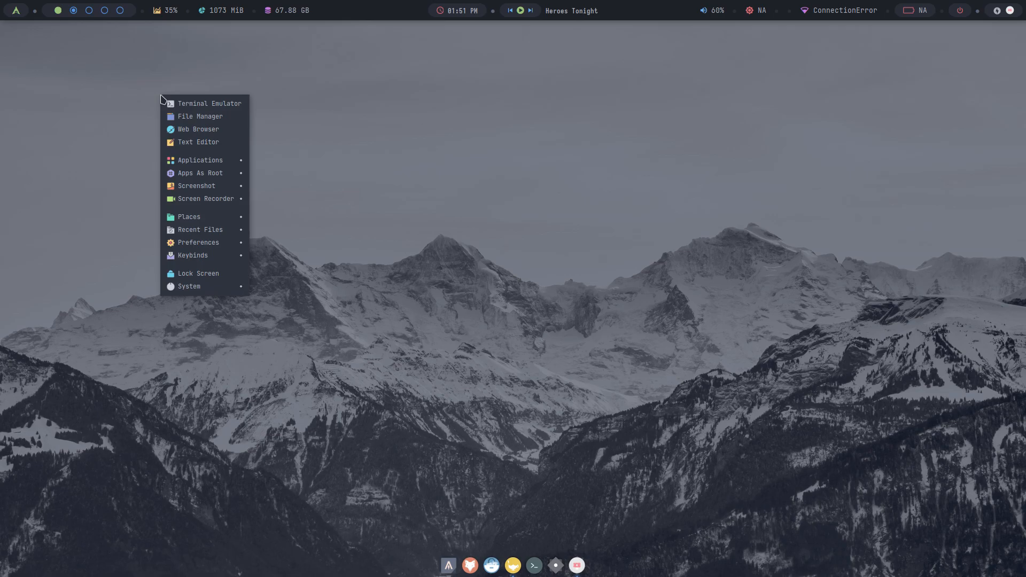
mouse_move(199, 160)
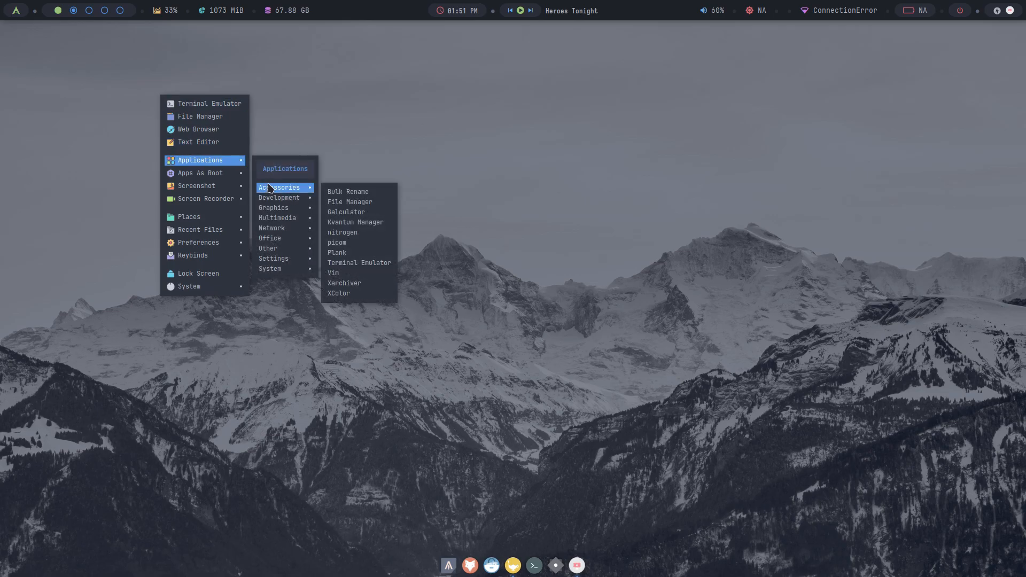
mouse_move(278, 198)
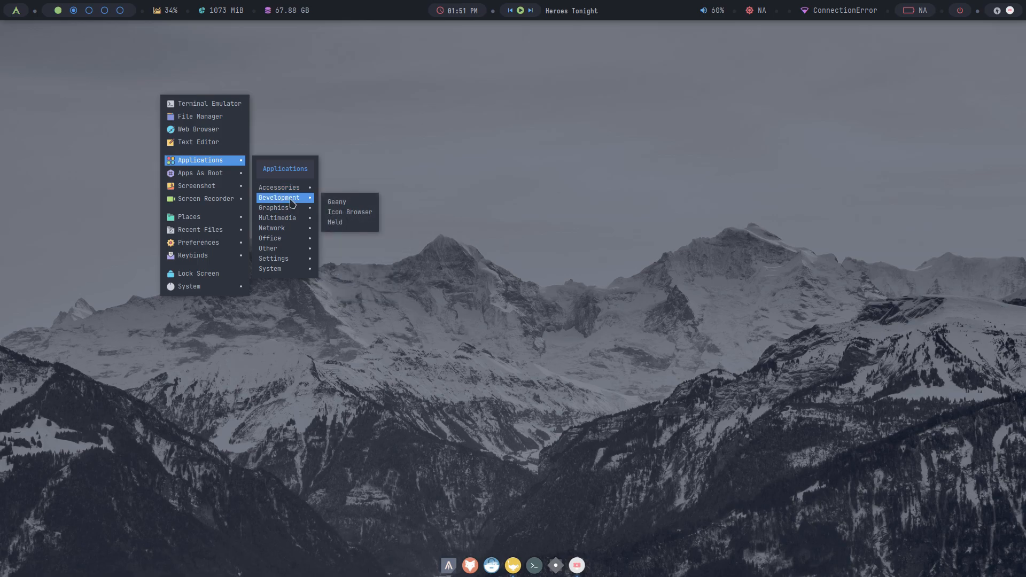
mouse_move(273, 208)
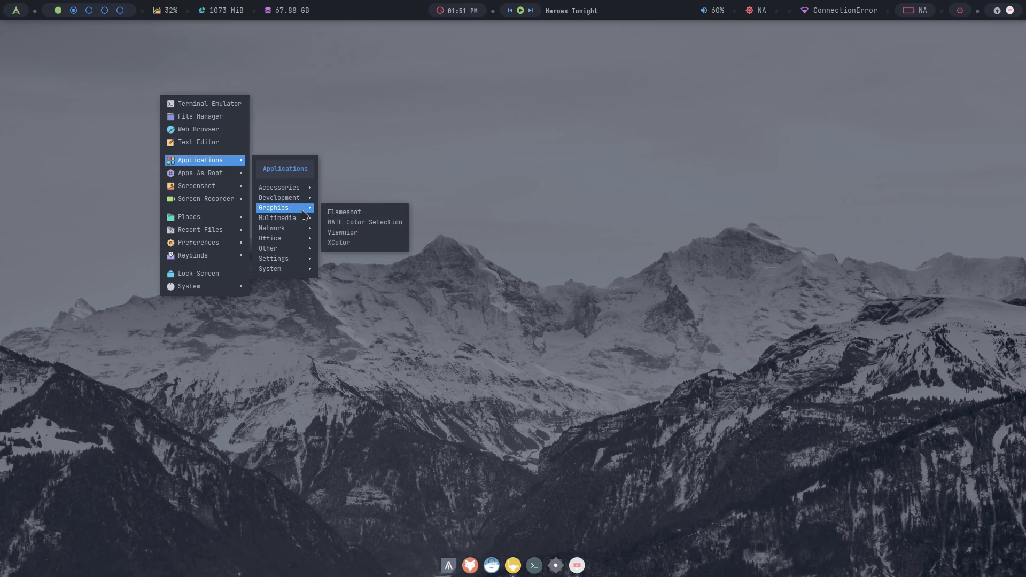
mouse_move(272, 228)
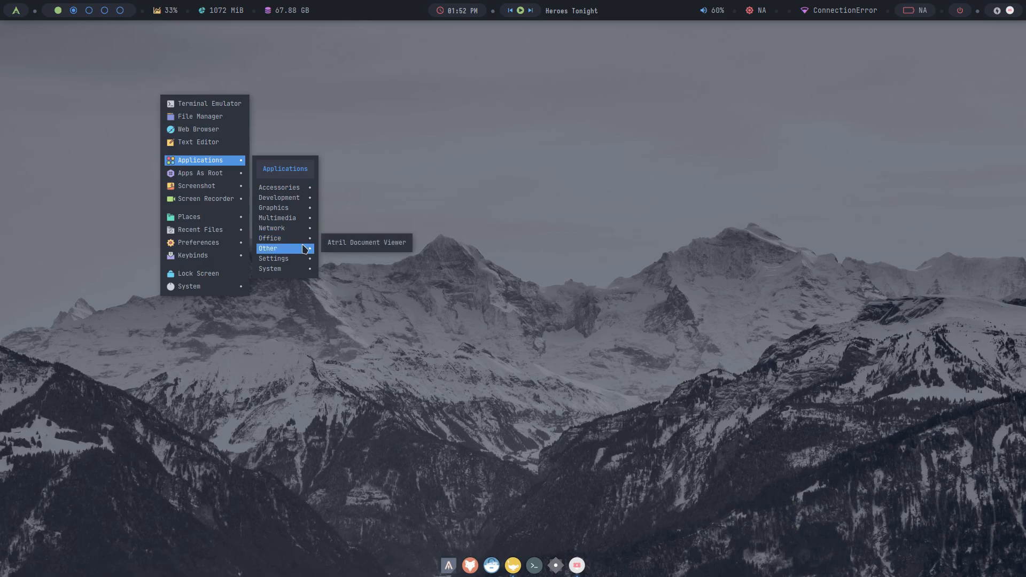
mouse_move(273, 257)
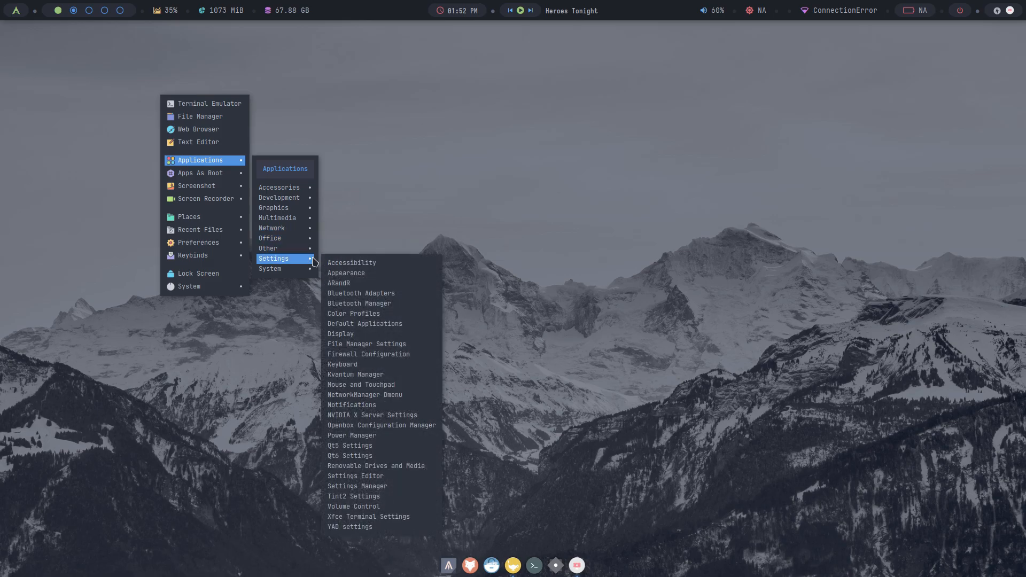
left_click(532, 257)
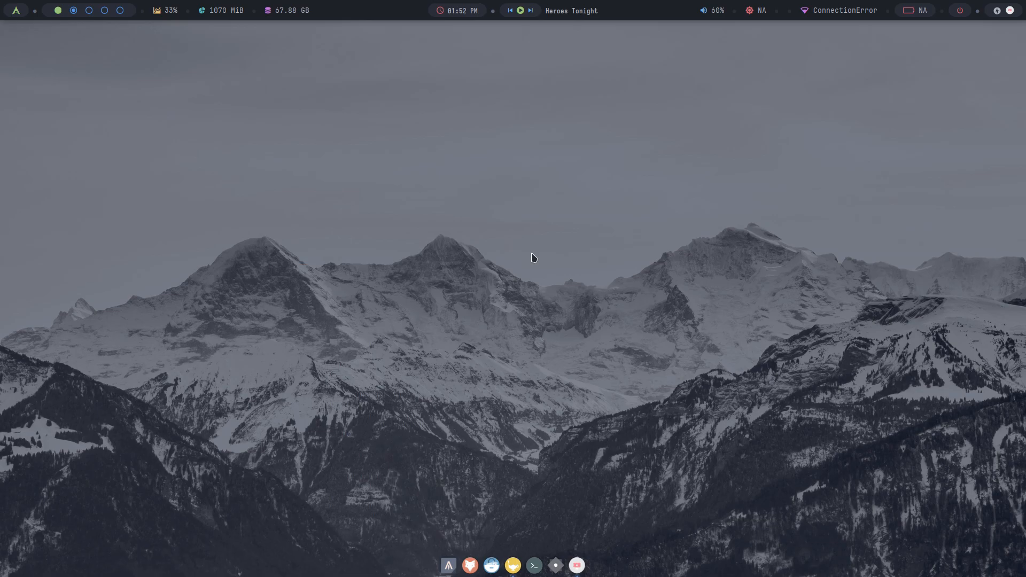
right_click(532, 257)
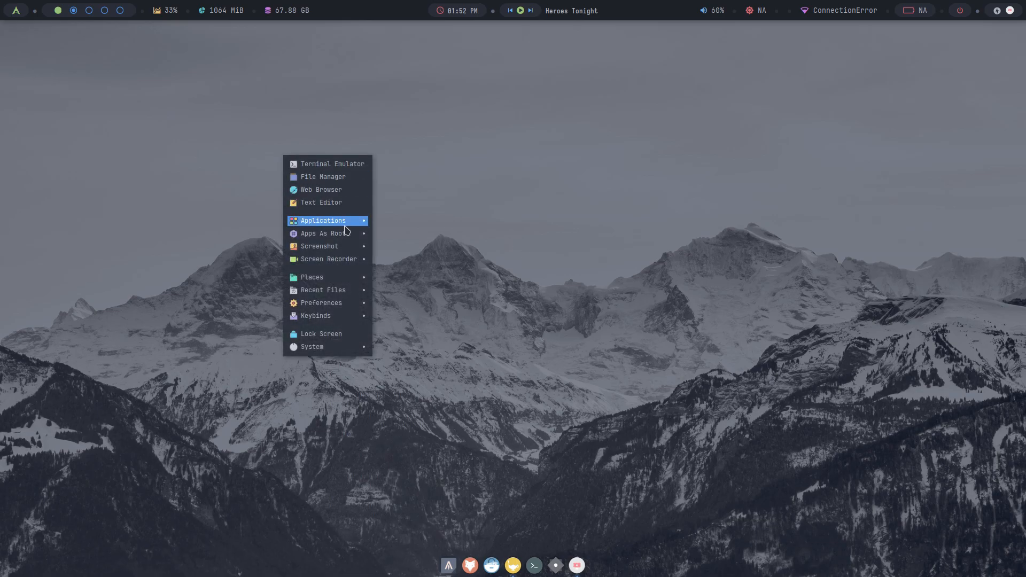
left_click(321, 220)
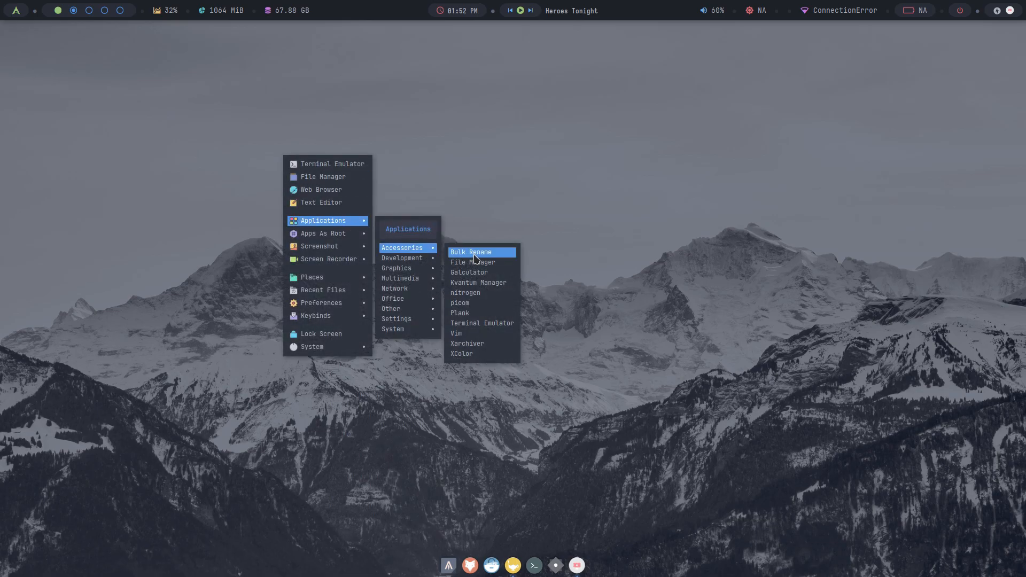
left_click(469, 272)
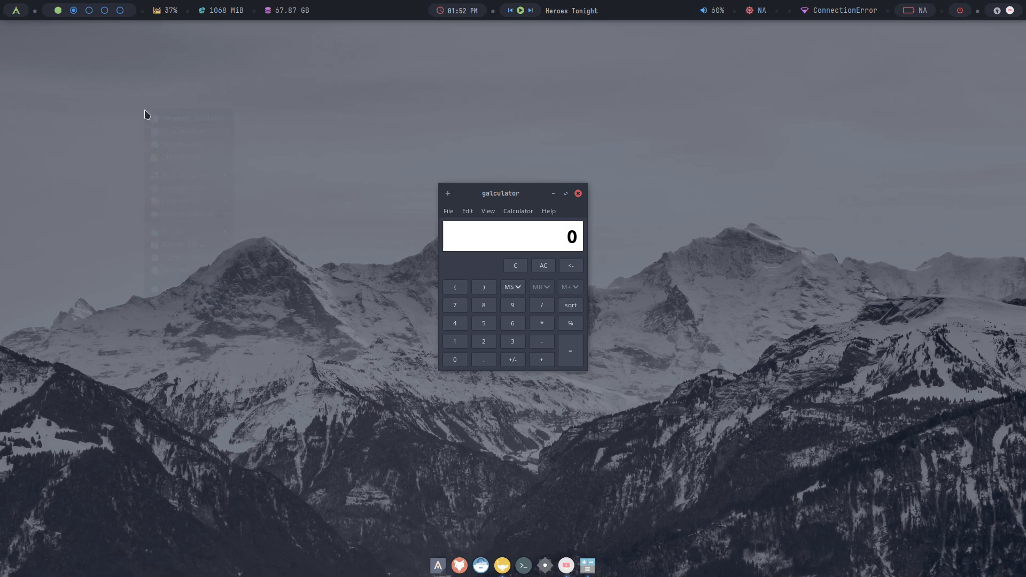
right_click(146, 114)
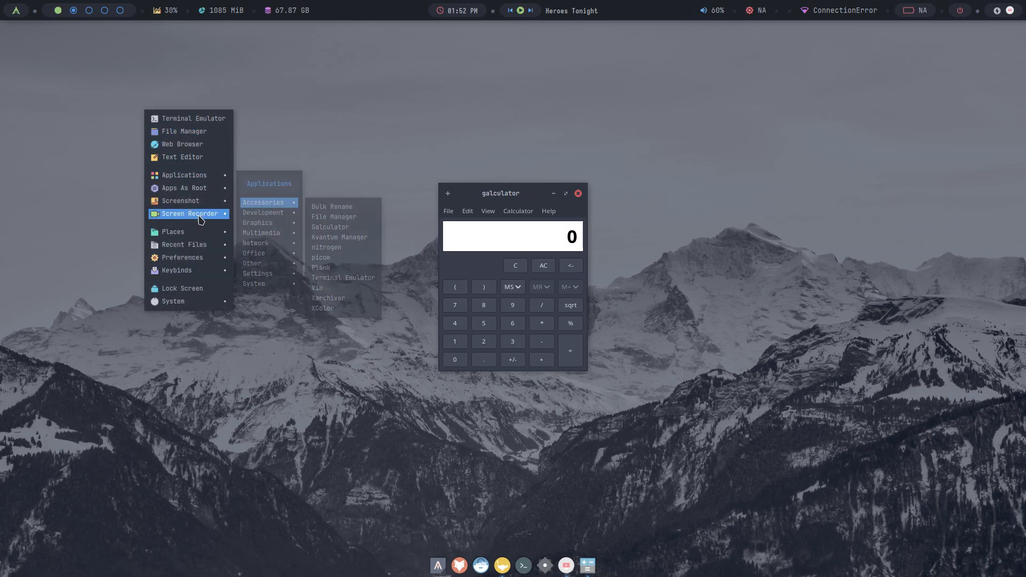
mouse_move(184, 188)
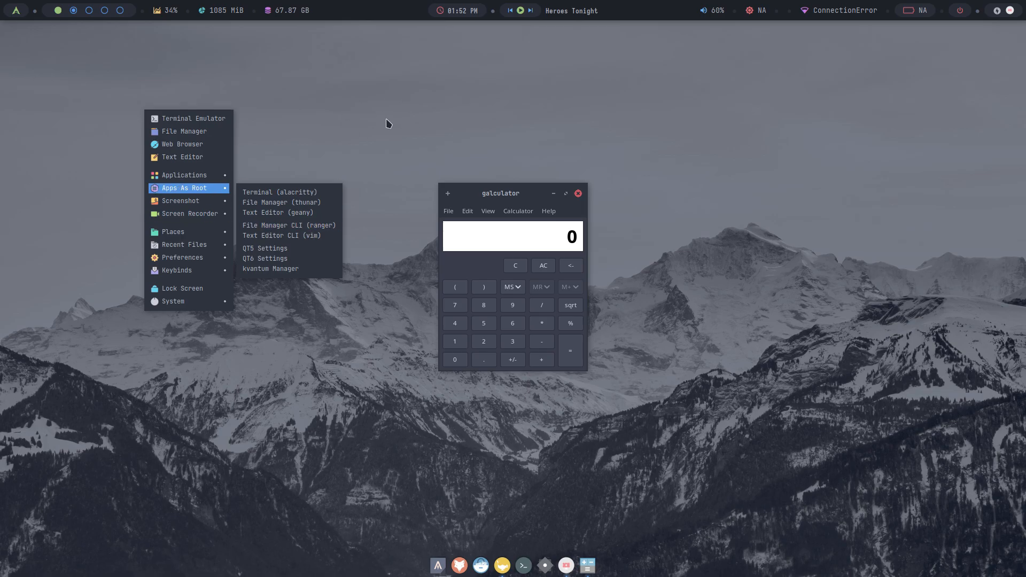
left_click(578, 193)
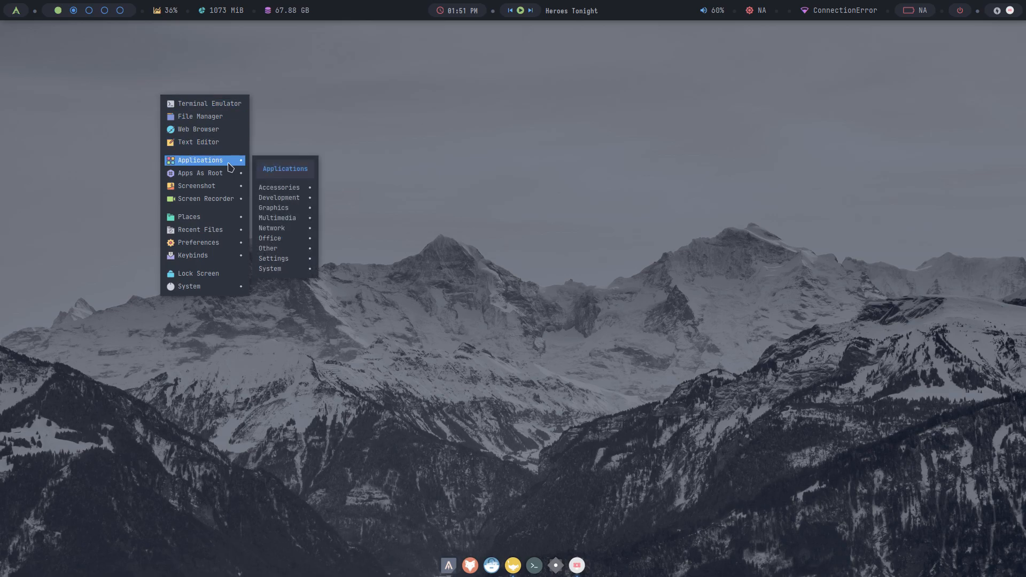
mouse_move(279, 187)
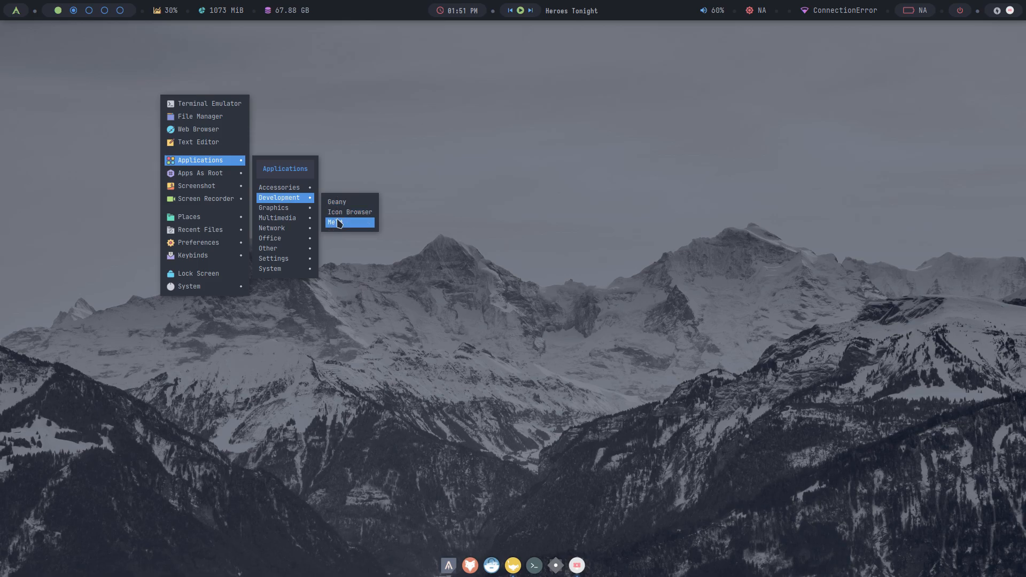
mouse_move(278, 218)
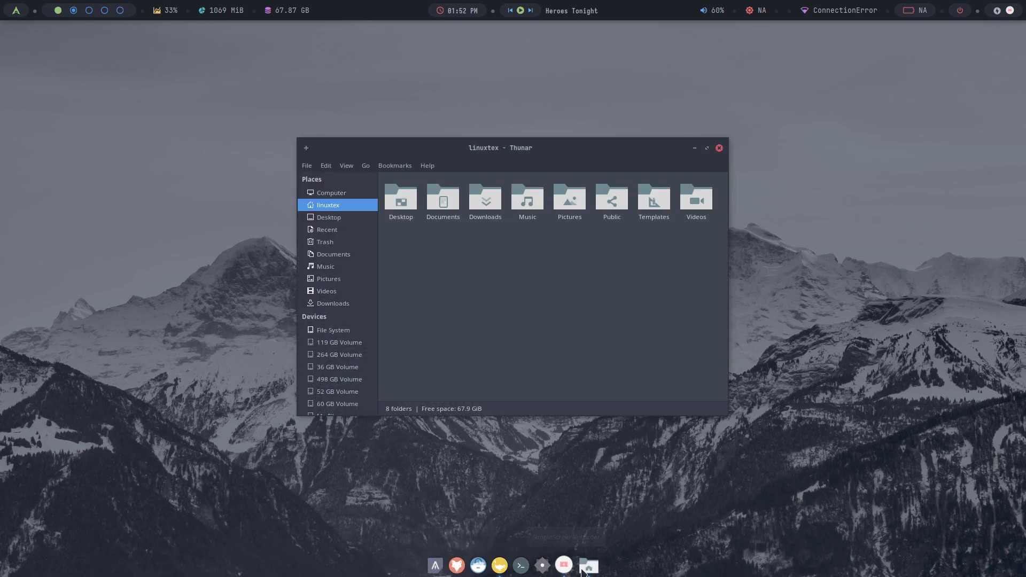
Close both Thunar home folder windows and the blank leftover window to clear the desktop.
left_click(718, 148)
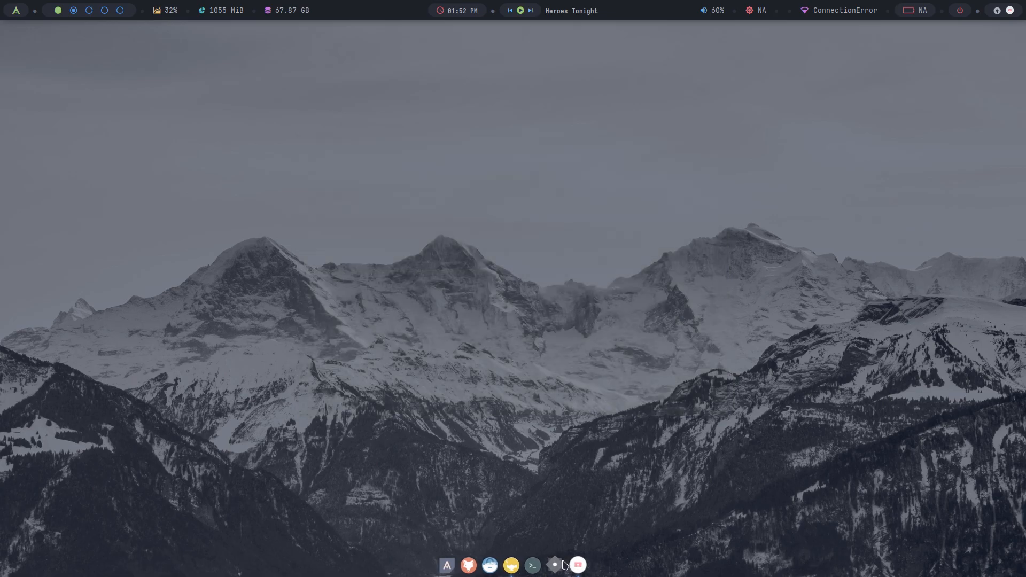
left_click(553, 564)
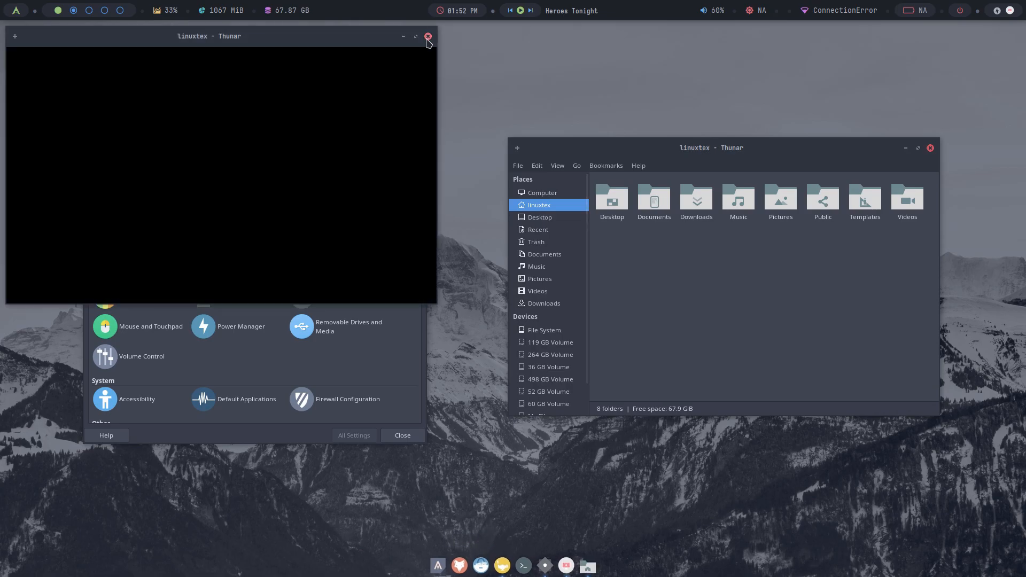
left_click(428, 36)
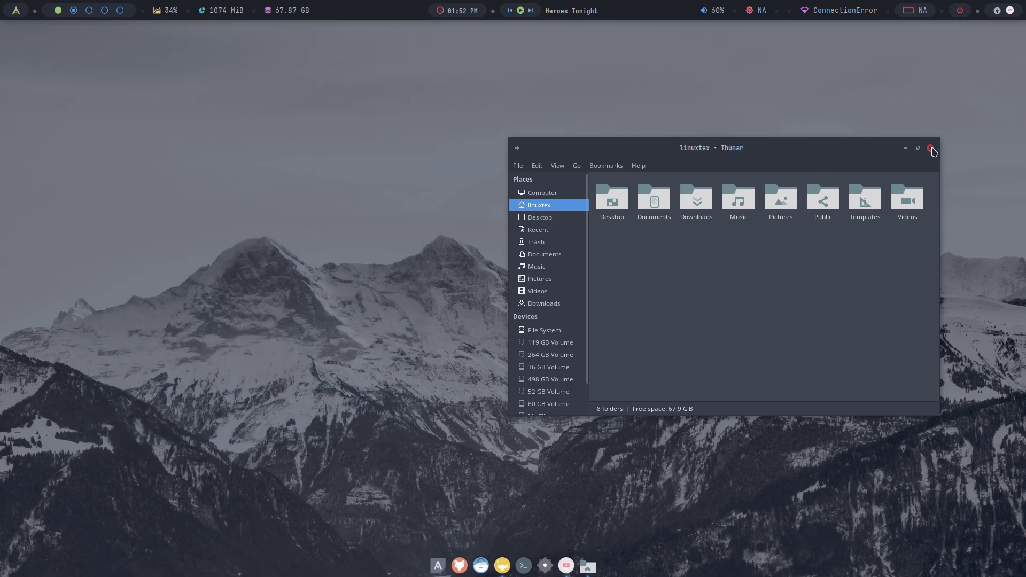
left_click(930, 148)
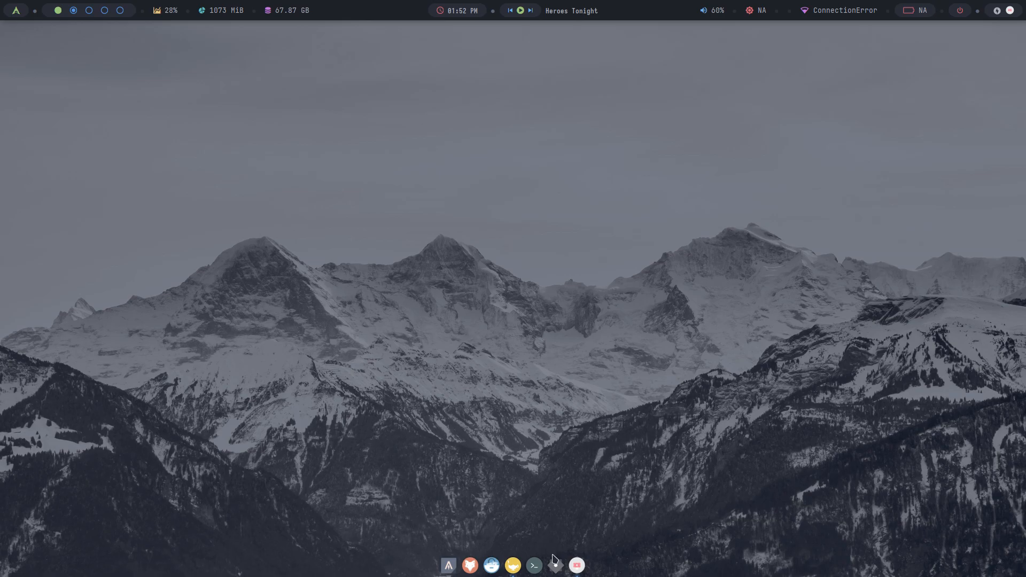
left_click(554, 567)
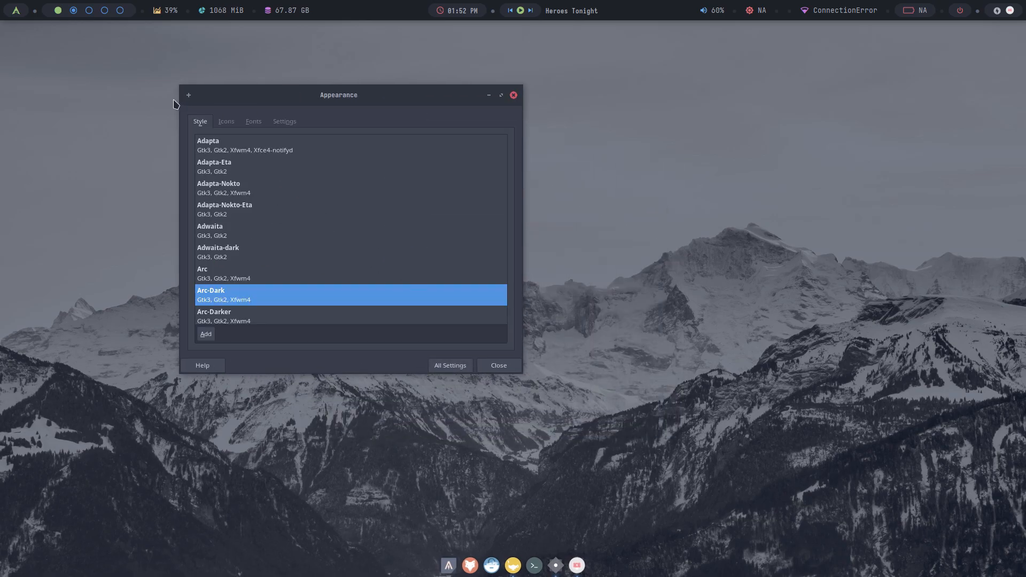
left_click(449, 365)
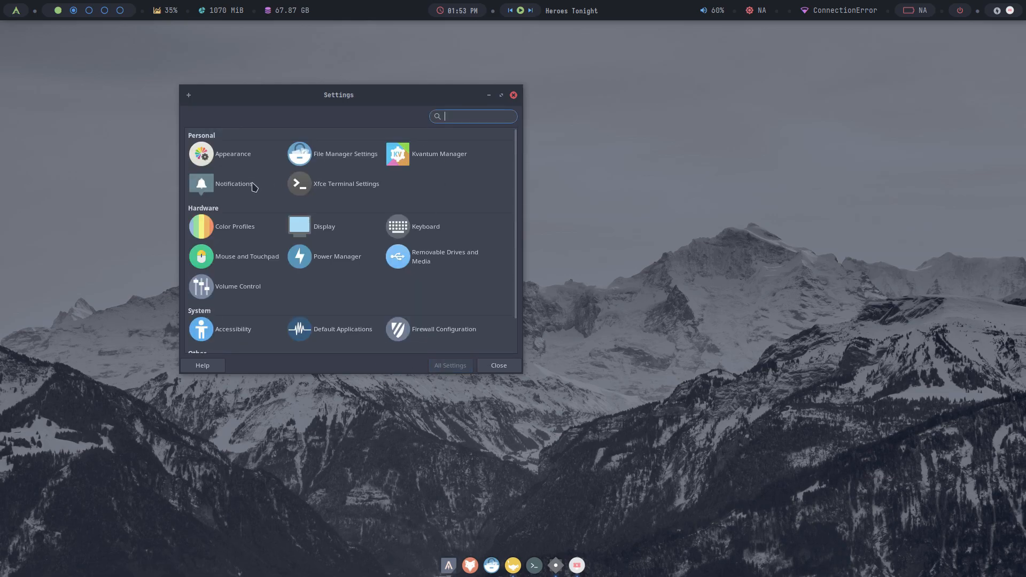
mouse_move(360, 302)
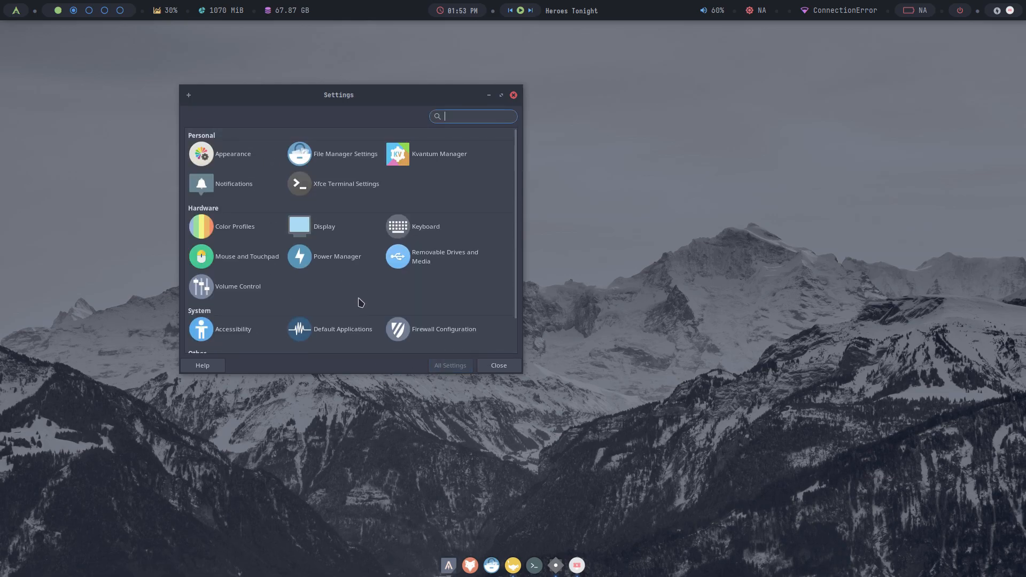
scroll("down", 3)
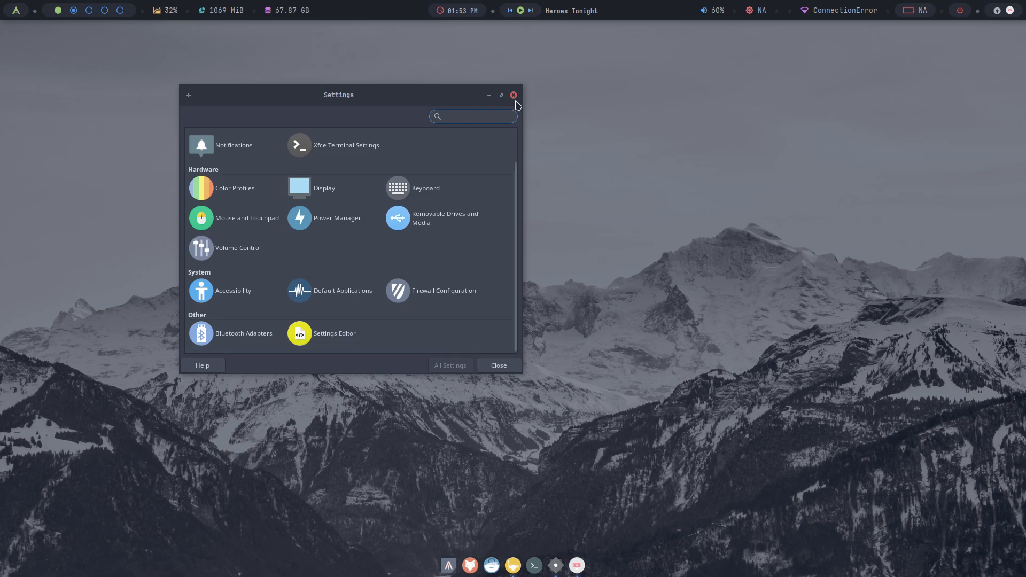
left_click(472, 115)
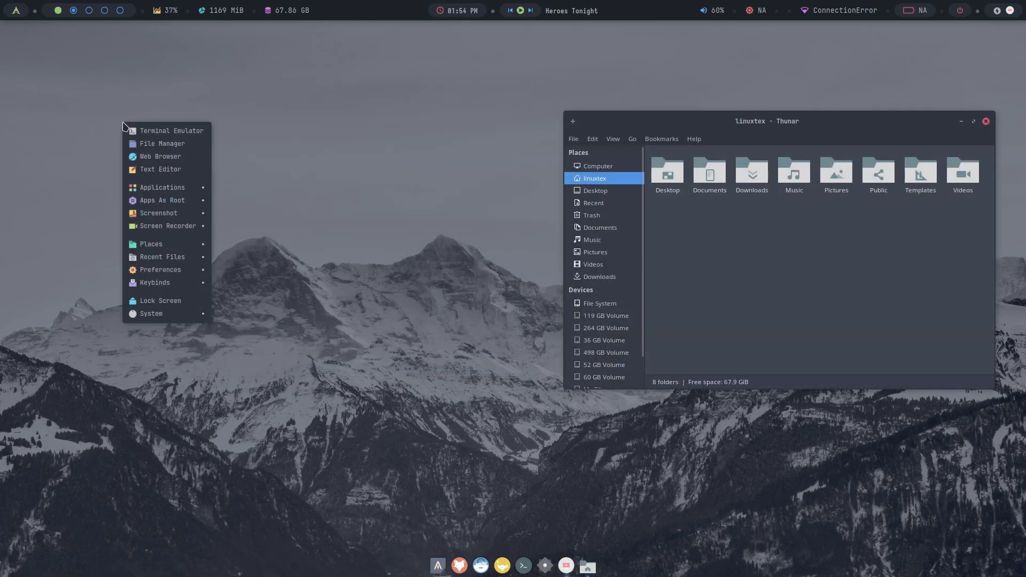
Apply the Beach desktop style and move the file manager window to a new spot.
left_click(161, 269)
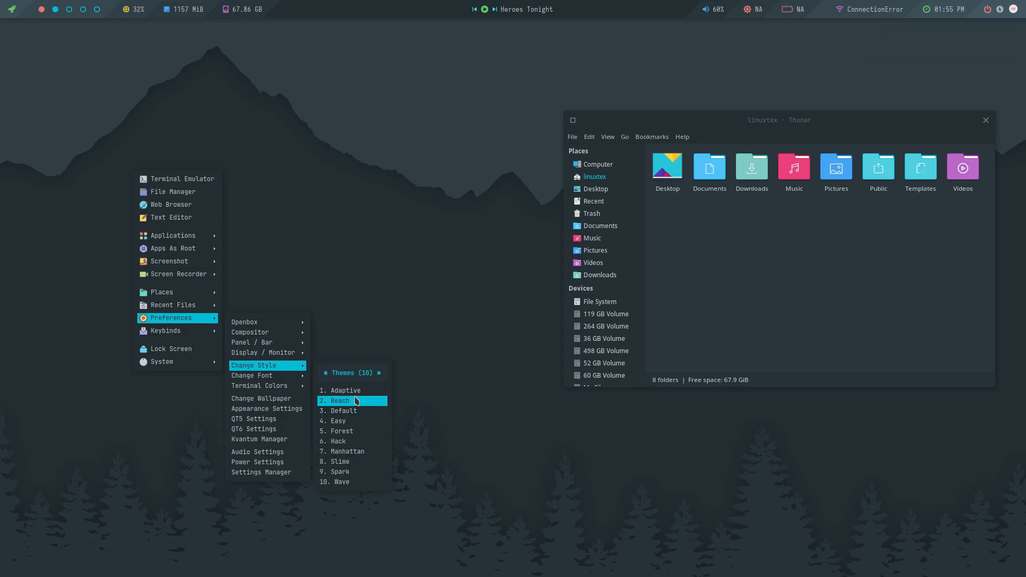
left_click(339, 400)
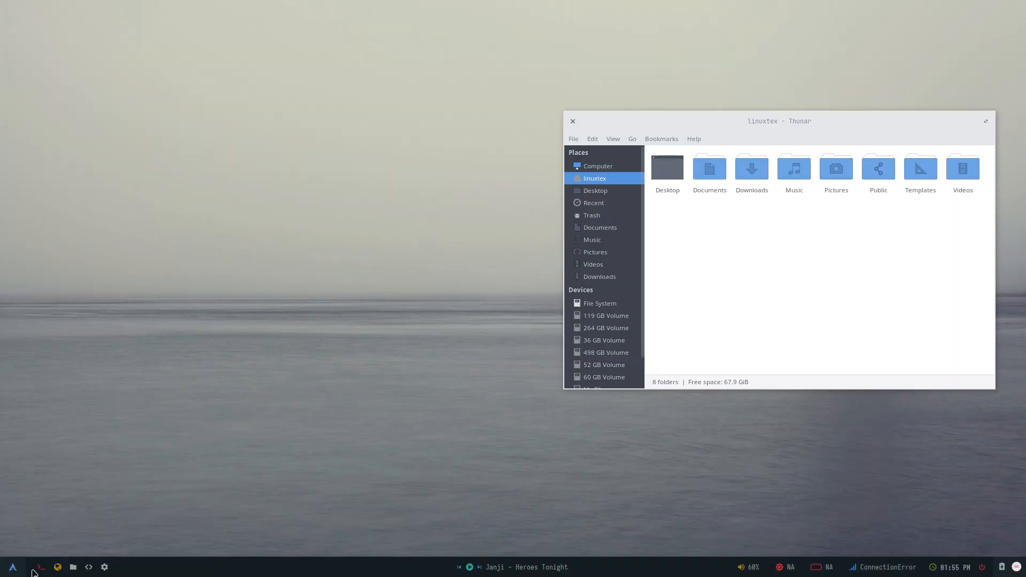
mouse_move(553, 465)
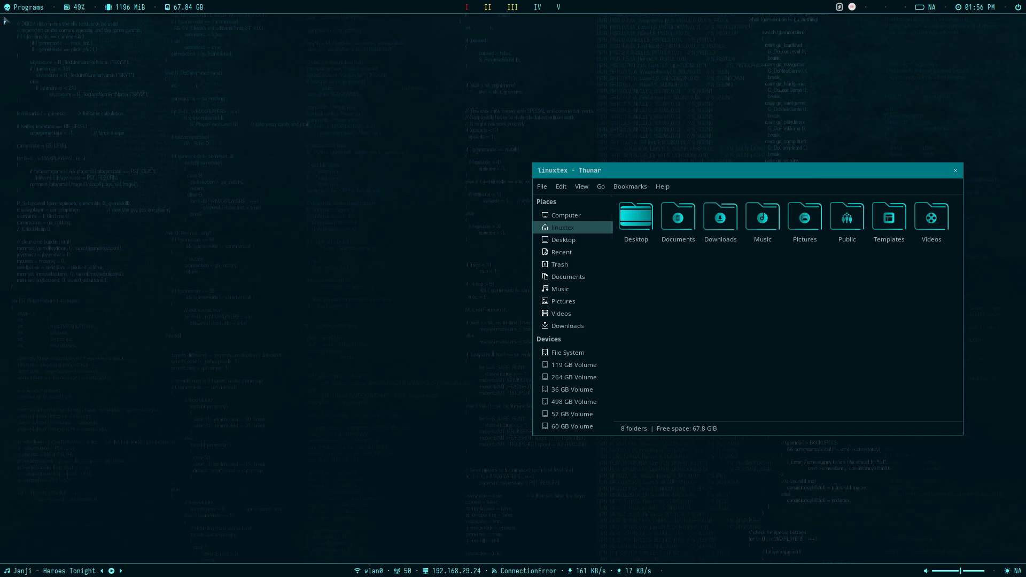
key("super")
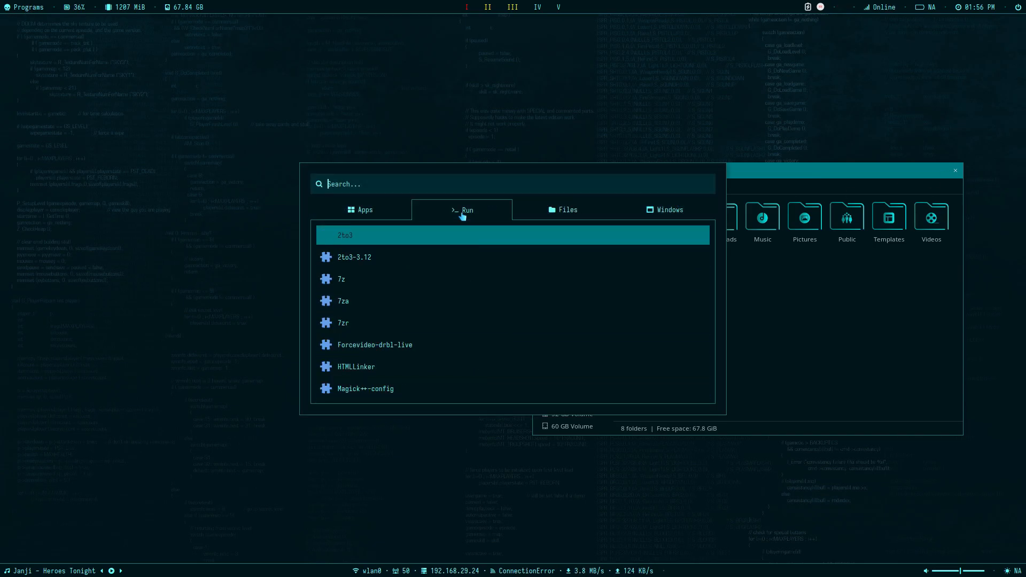
left_click(664, 210)
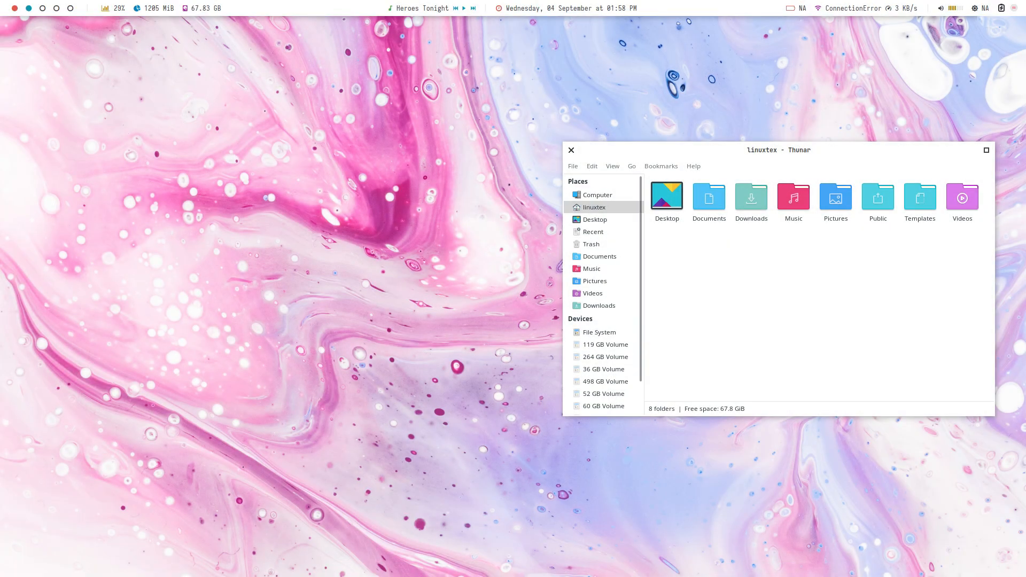
left_click_drag(778, 149, 784, 291)
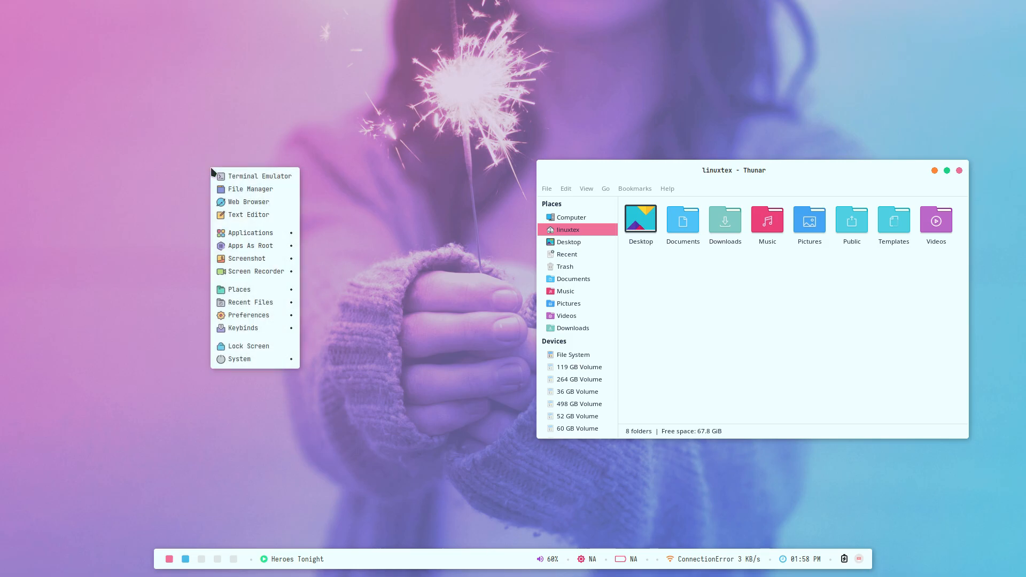
Apply another desktop style from the Change Style themes list.
left_click(248, 314)
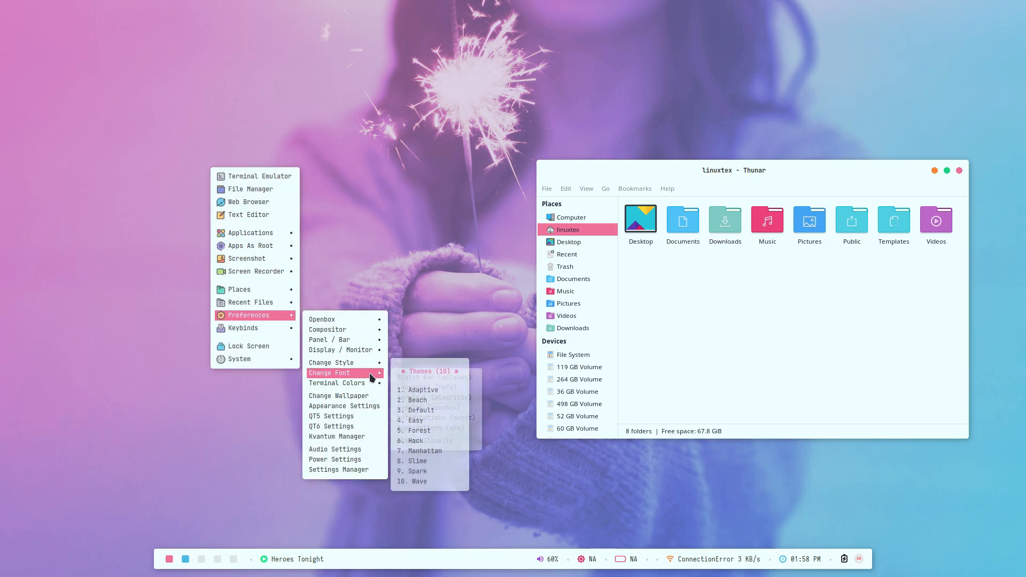
left_click(418, 481)
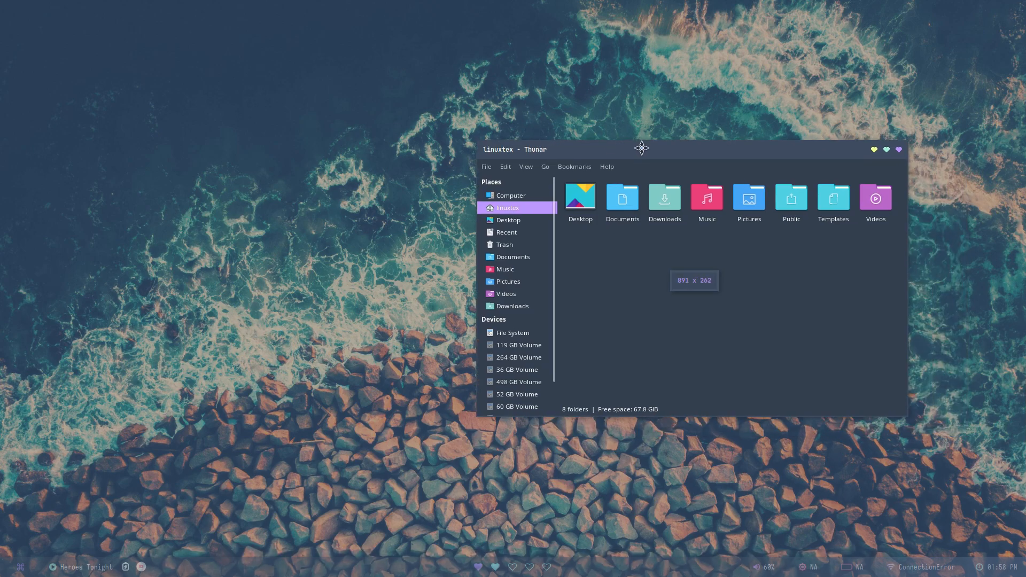
key("super")
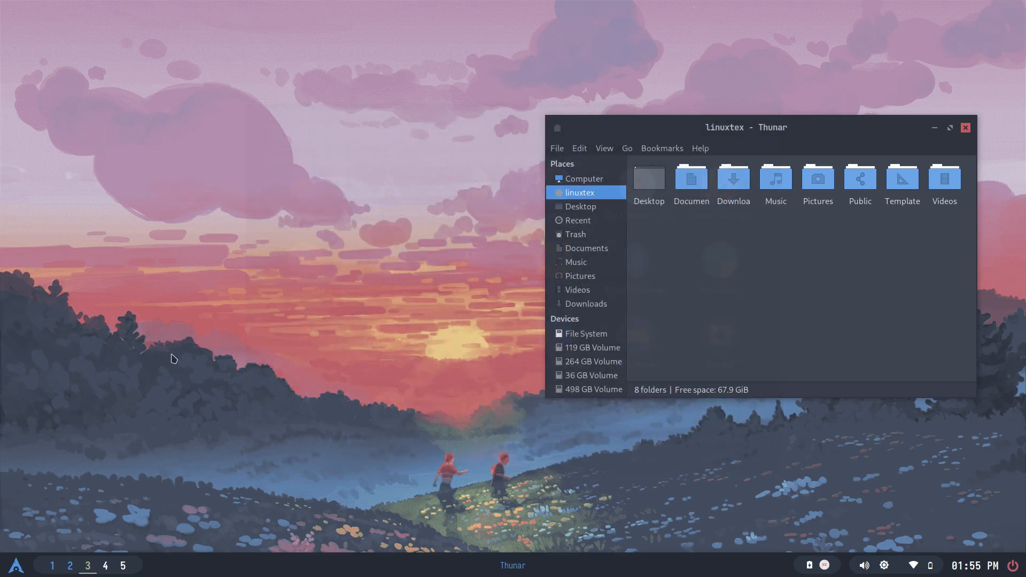
Search 'fire' in the launcher, drag the home folder window toward the centre, and bring up the desktop menu.
type("fire")
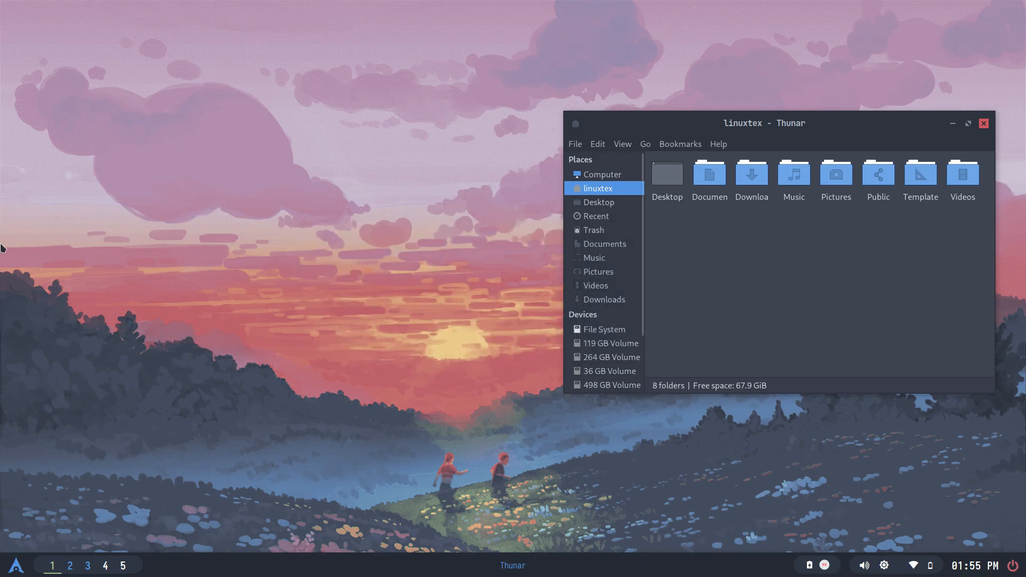
mouse_move(4, 531)
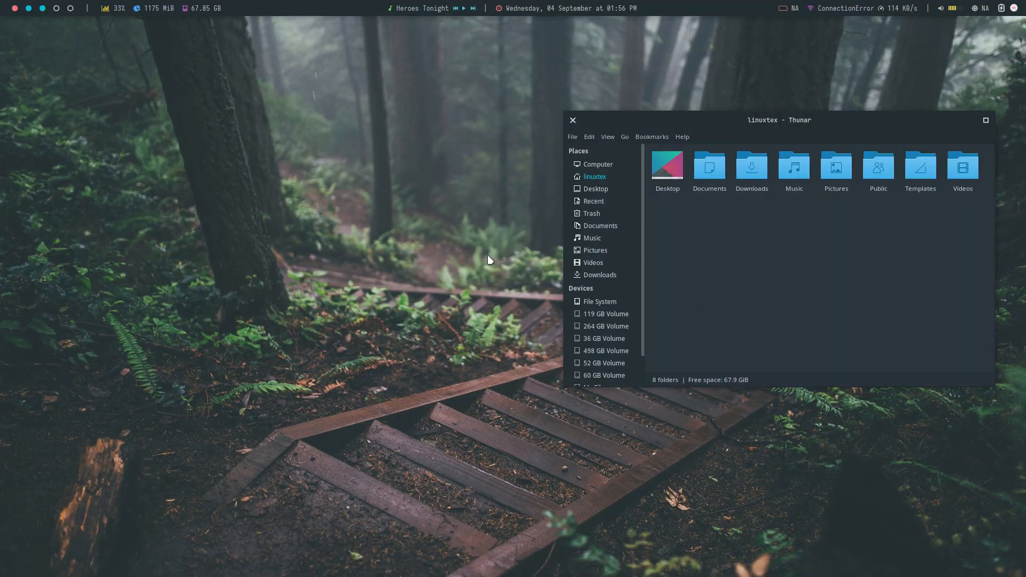
left_click_drag(779, 119, 554, 174)
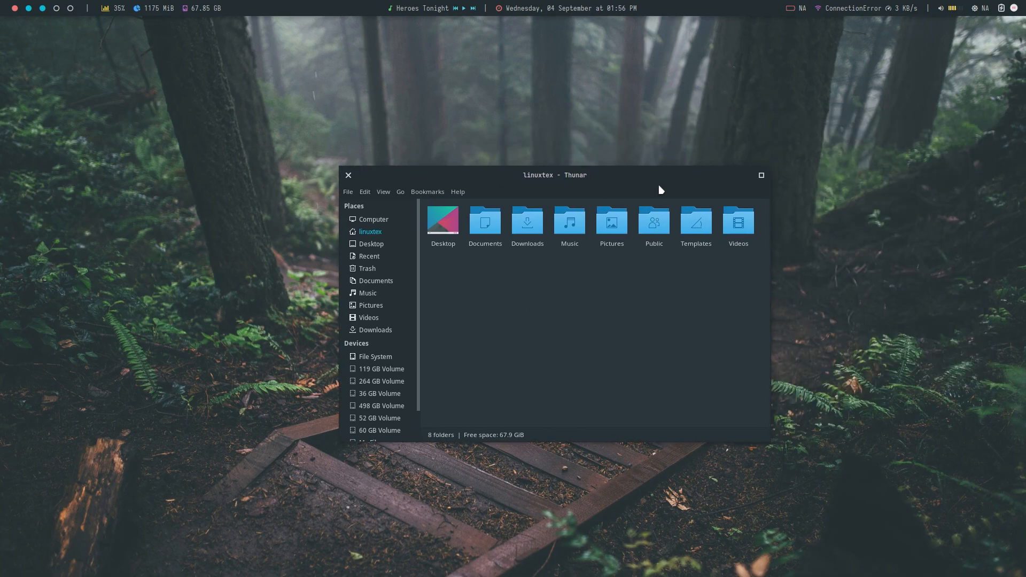
mouse_move(2, 259)
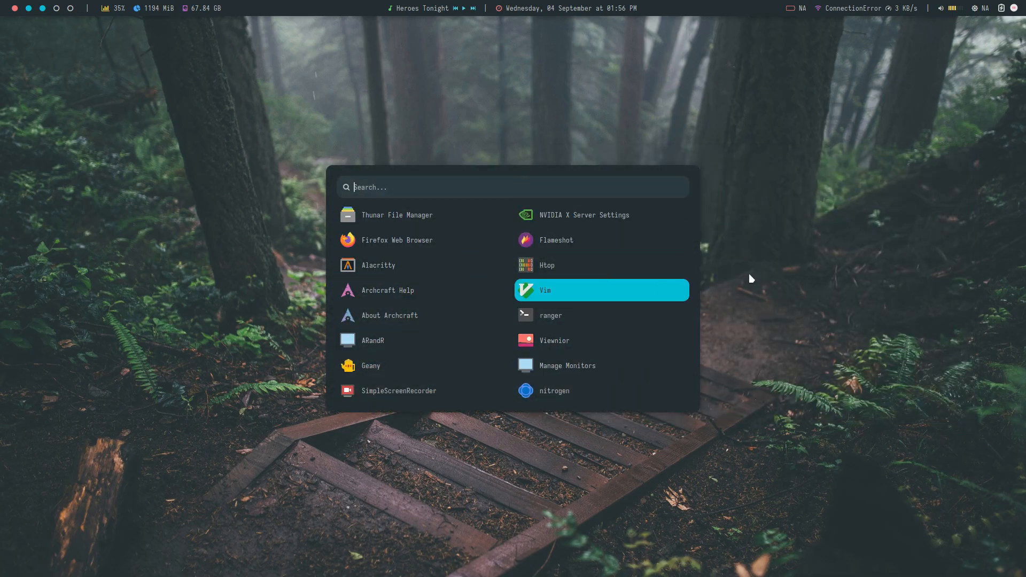
type("fire")
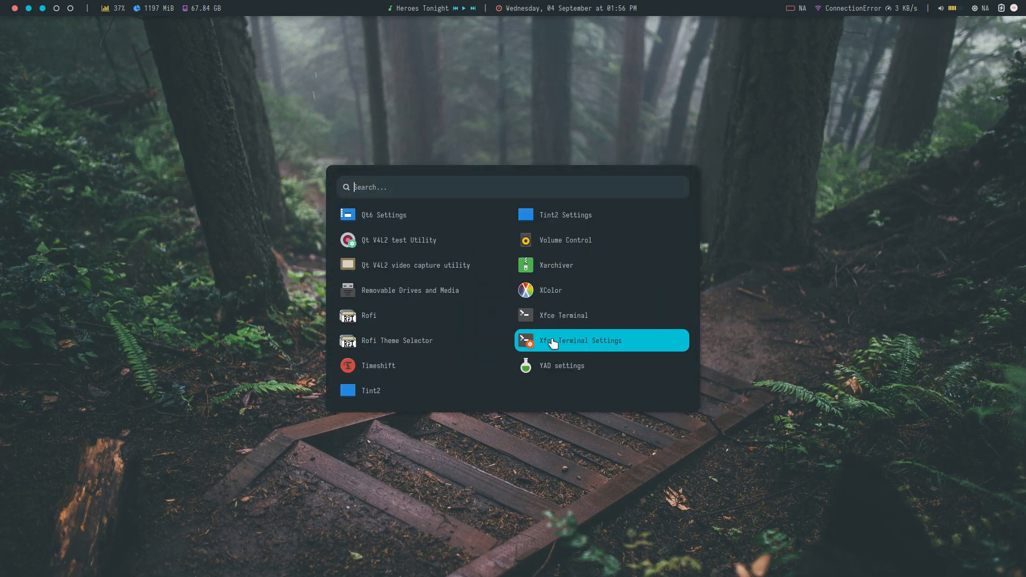
right_click(223, 163)
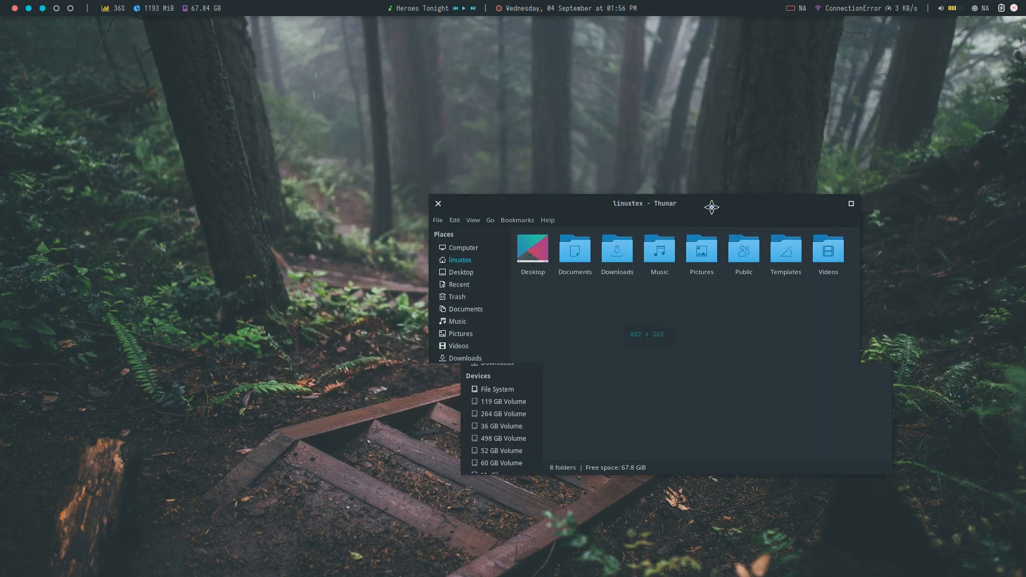
right_click(295, 326)
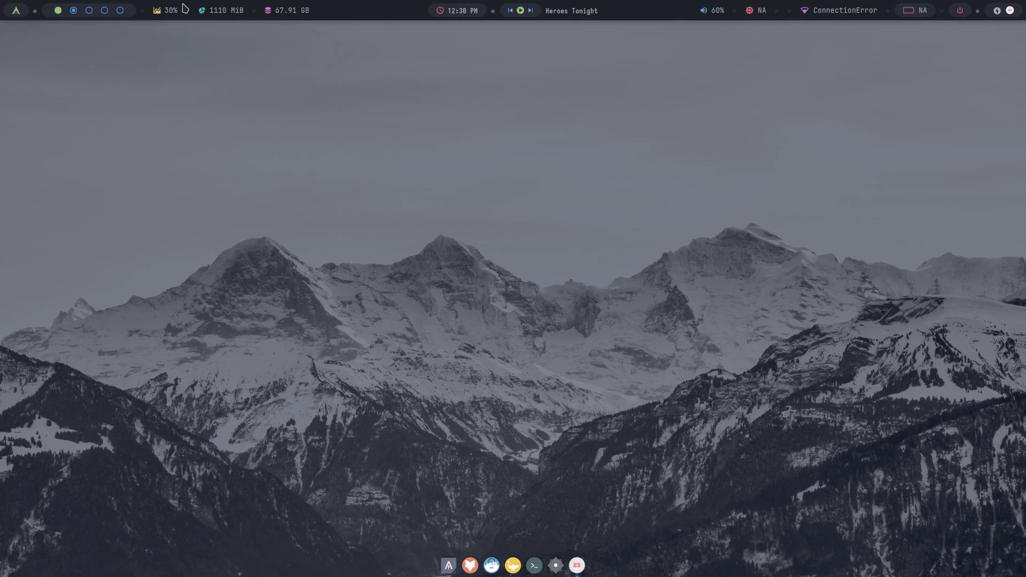
mouse_move(448, 565)
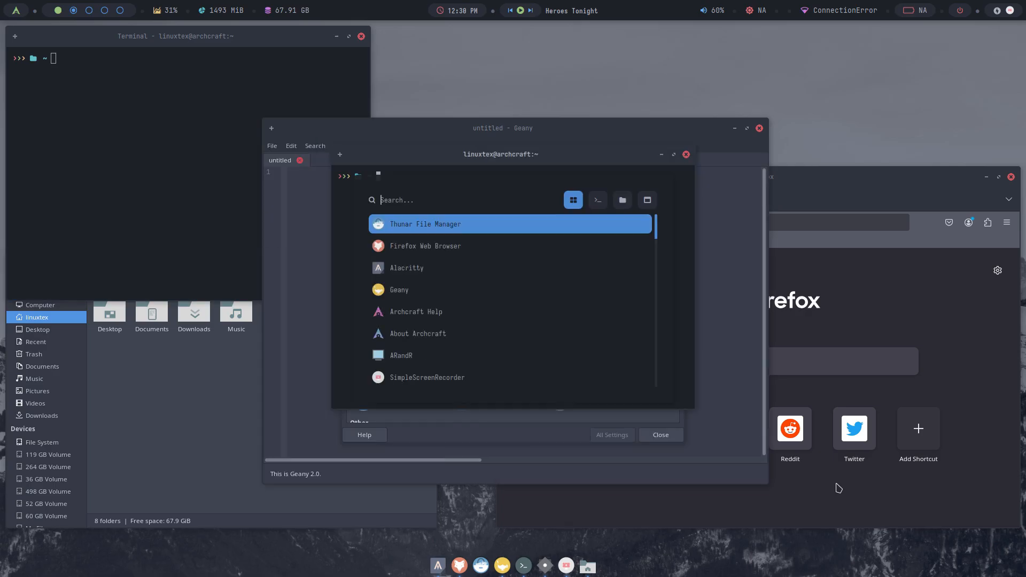
mouse_move(447, 311)
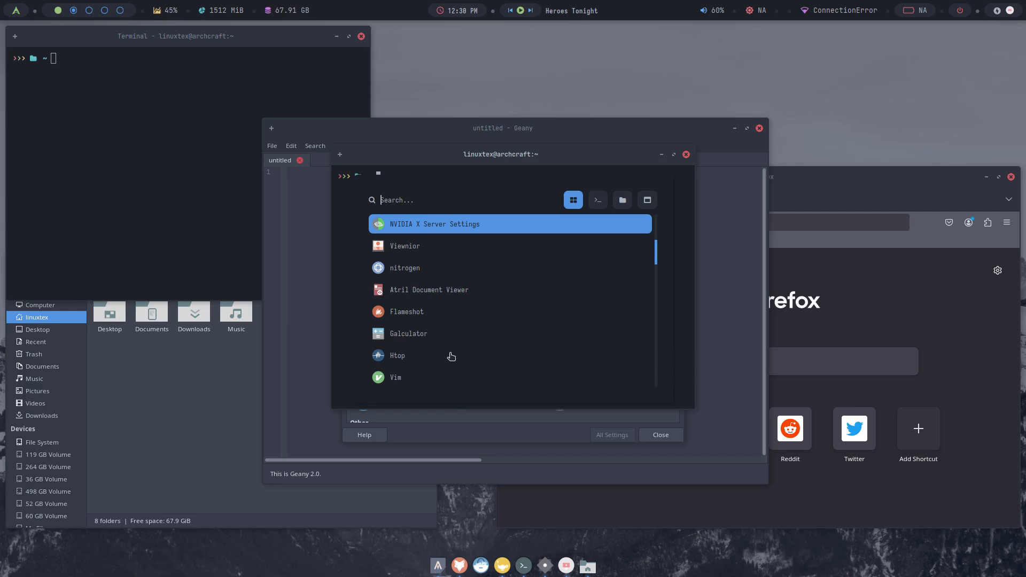
Launch NVIDIA X Server Settings and the nitrogen wallpaper tool from the launcher.
left_click(434, 223)
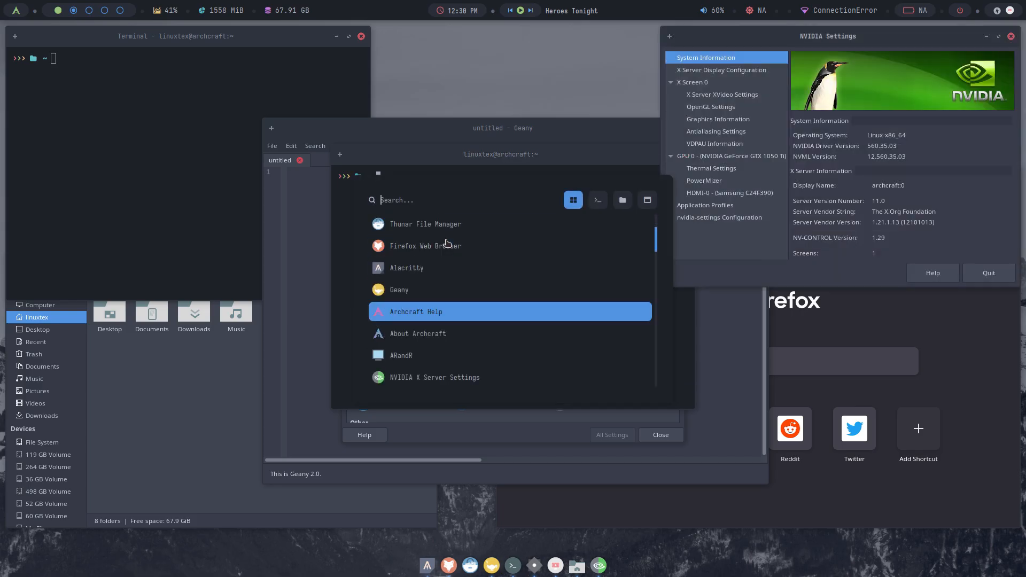
mouse_move(438, 245)
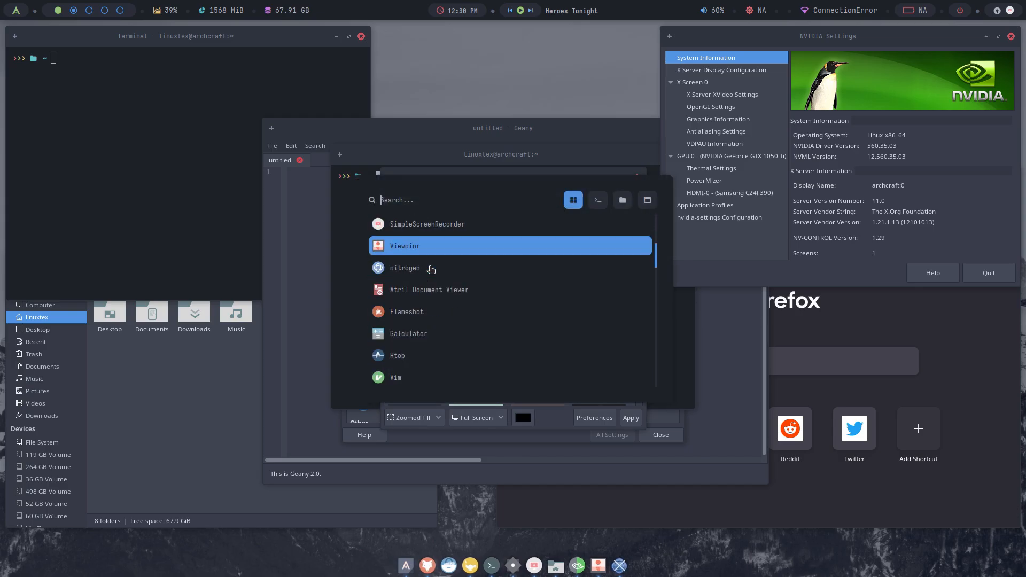
left_click(428, 289)
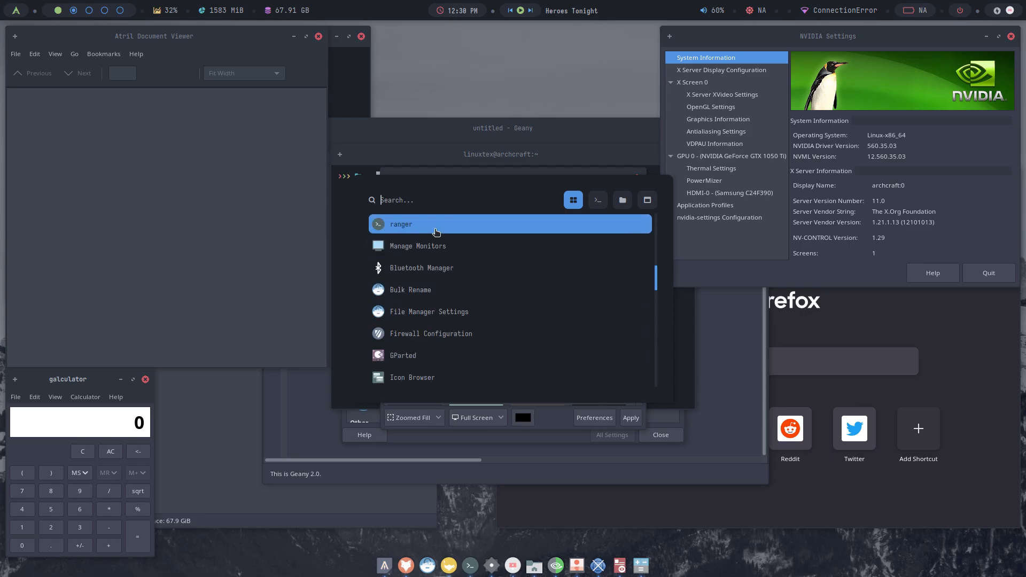
mouse_move(487, 315)
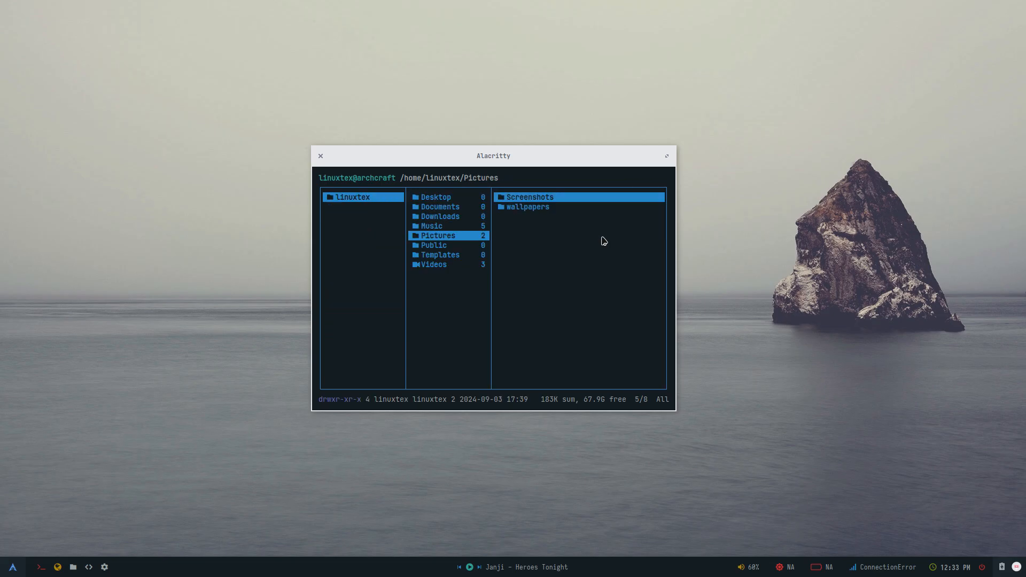
Quit ranger with q.
key("q")
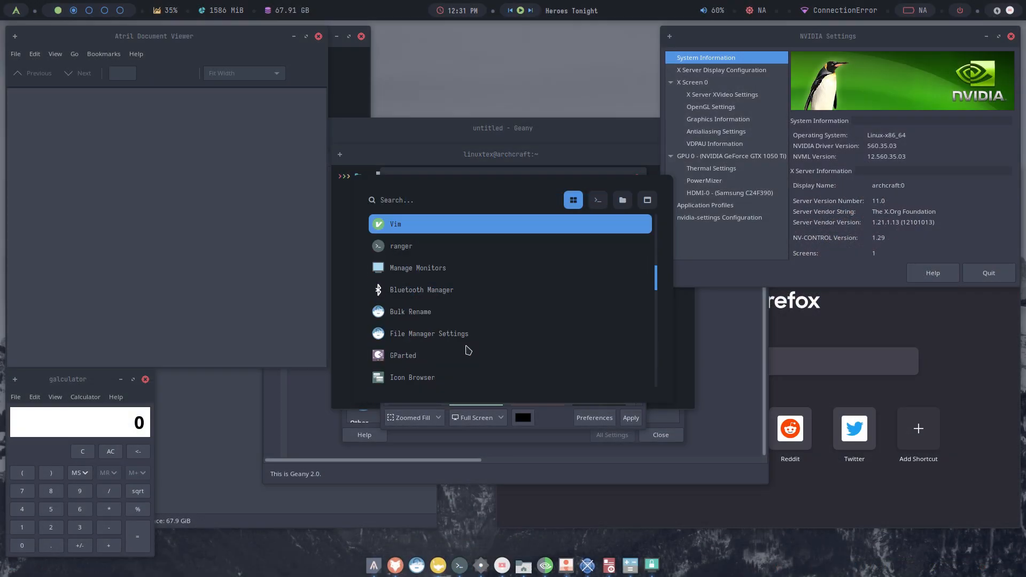
mouse_move(437, 355)
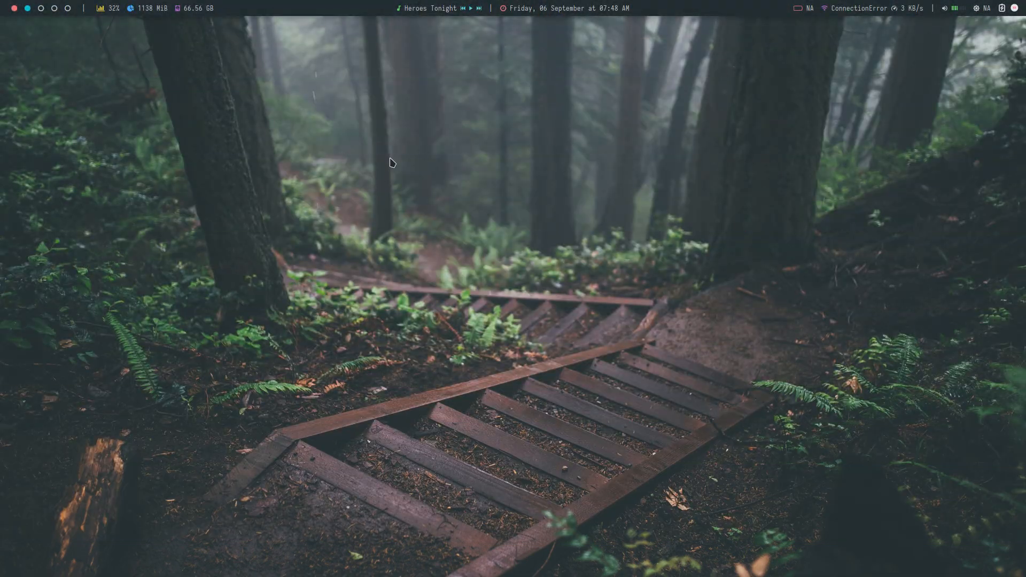
Launch Add/Remove Software via 'pamac', check Updates and refresh to confirm the system is up to date.
type("pam")
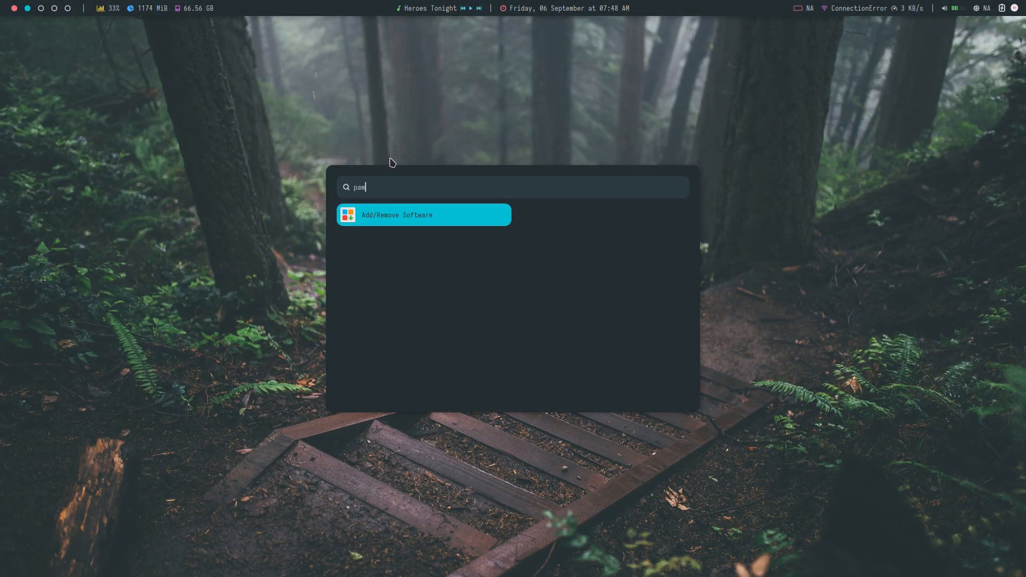
type("ac")
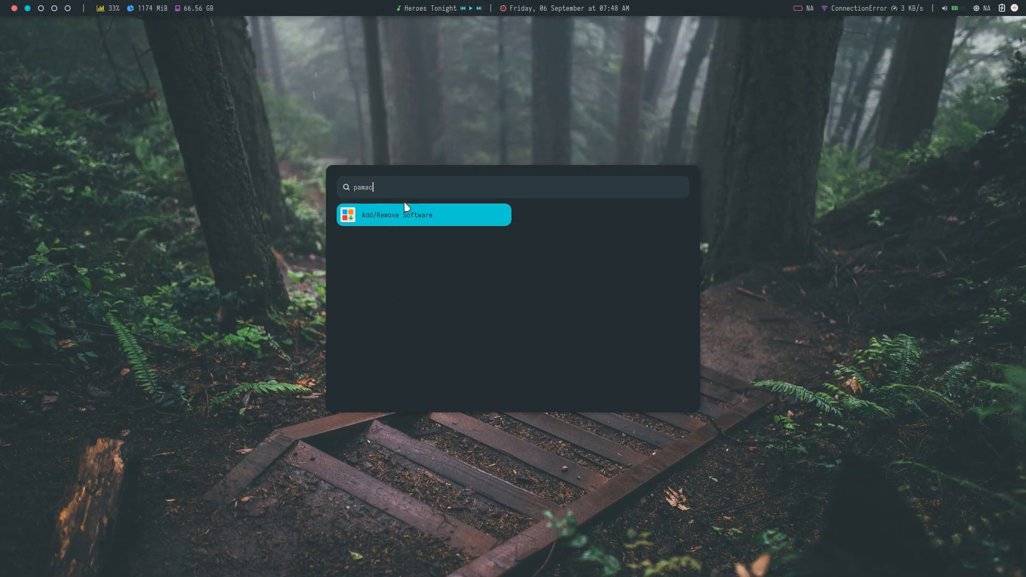
left_click(423, 215)
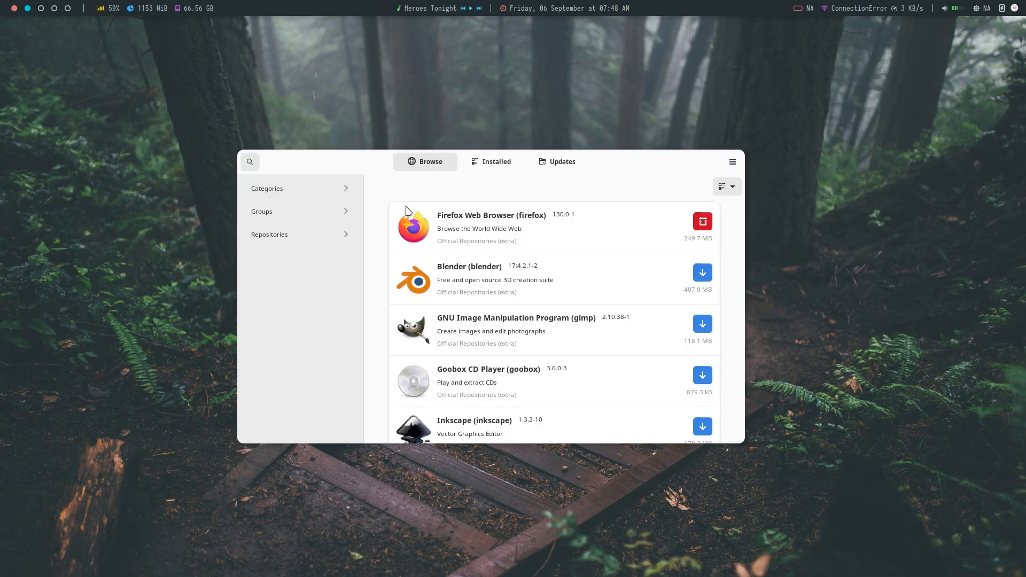
scroll("down", 3)
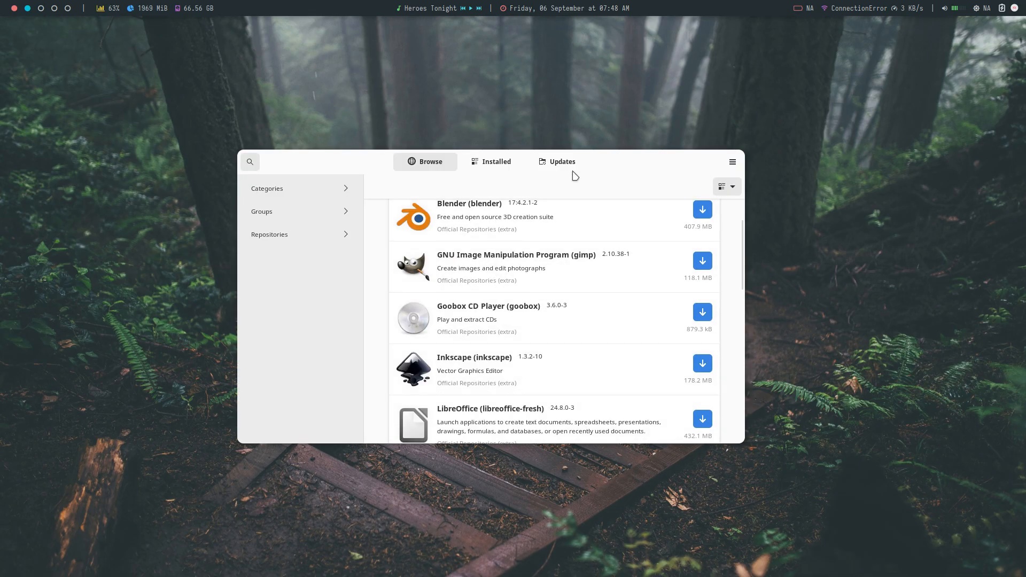
left_click(556, 162)
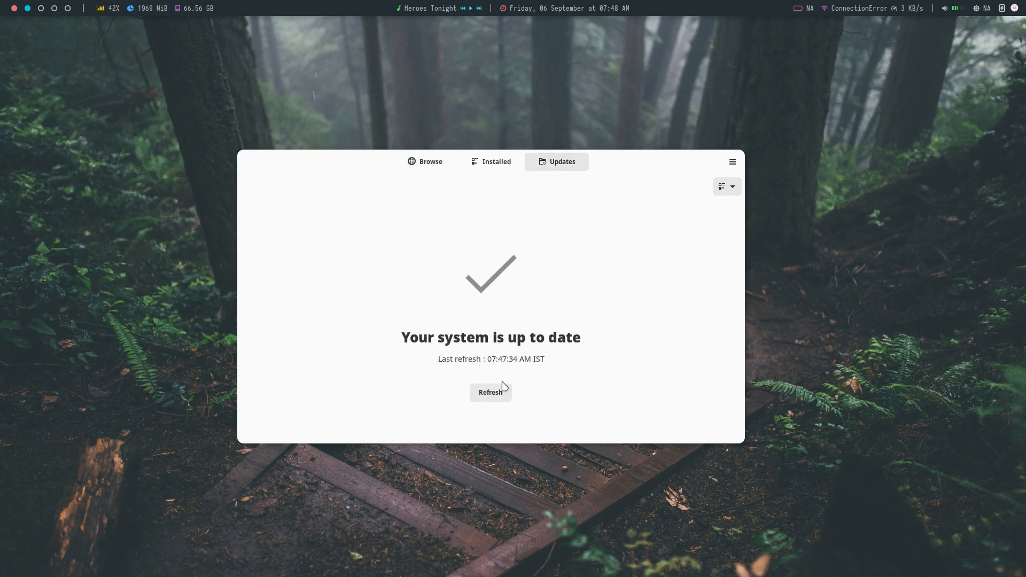
left_click(490, 392)
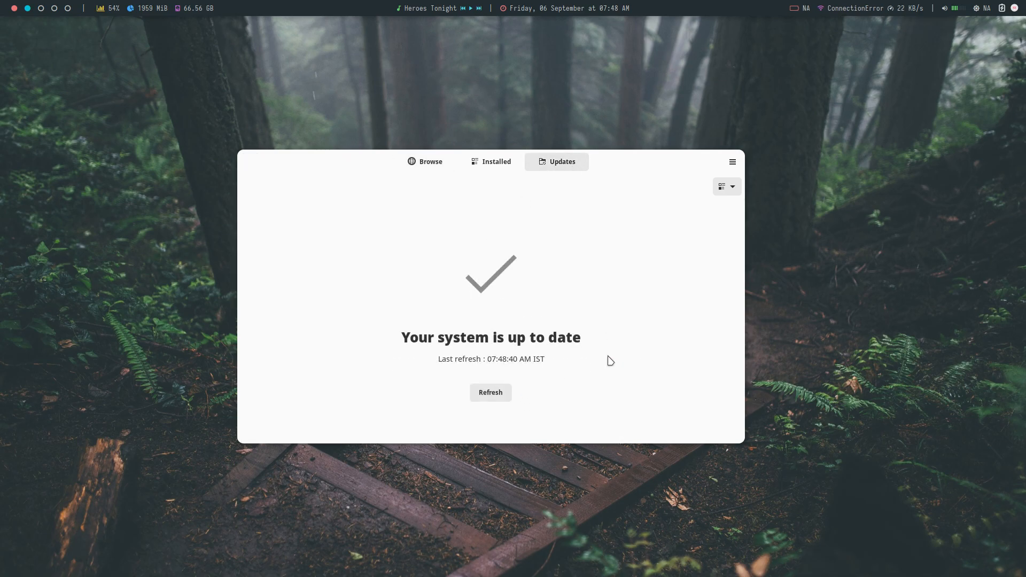
Browse featured software, viewing Blender's dependencies and files and GIMP's details.
left_click(424, 161)
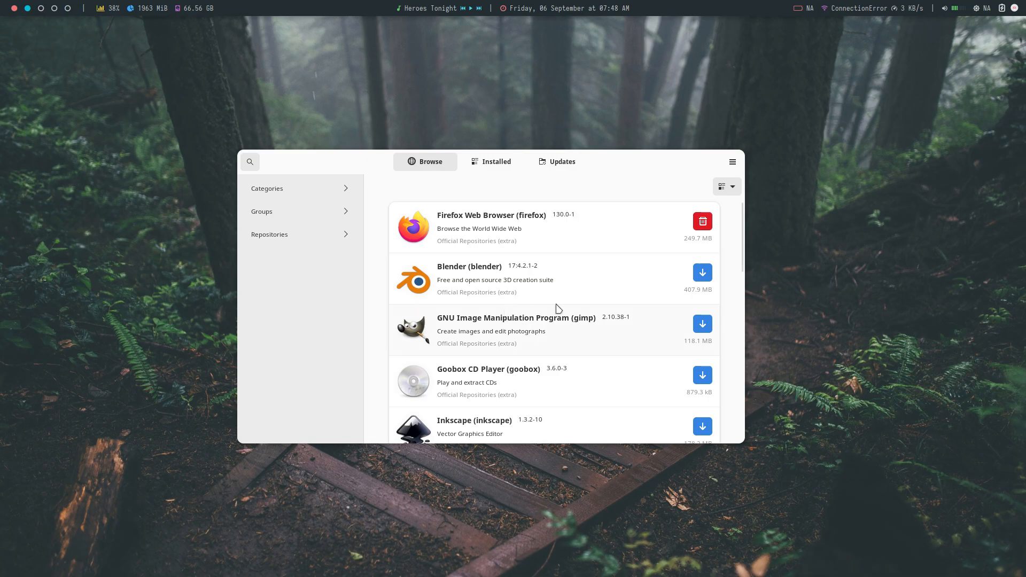
scroll("down", 3)
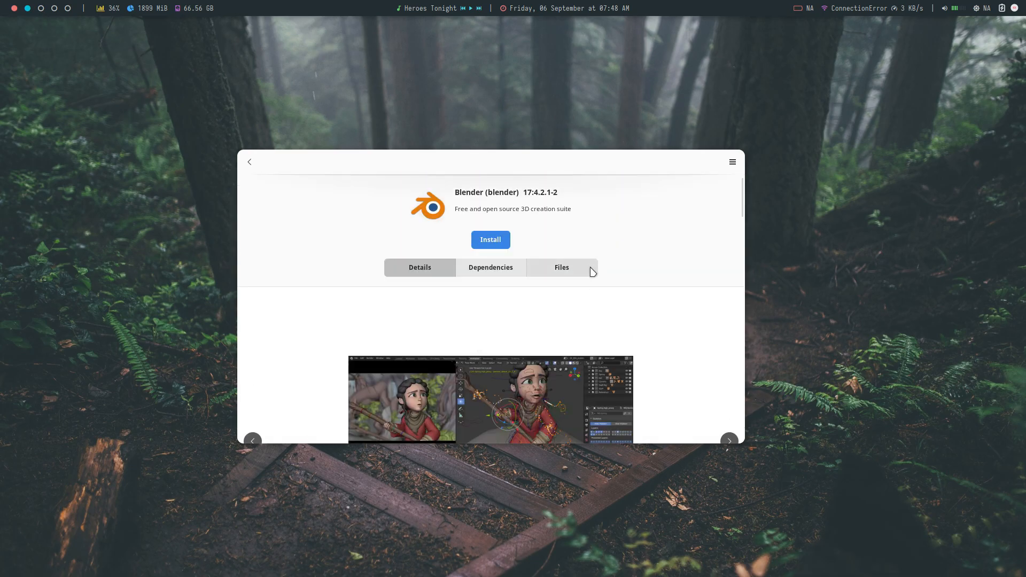
left_click(490, 267)
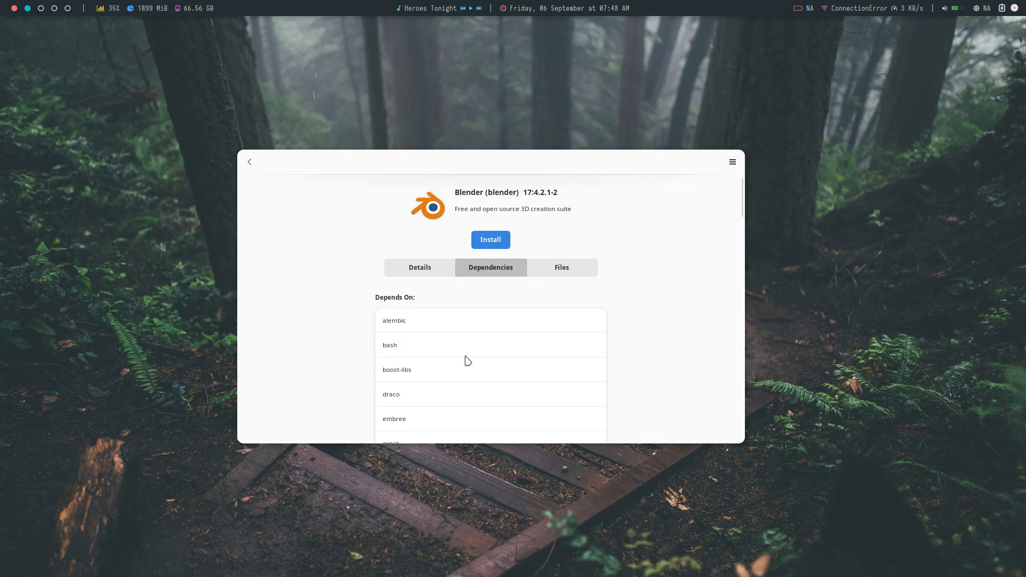
left_click(560, 268)
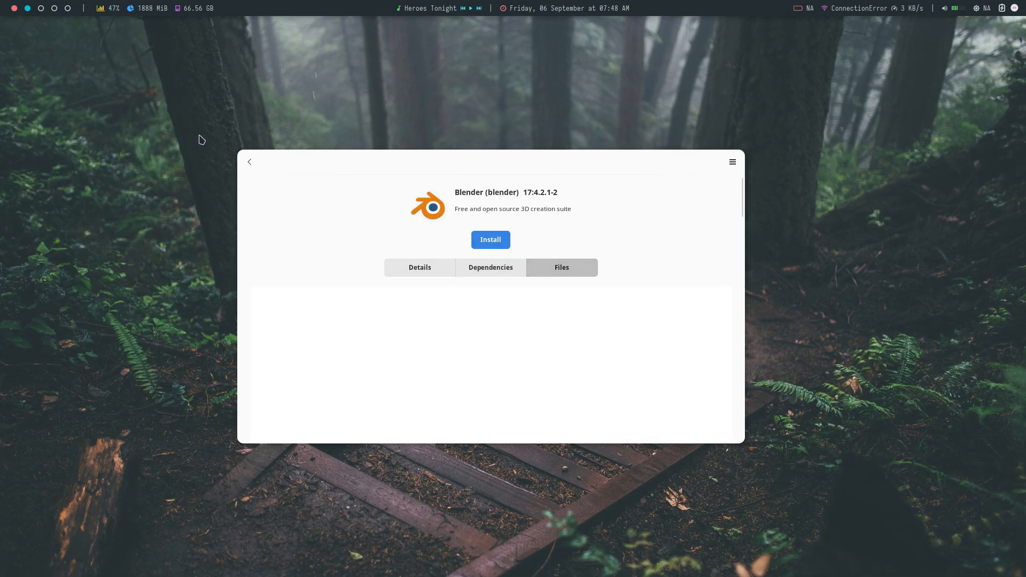
left_click(250, 161)
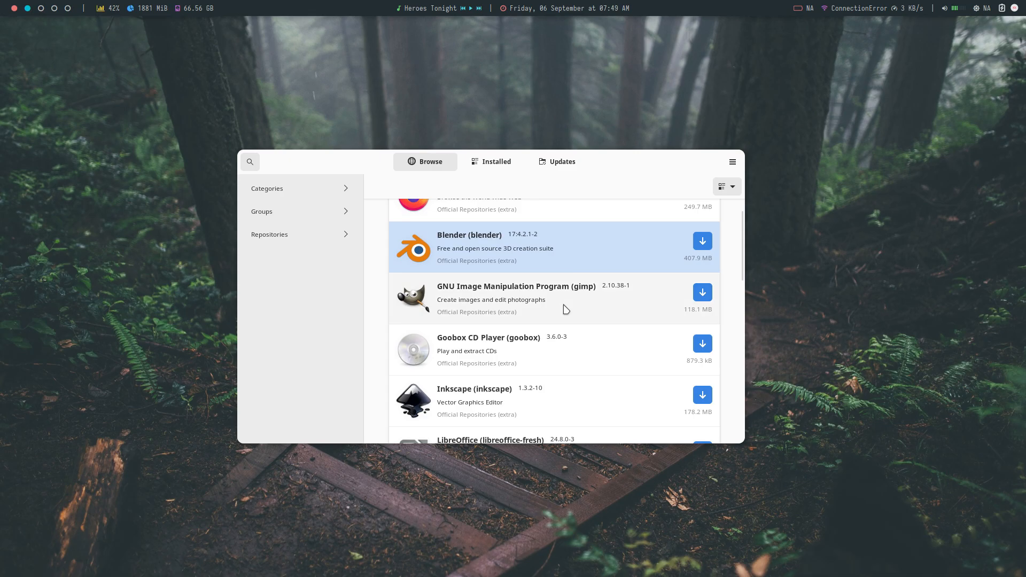
left_click(515, 298)
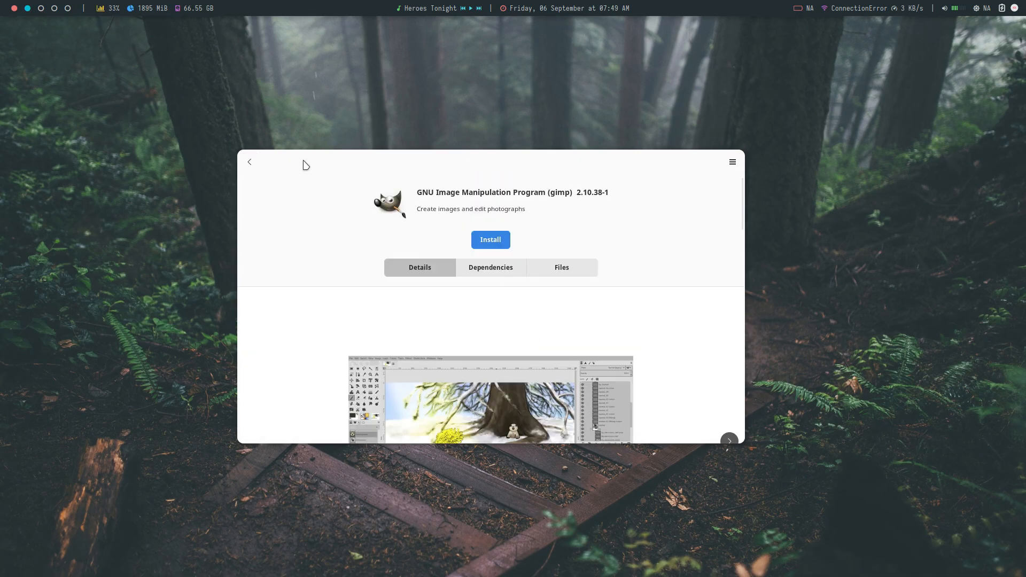
left_click(248, 161)
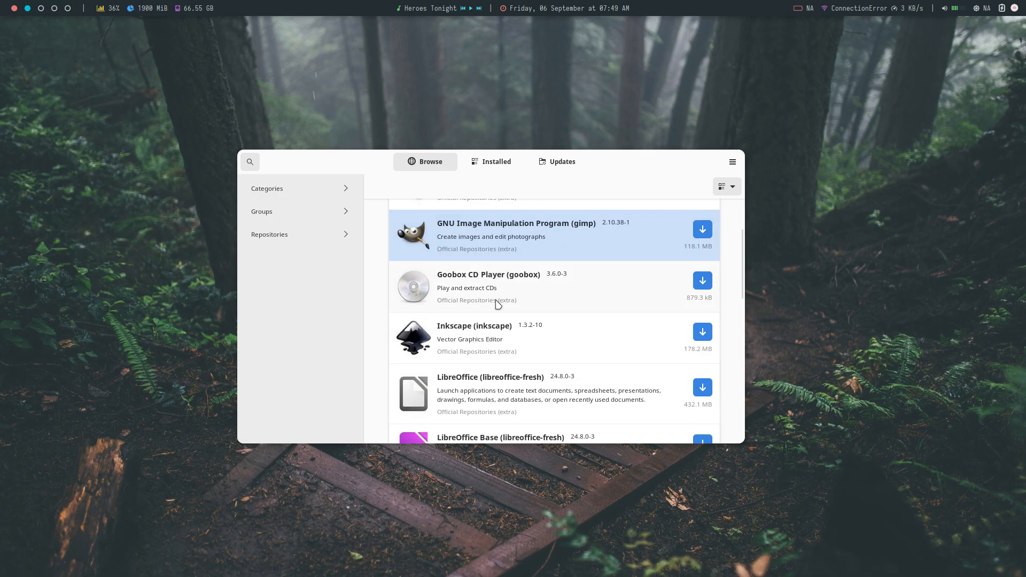
View VirtualBox details, RetroArch dependencies, and Shotwell details with its next screenshot.
scroll("down", 3)
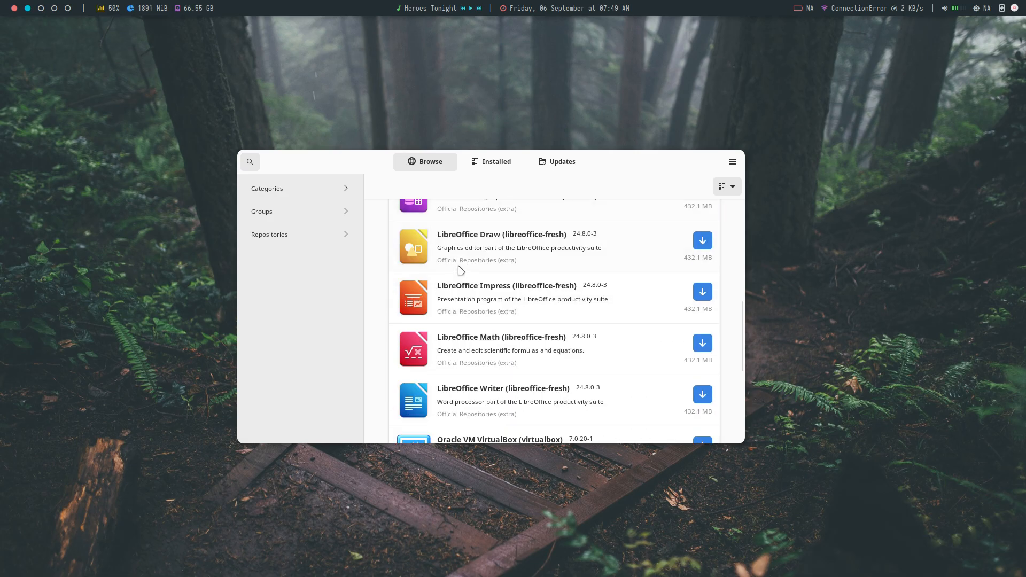
left_click(499, 439)
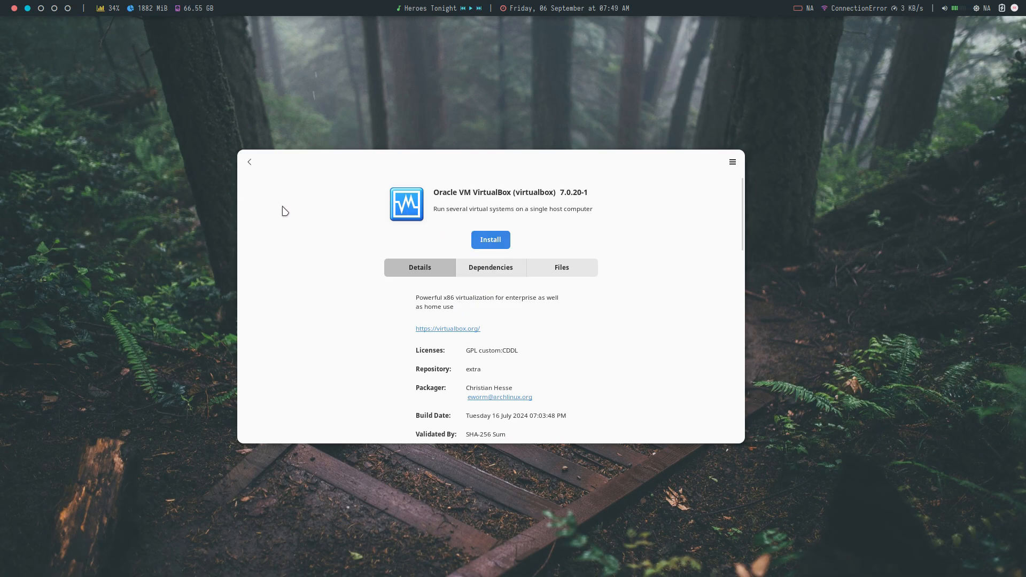
left_click(249, 161)
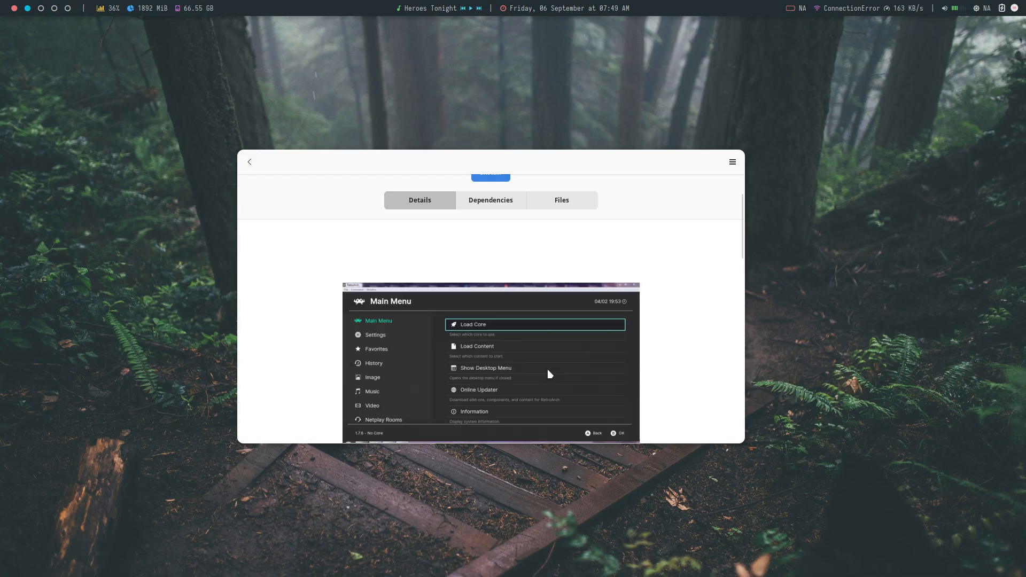
left_click(490, 267)
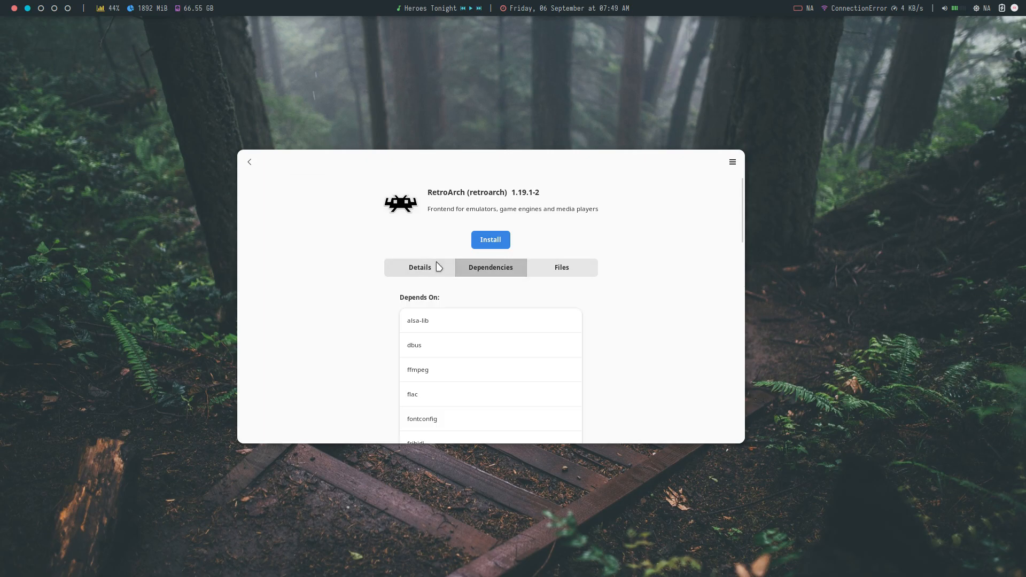
left_click(249, 161)
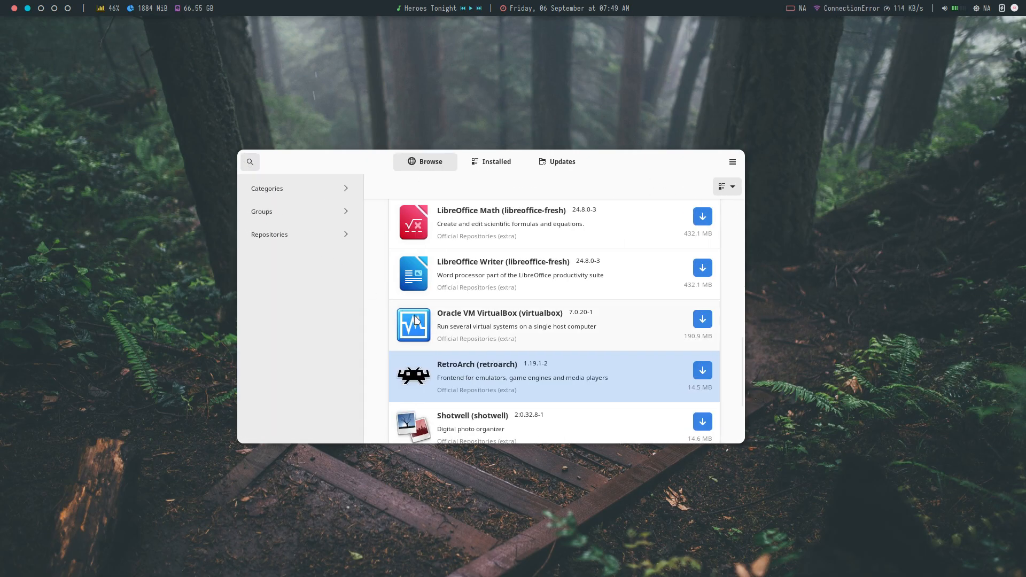
left_click(471, 424)
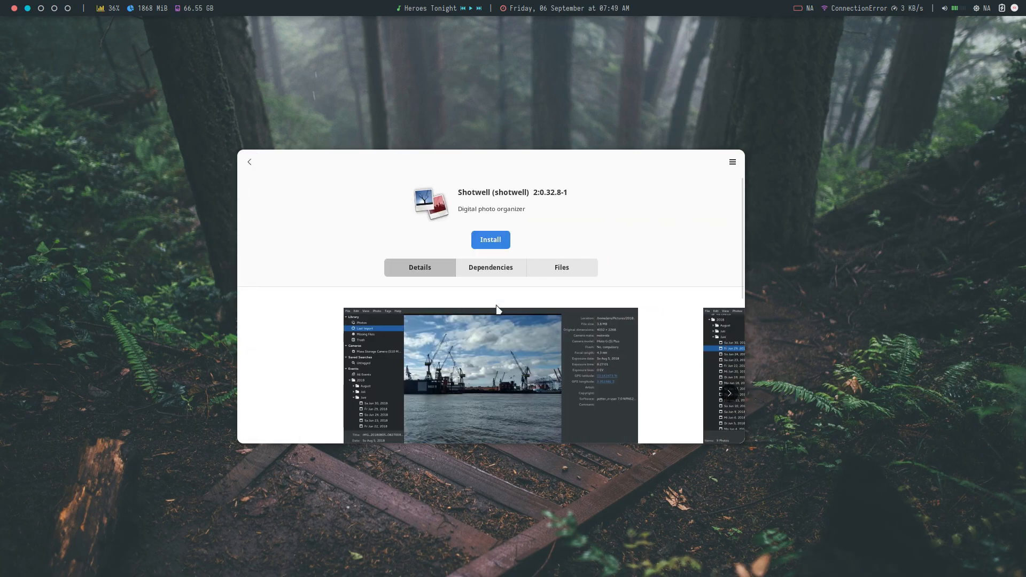
scroll("down", 3)
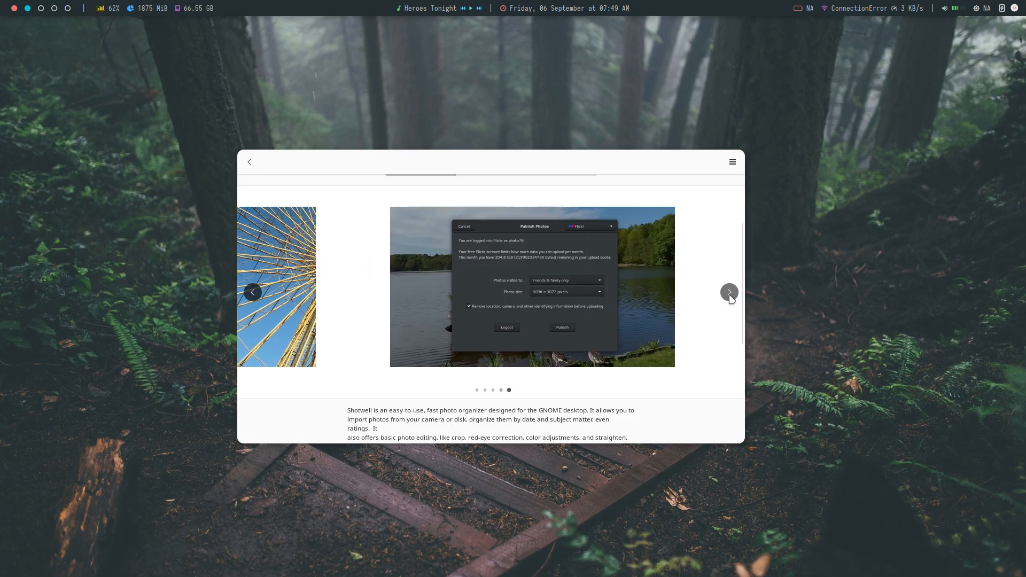
left_click(729, 292)
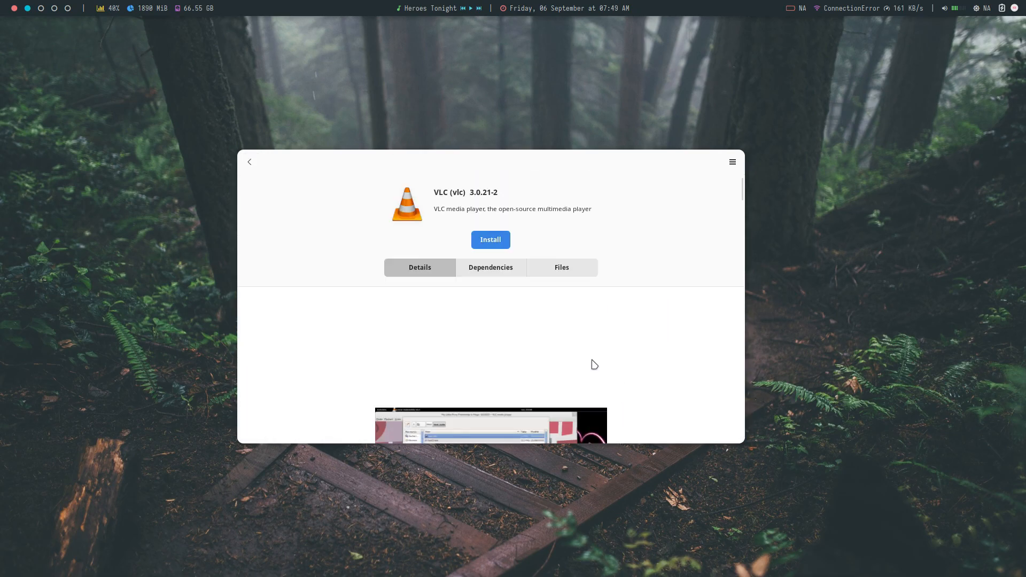
left_click(250, 162)
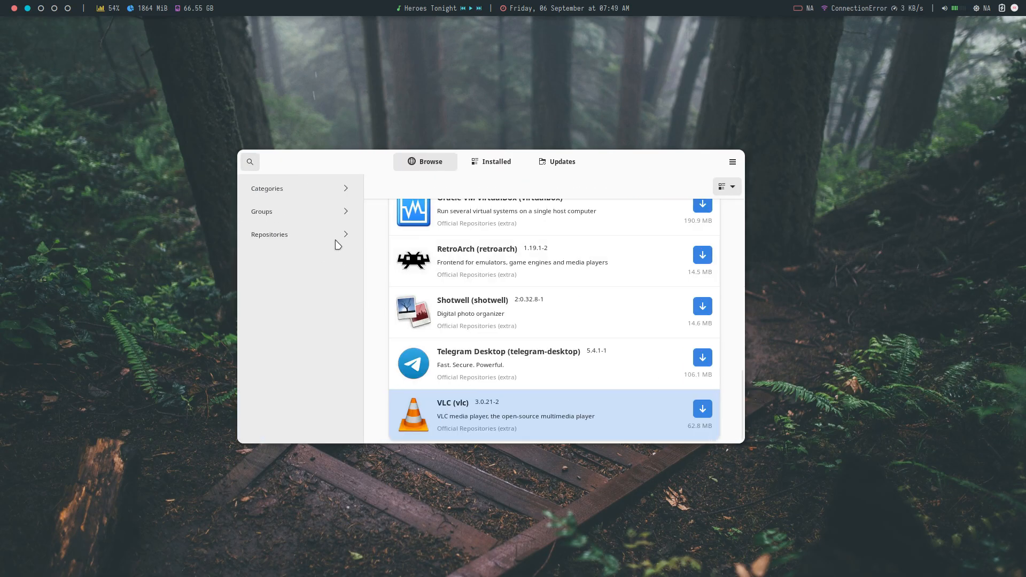
Browse the Photo & Video category and view Celluloid's details page with its screenshot.
left_click(266, 188)
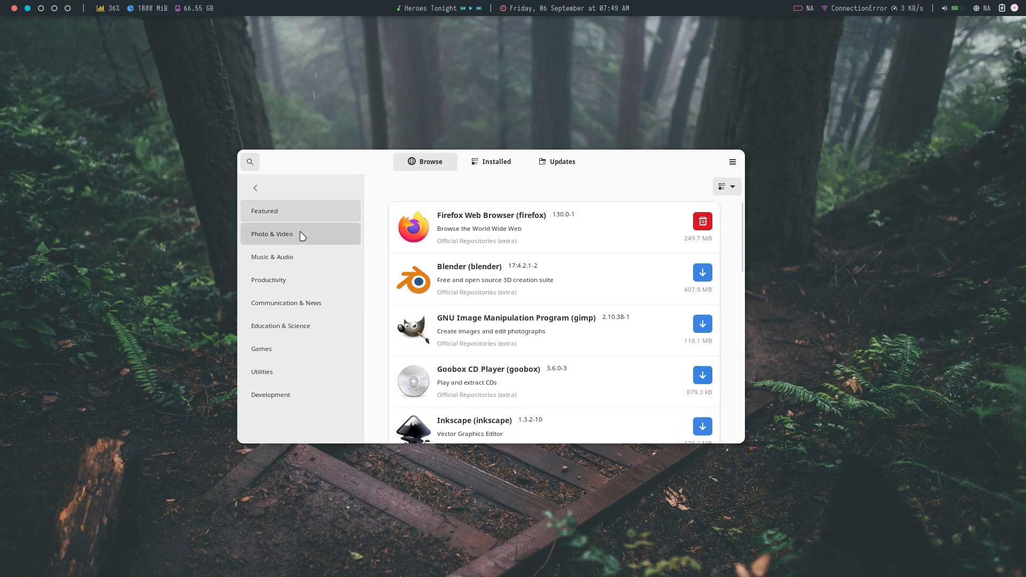
scroll("down", 3)
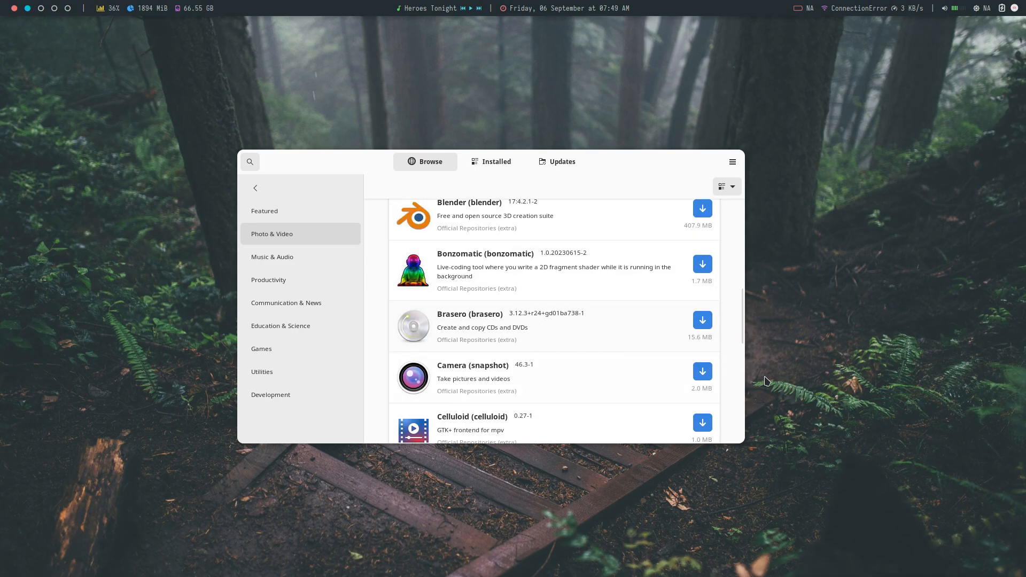
scroll("down", 3)
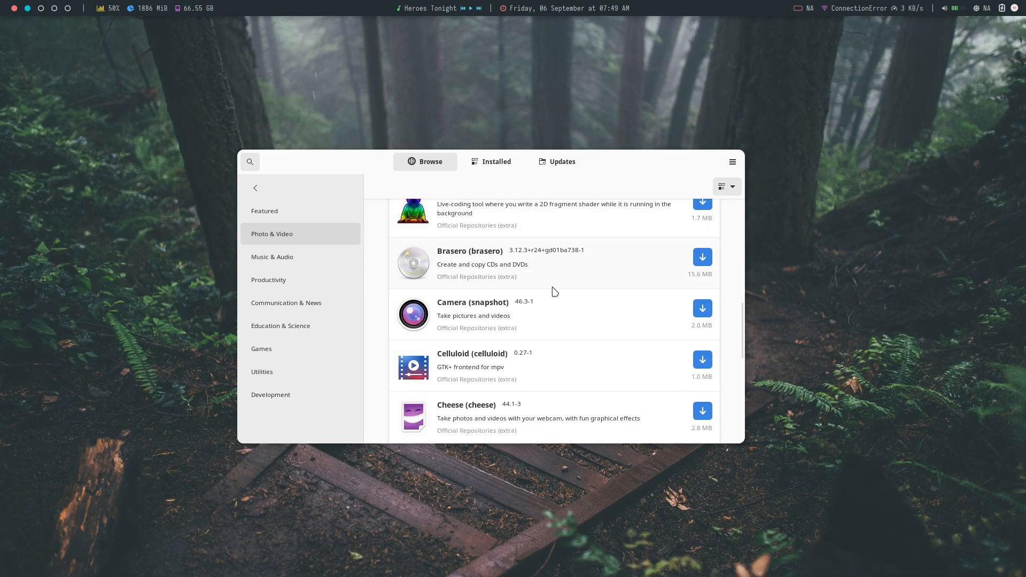
left_click(472, 353)
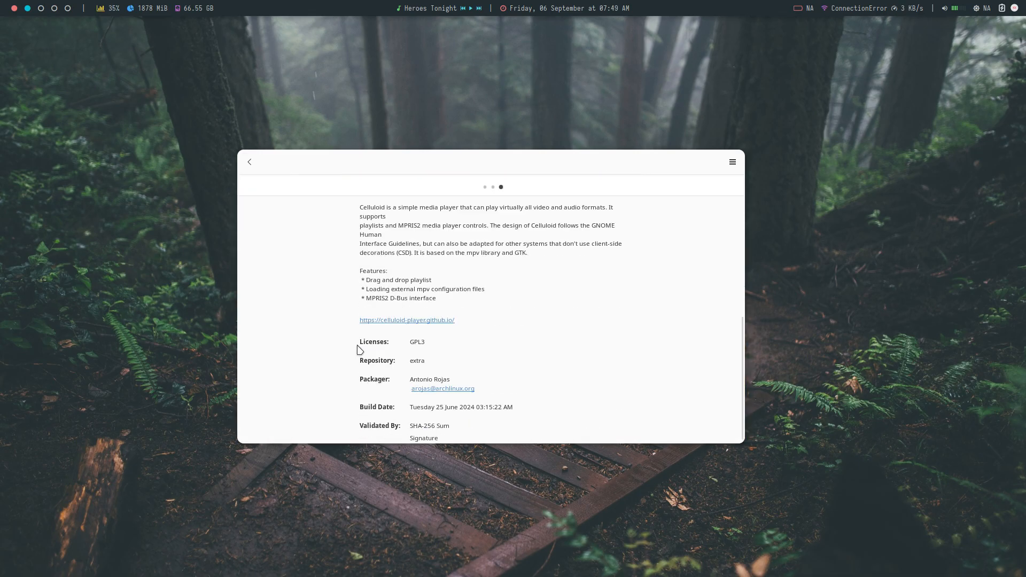
Return to the category list and scroll on past darktable to the Development category.
left_click(249, 161)
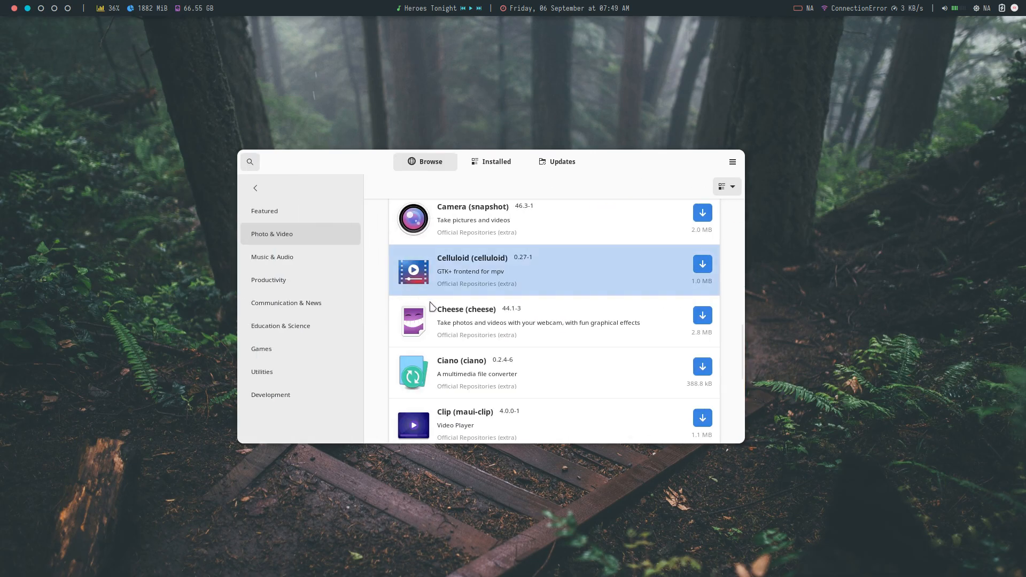
scroll("down", 3)
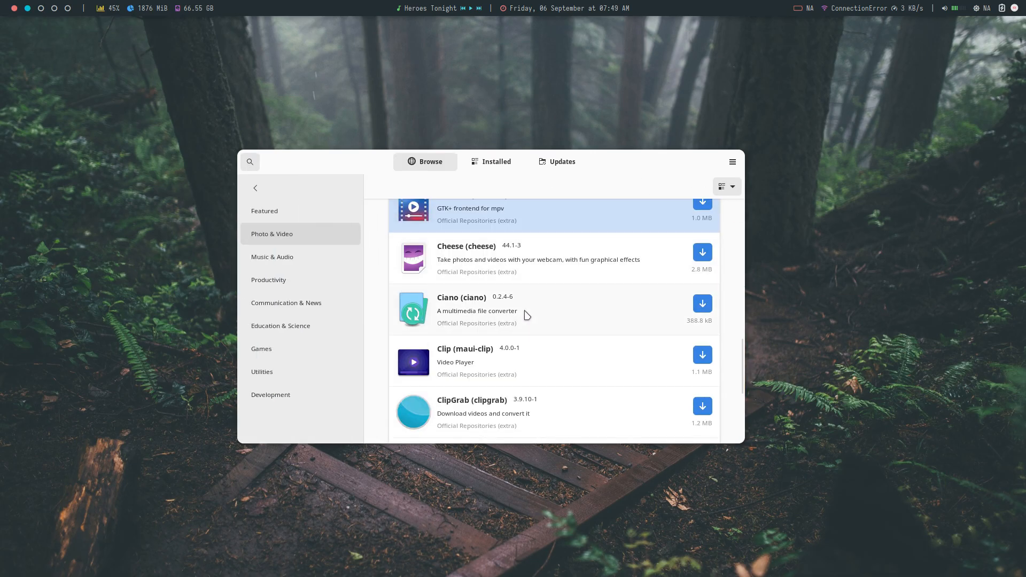
scroll("down", 3)
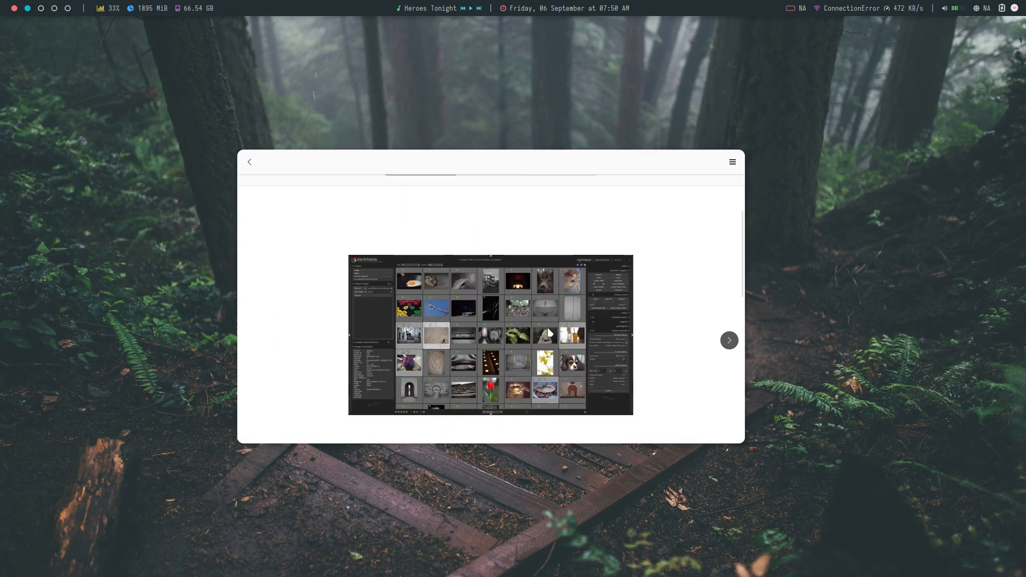
scroll("down", 3)
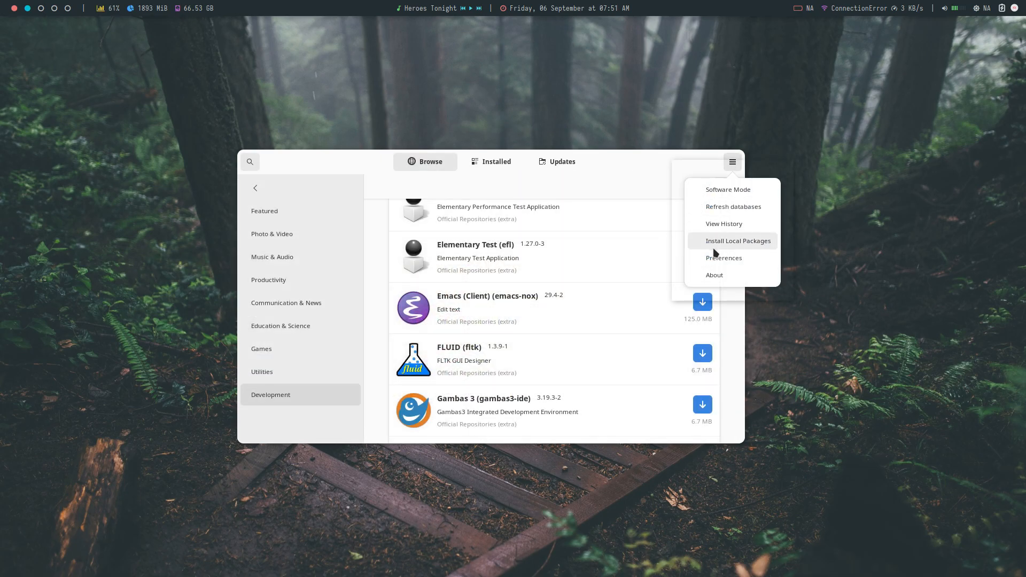
mouse_move(732, 207)
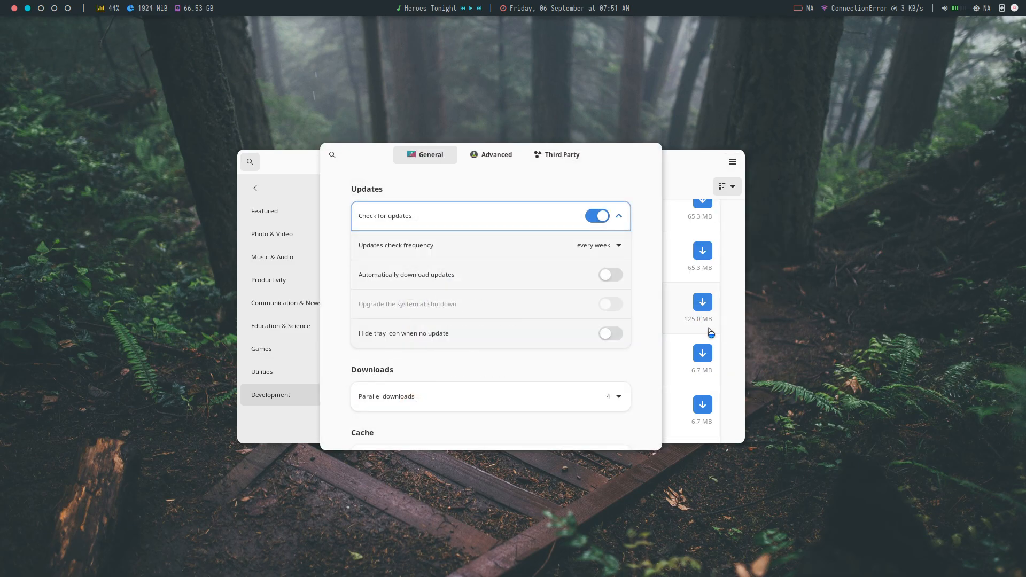
Enable AUR support under the Third Party preferences.
left_click(555, 154)
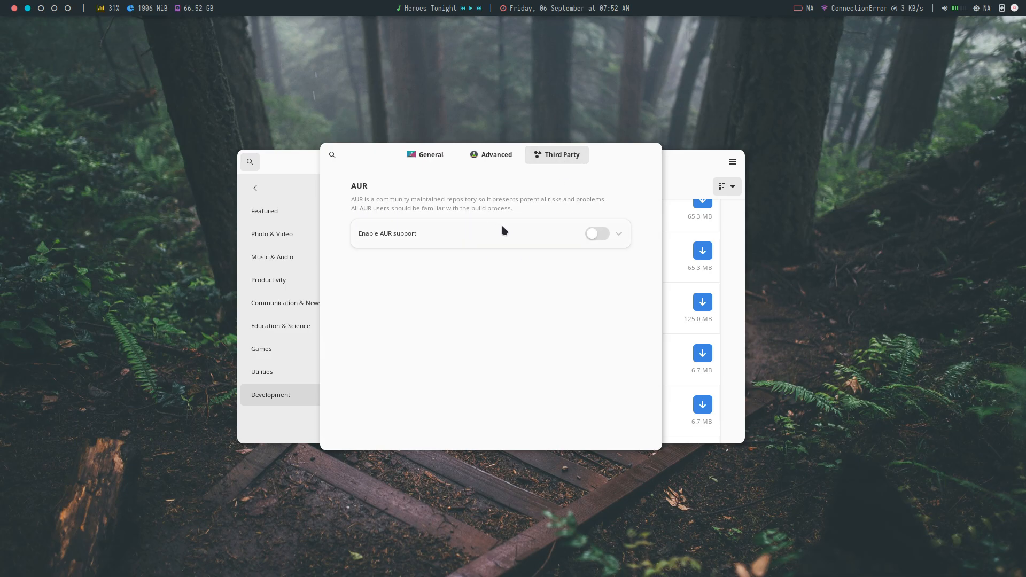
left_click(597, 233)
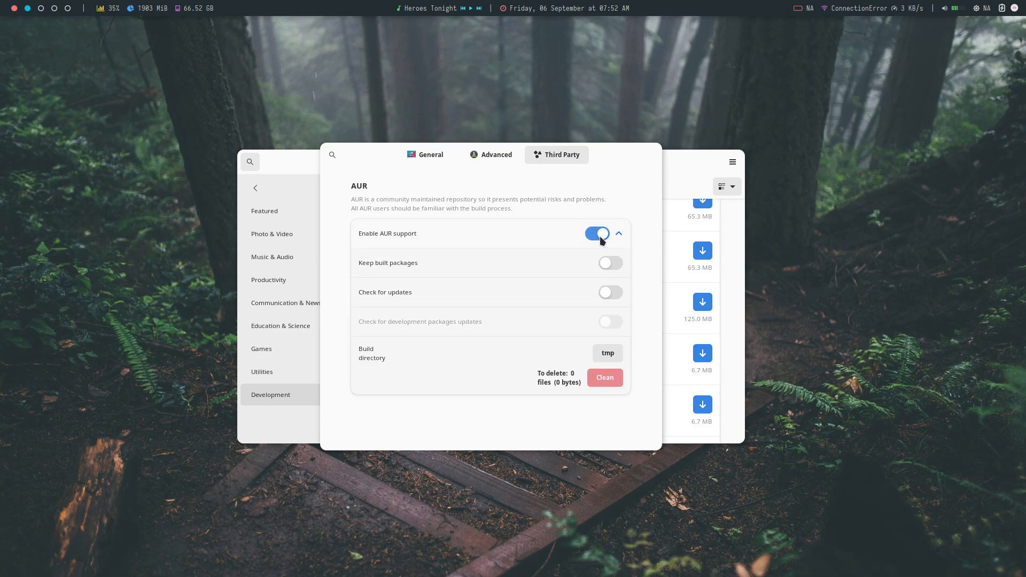
mouse_move(640, 236)
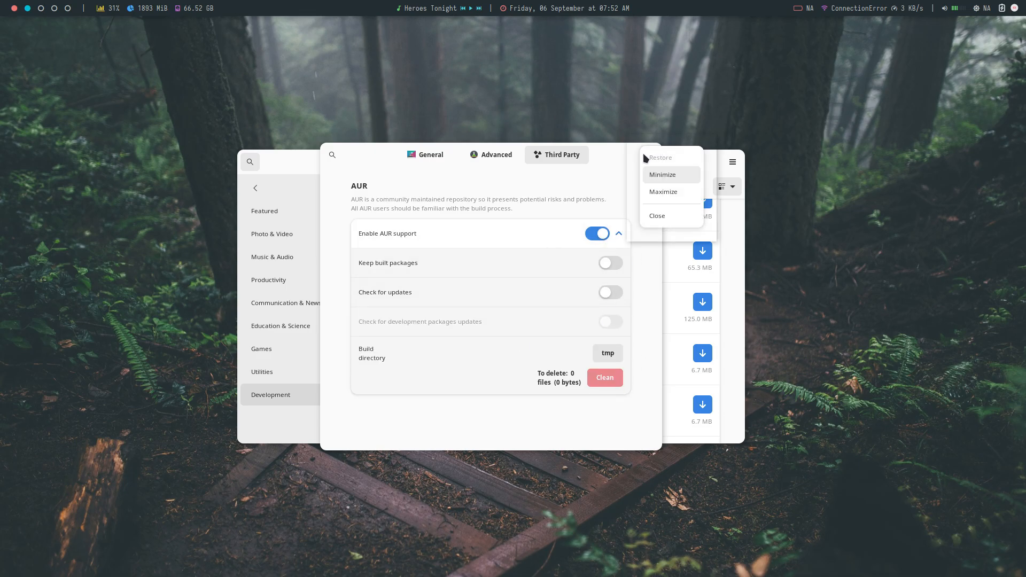
Close Preferences, search 'flutt' then 'davin' to find flutter and davinci-resolve AUR packages, then clear the search.
left_click(656, 216)
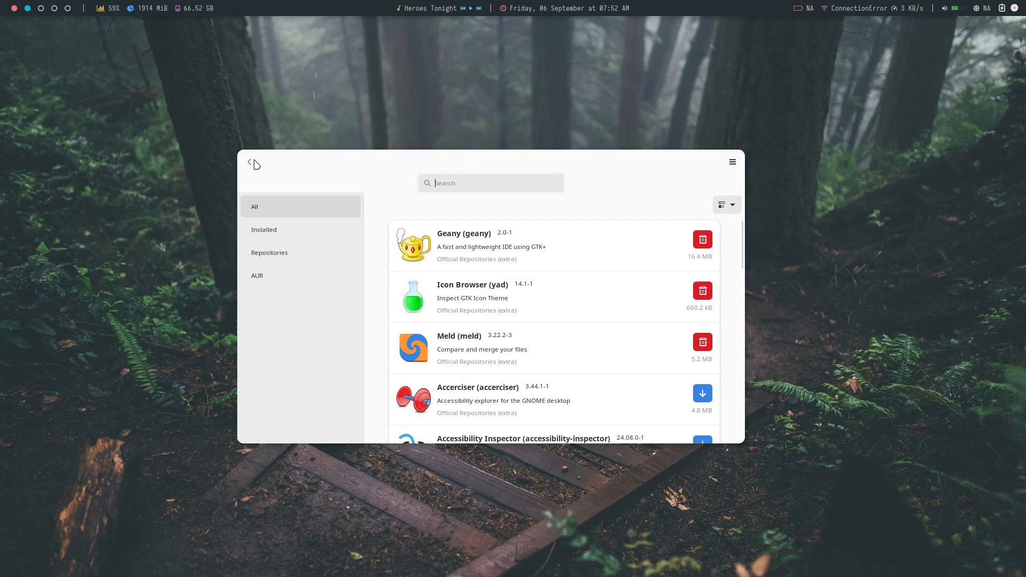
type("flutter")
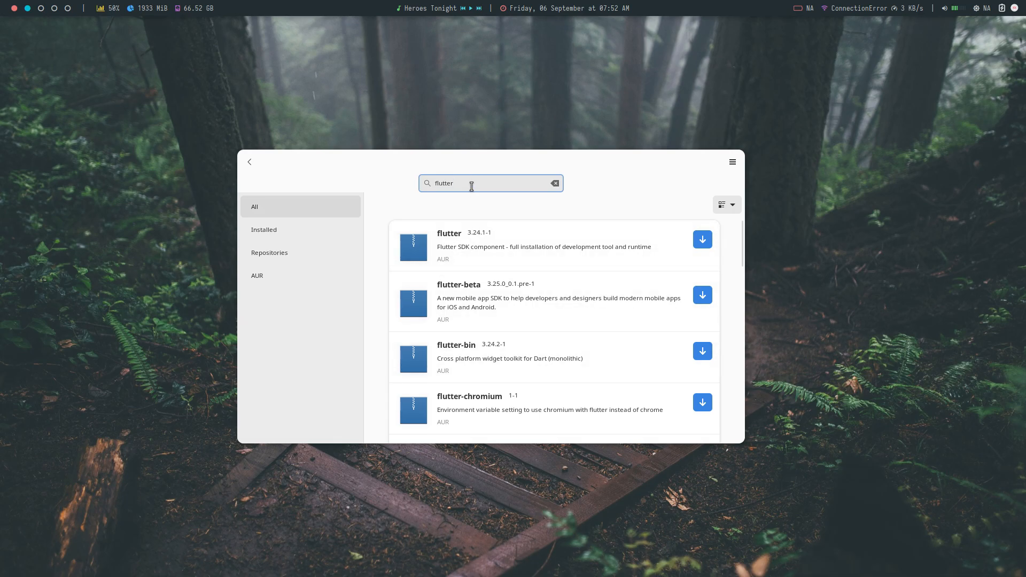
type("davin")
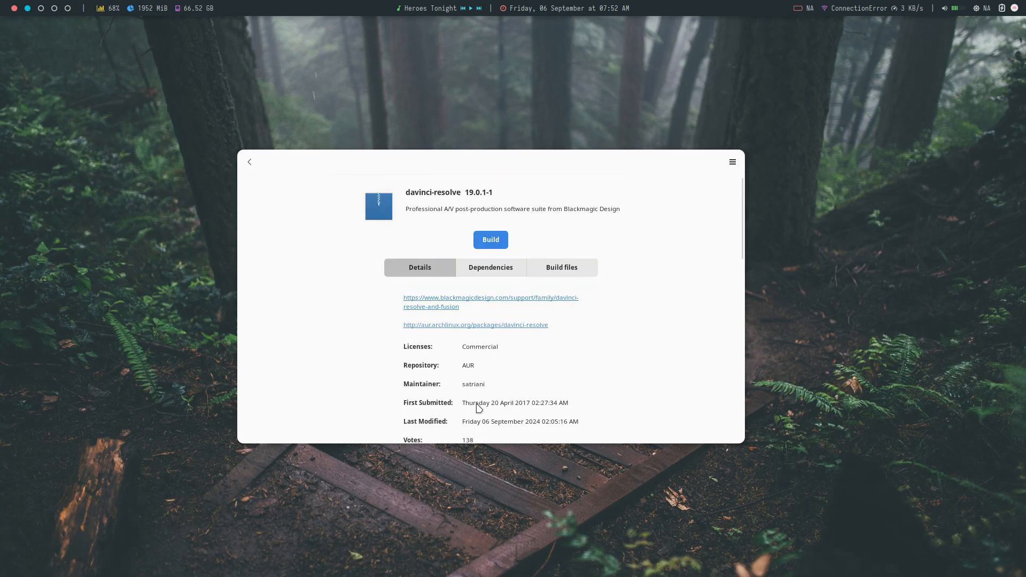
mouse_move(426, 320)
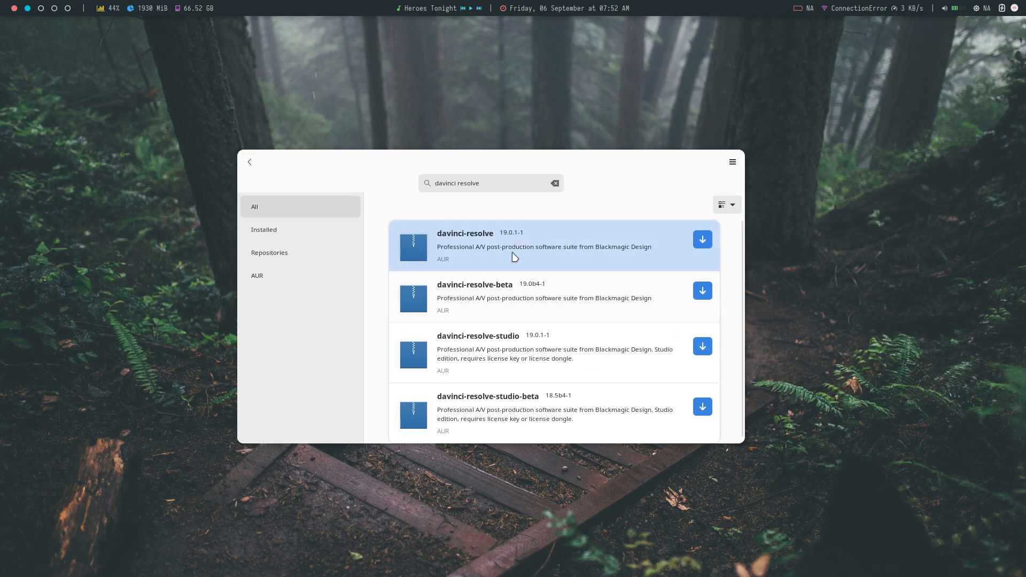
left_click(554, 183)
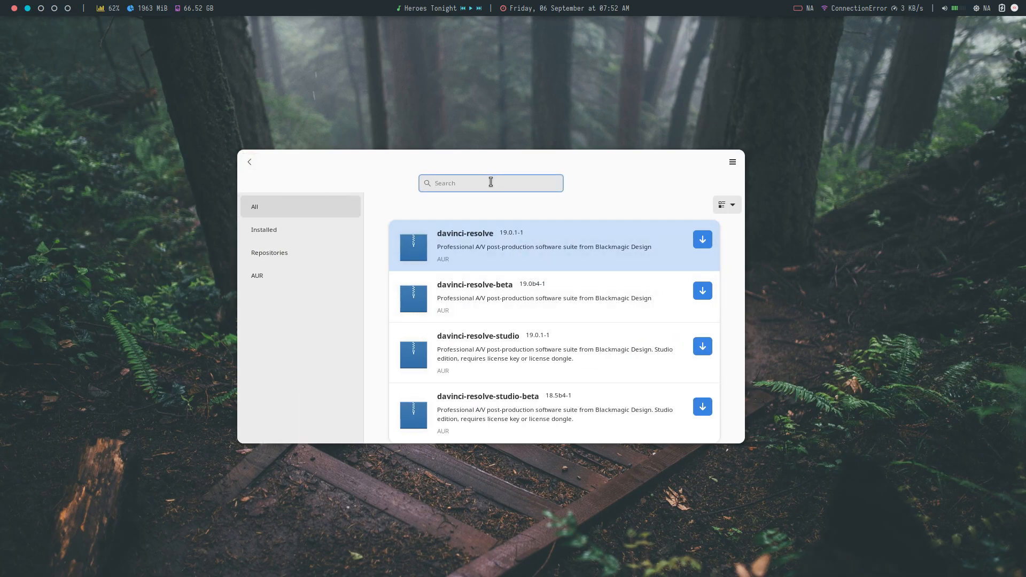
Search for 'blender' and view the blender-4.3-bin package details, then return to the results.
type("b")
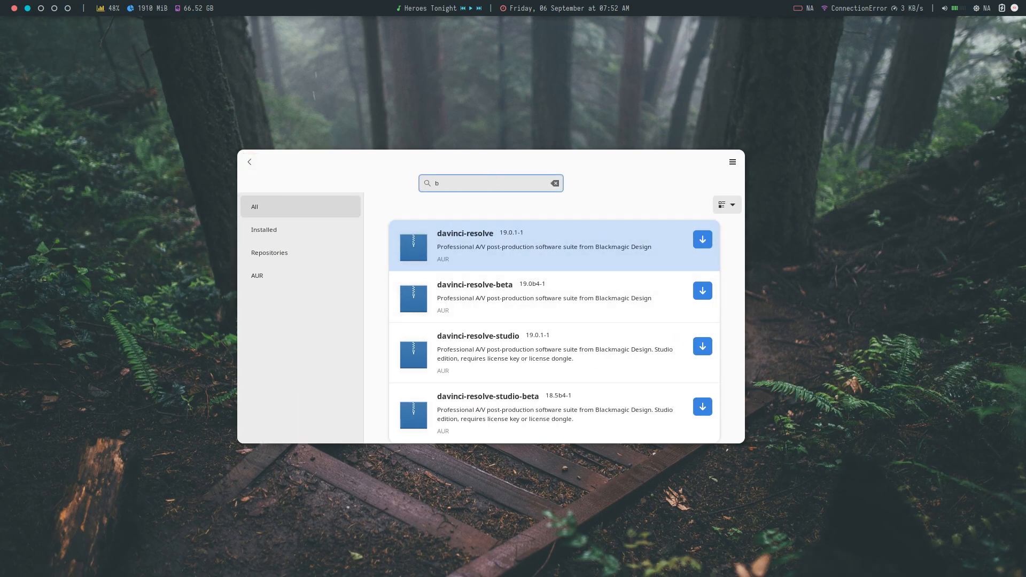
type("lender")
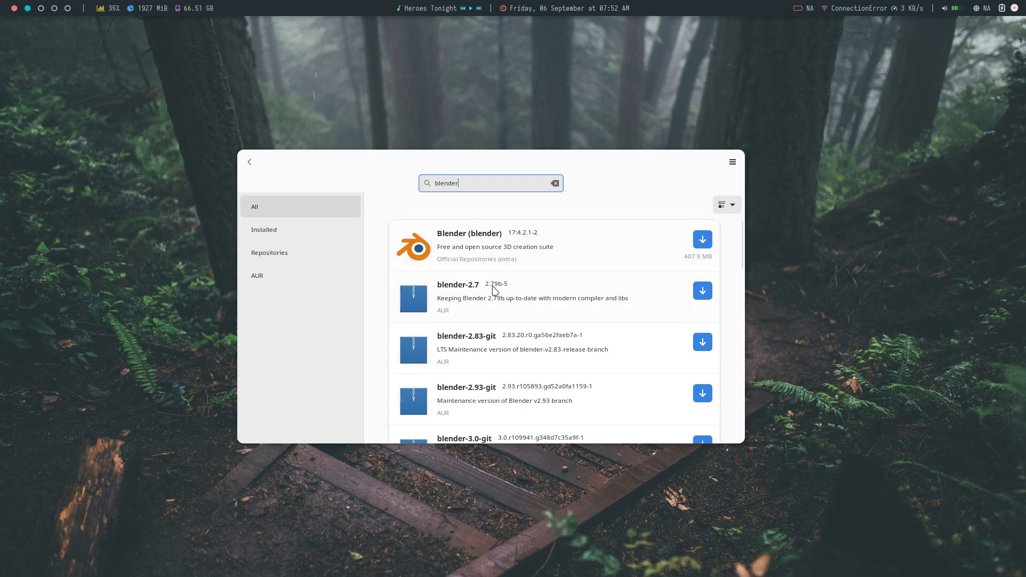
scroll("down", 3)
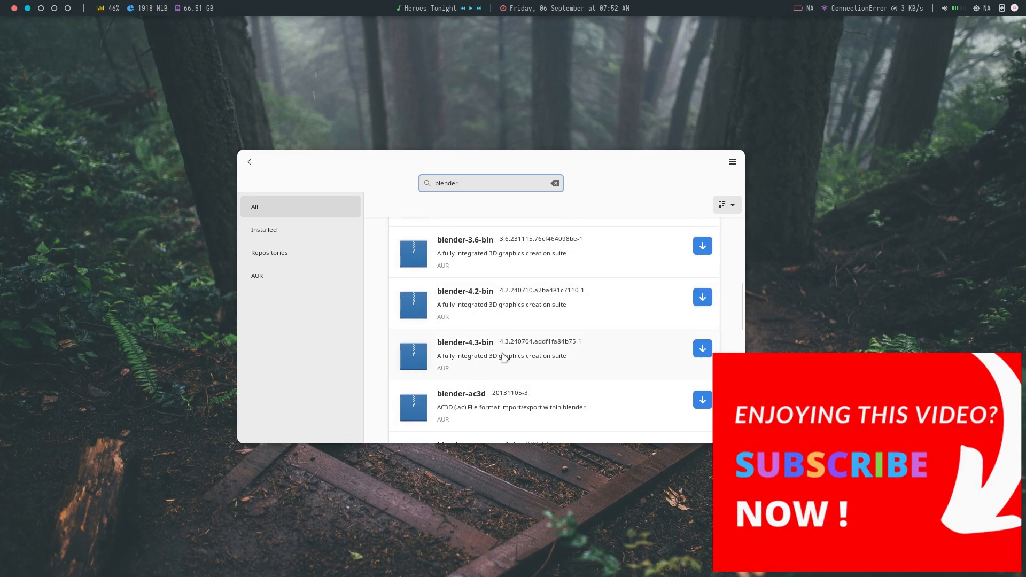
left_click(465, 342)
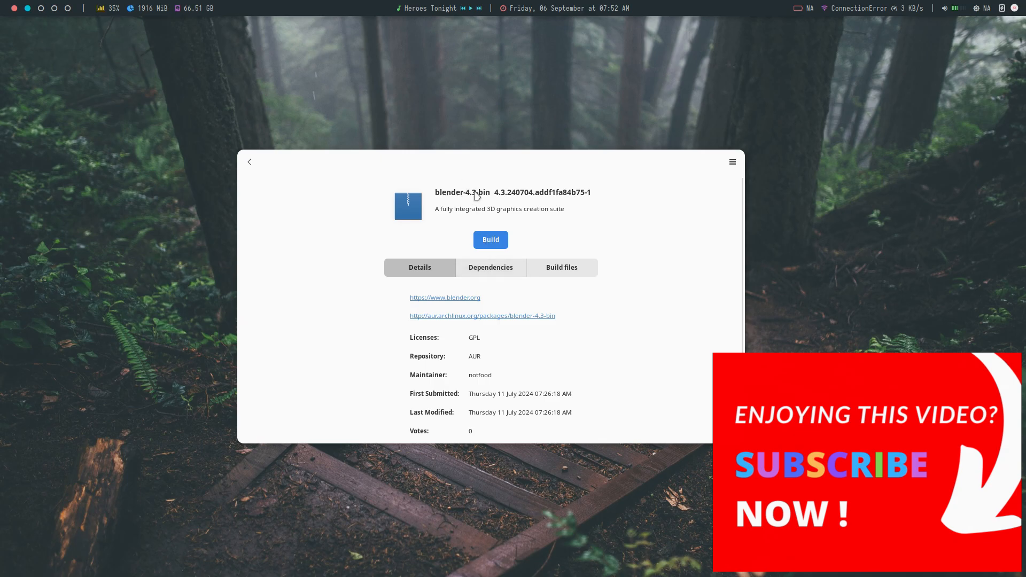
left_click(248, 161)
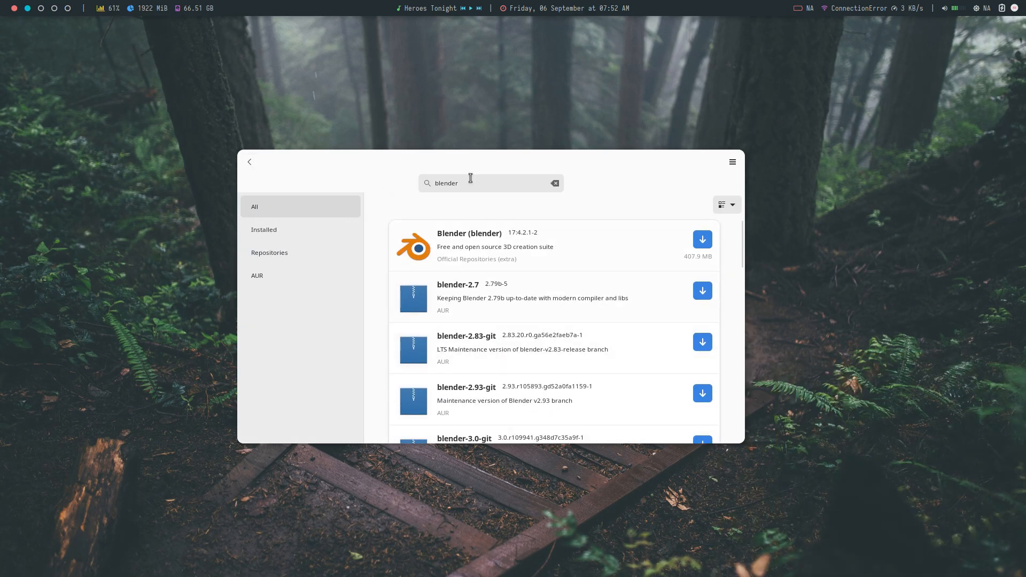
Filter the results to AUR packages only, clear the search and return to category browsing.
left_click(257, 274)
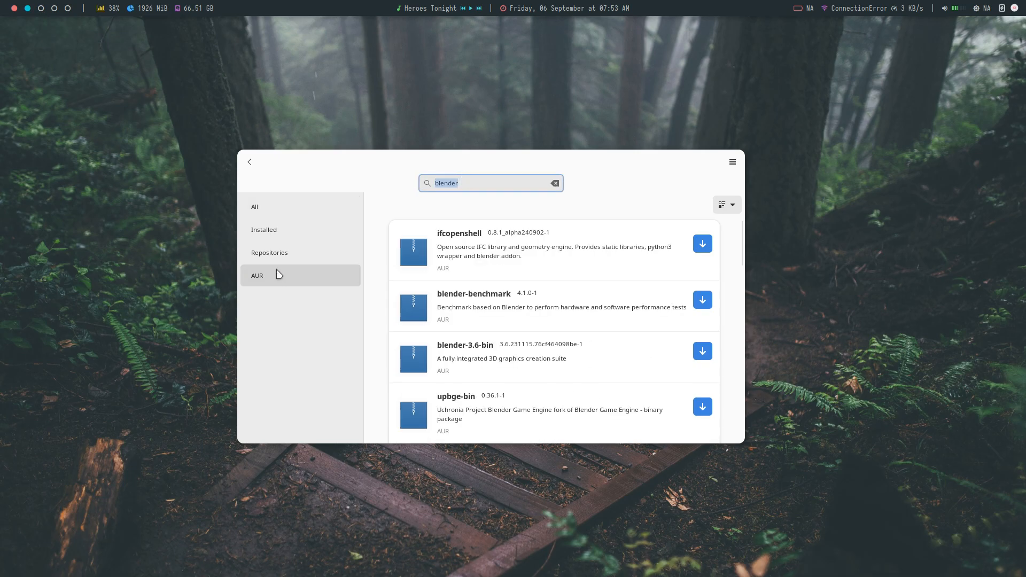
left_click(553, 183)
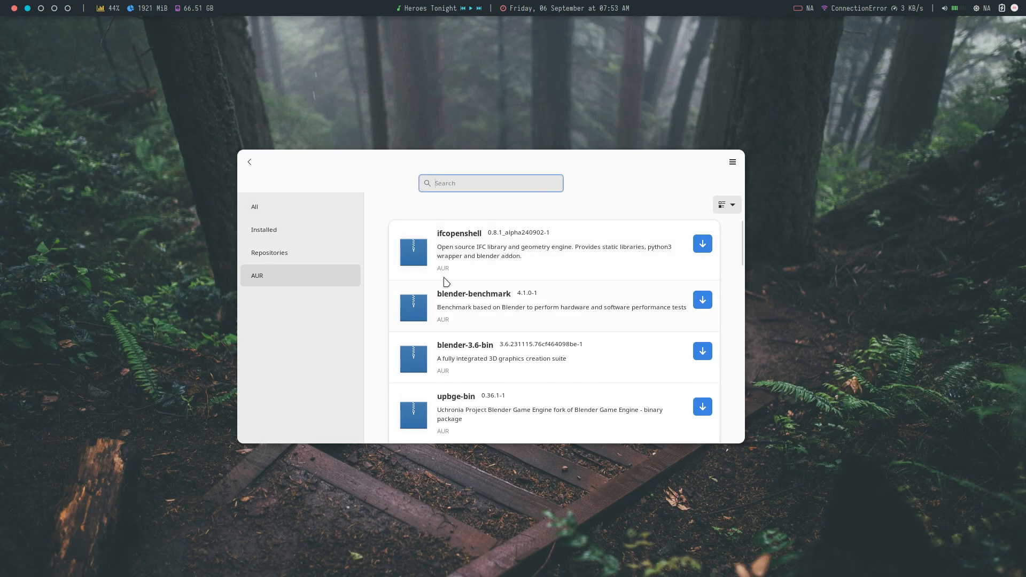
scroll("down", 3)
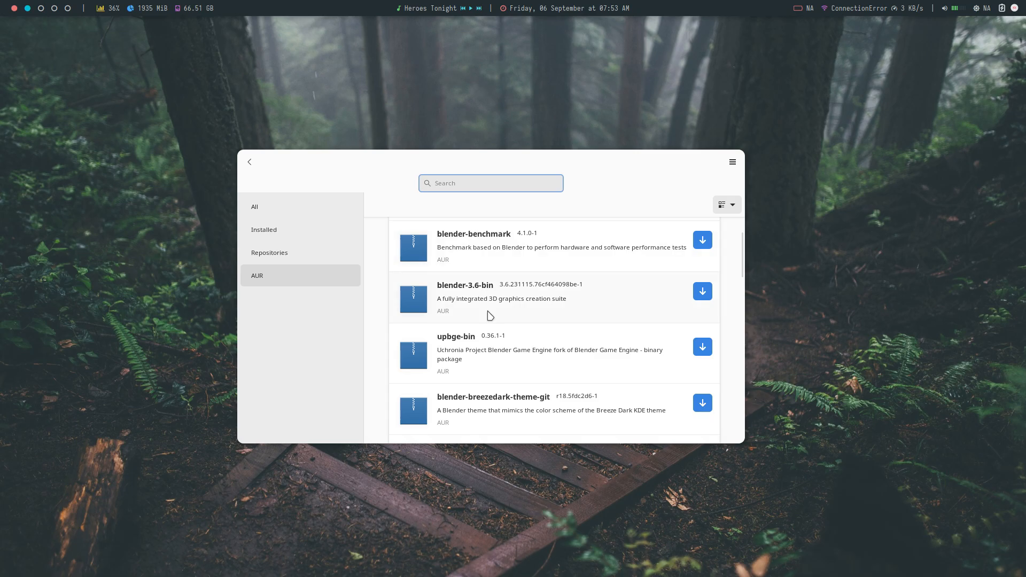
left_click(726, 204)
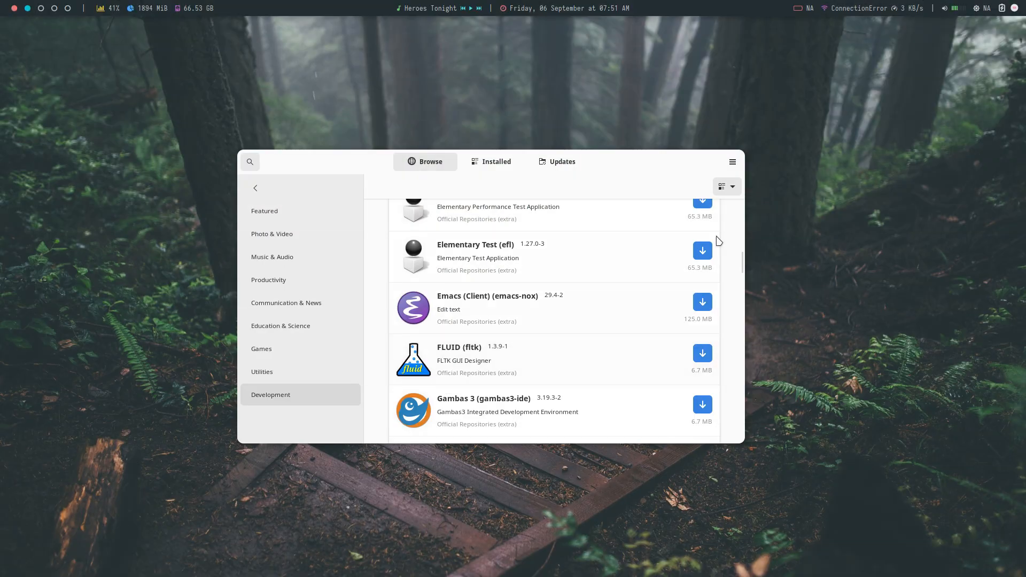
Bring up Pamac's main menu from the Browse view.
left_click(731, 162)
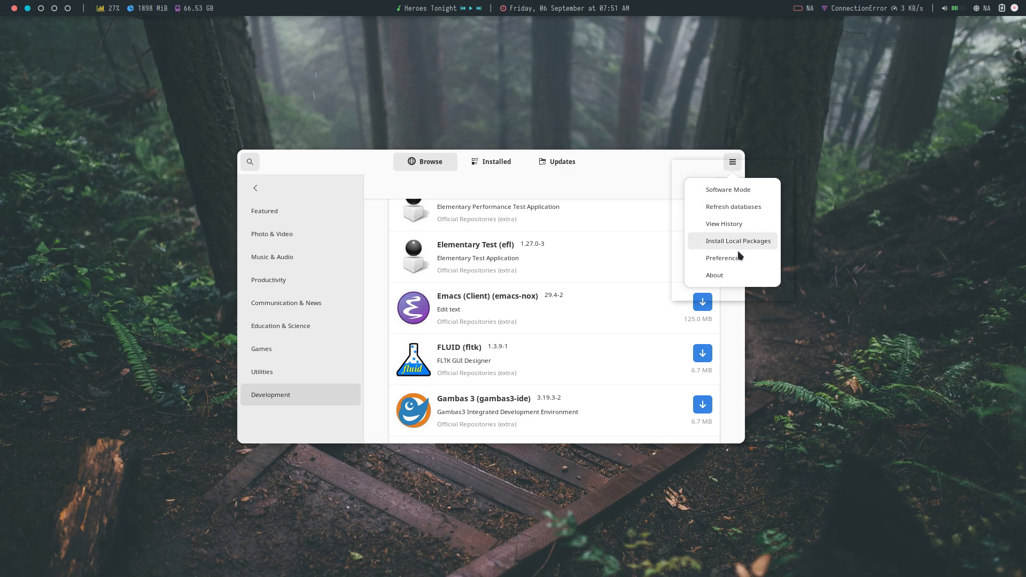
In Preferences, set the updates check frequency to every day.
left_click(738, 241)
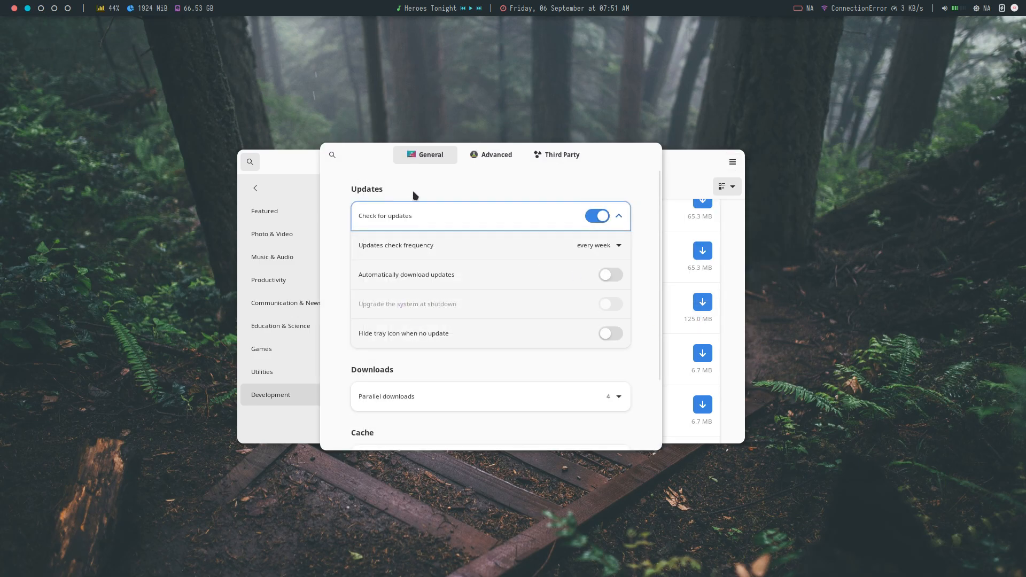
left_click(618, 216)
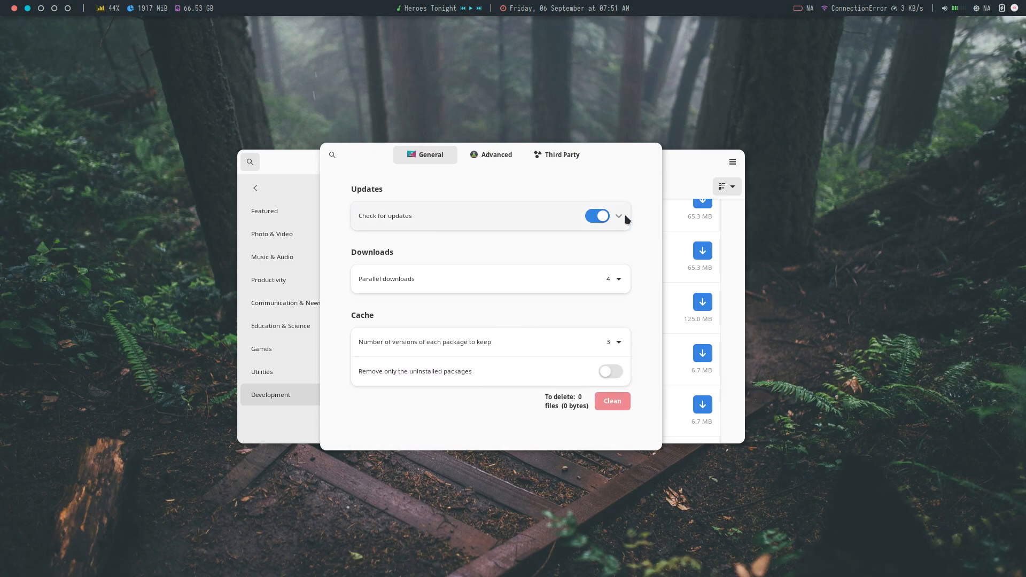
left_click(616, 215)
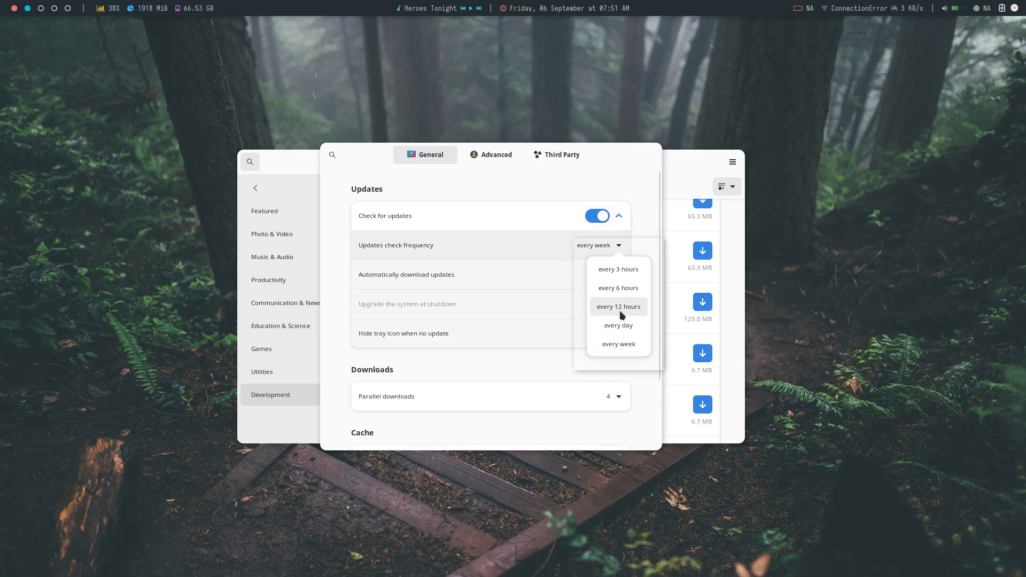
left_click(617, 325)
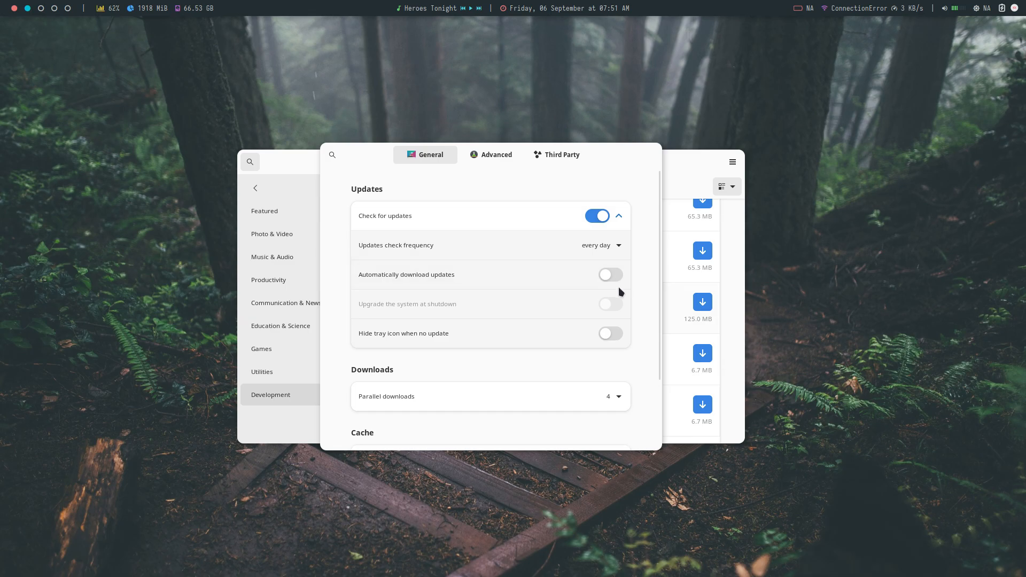
Hide the tray icon when no update is available and show the Advanced settings.
scroll("down", 3)
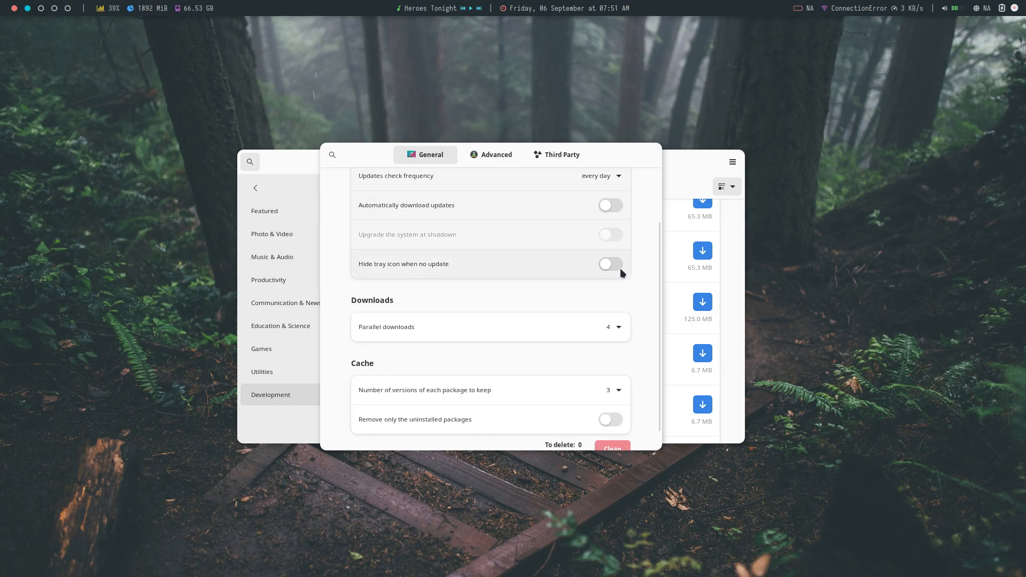
left_click(609, 264)
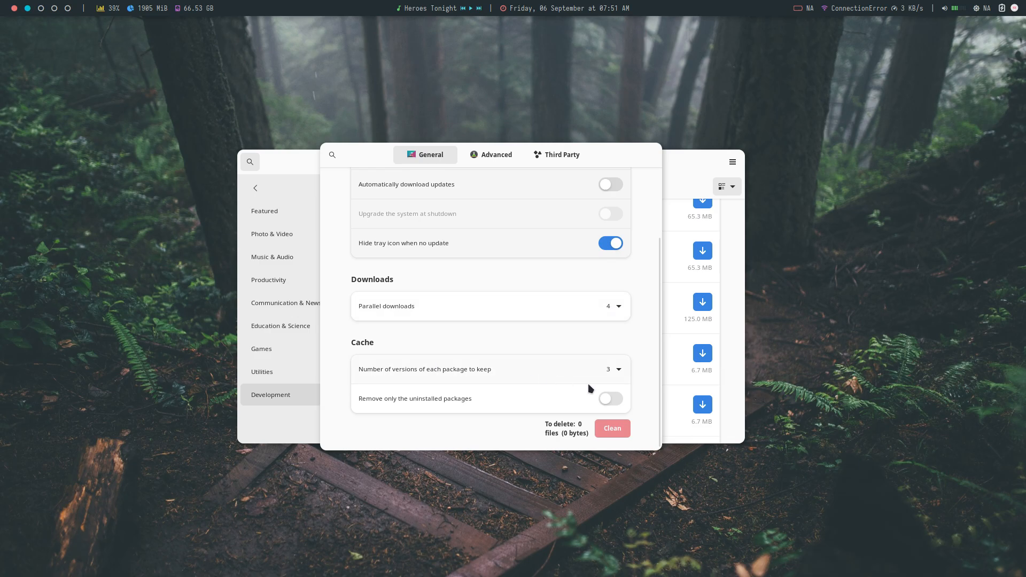
left_click(495, 155)
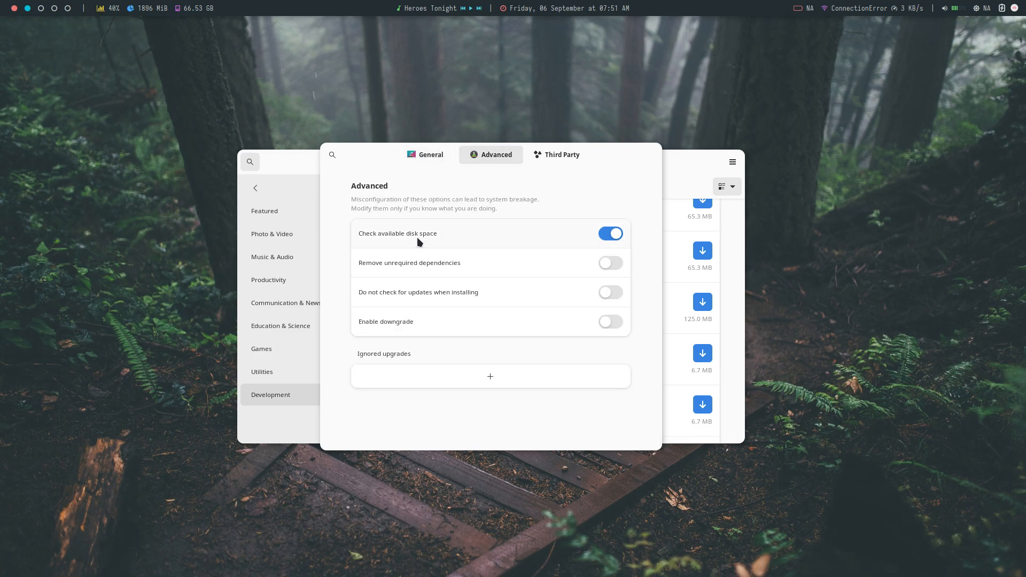
mouse_move(401, 269)
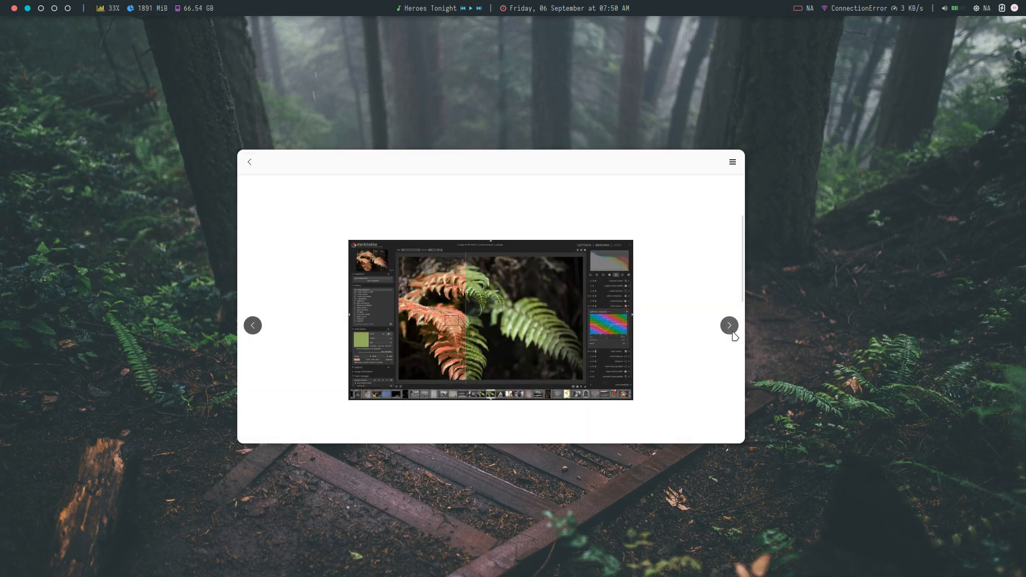
Close darktable's enlarged screenshot and return to the Photo & Video list.
left_click(728, 326)
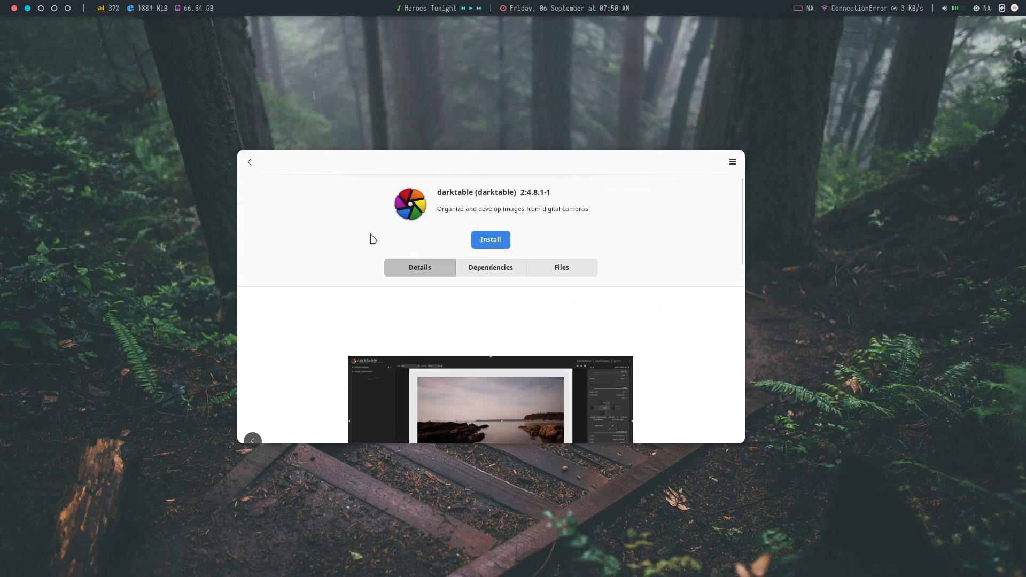
left_click(249, 161)
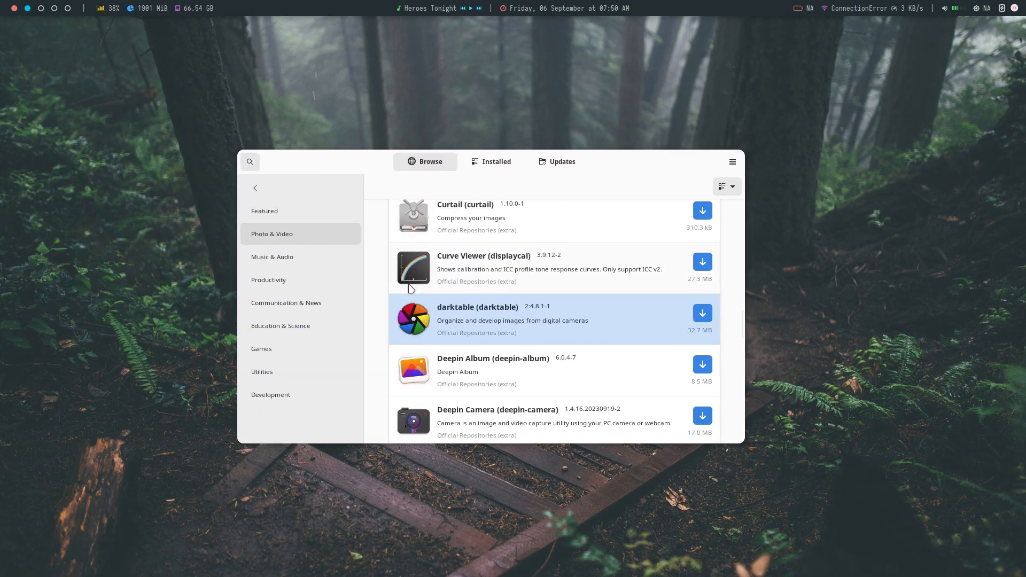
Browse the Music & Audio category, then scroll through the Productivity app list.
left_click(272, 257)
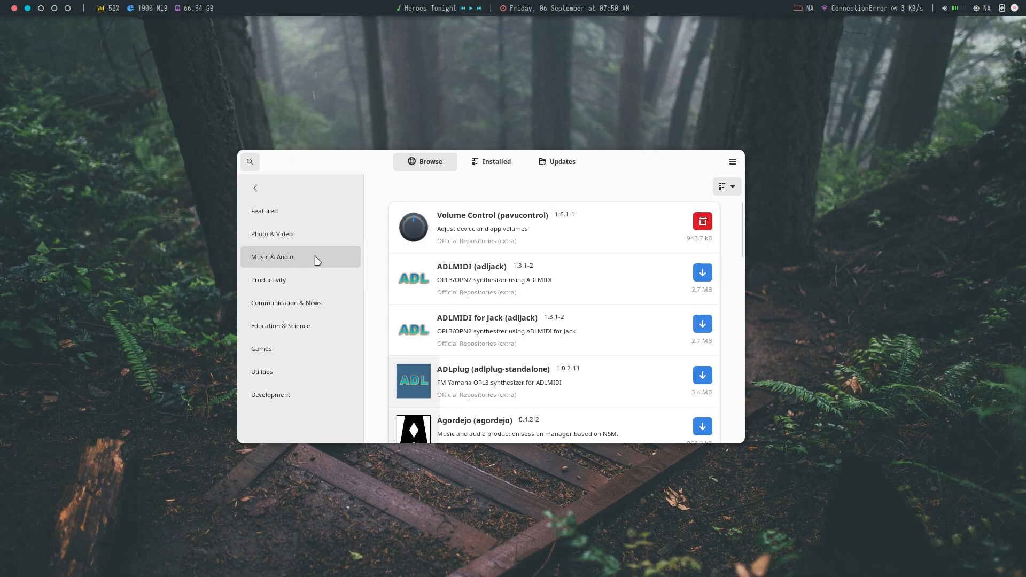
left_click(268, 280)
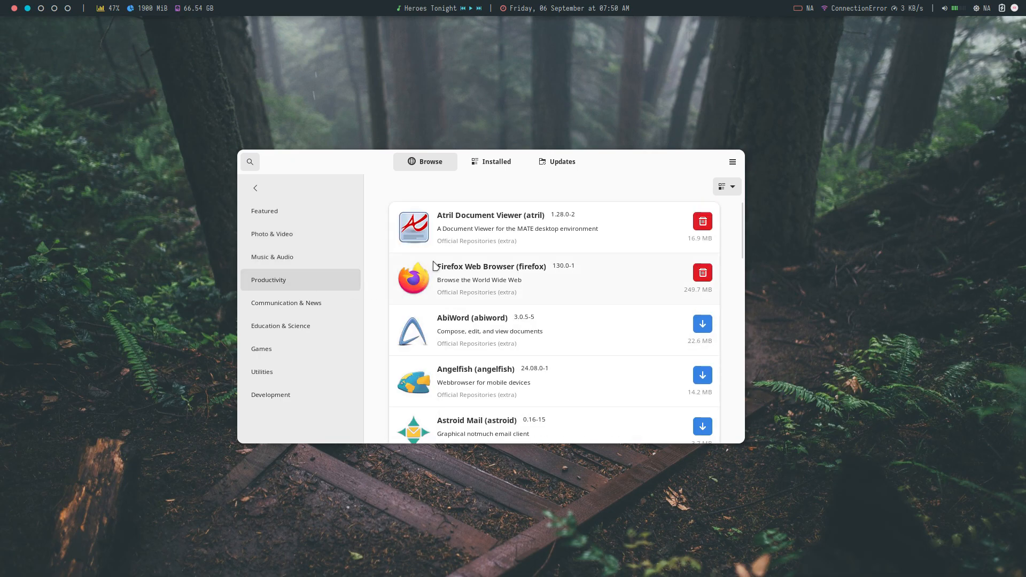
scroll("down", 3)
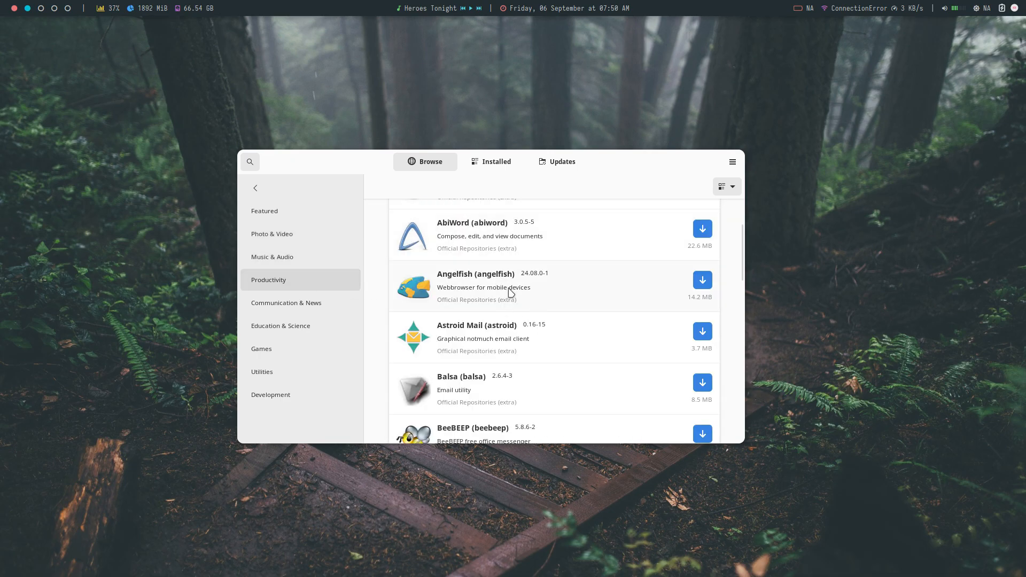
scroll("down", 3)
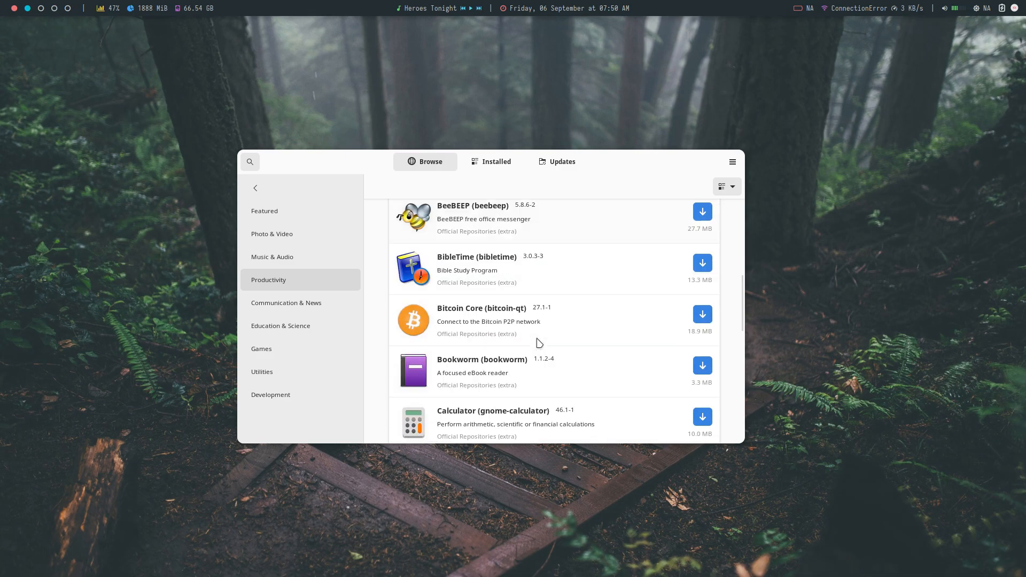
scroll("down", 3)
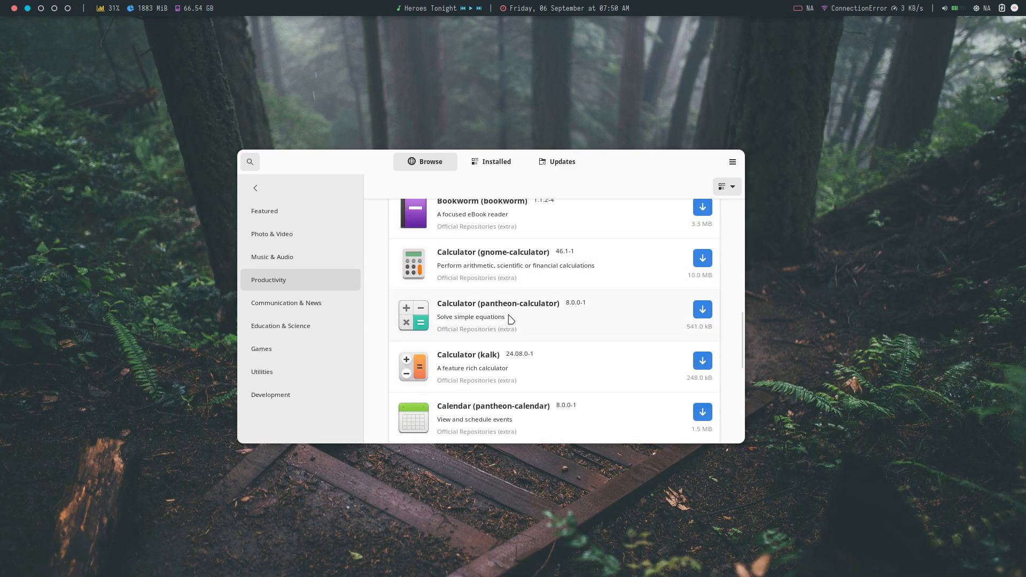
scroll("down", 3)
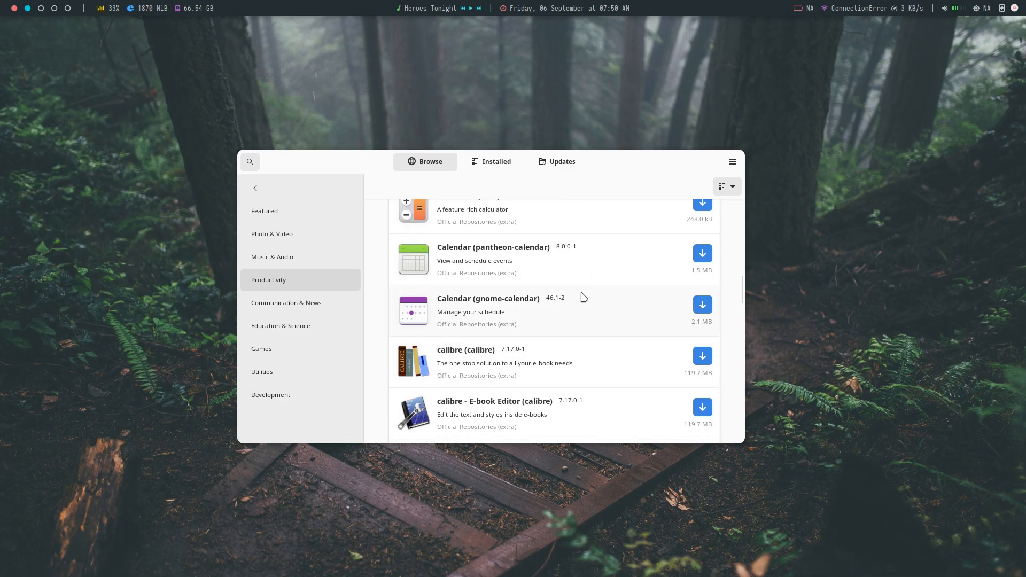
scroll("down", 3)
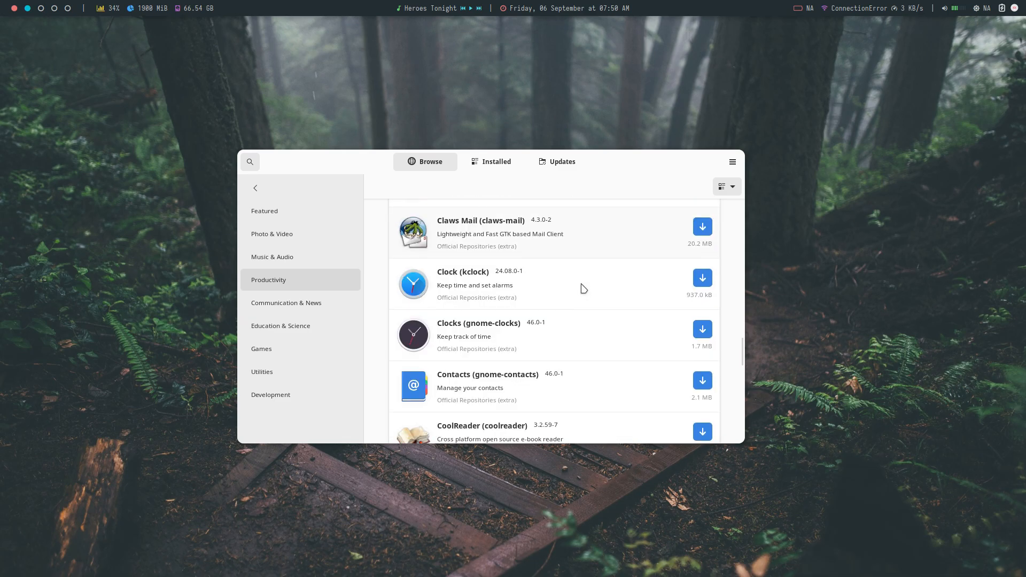
Browse the Communication & News category and scroll partway down its list.
left_click(286, 302)
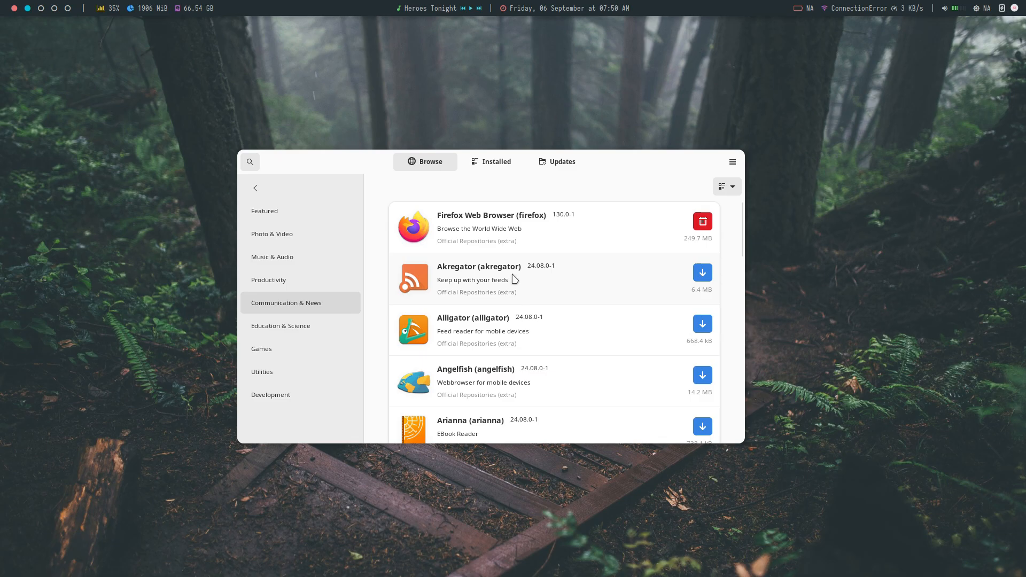
scroll("down", 3)
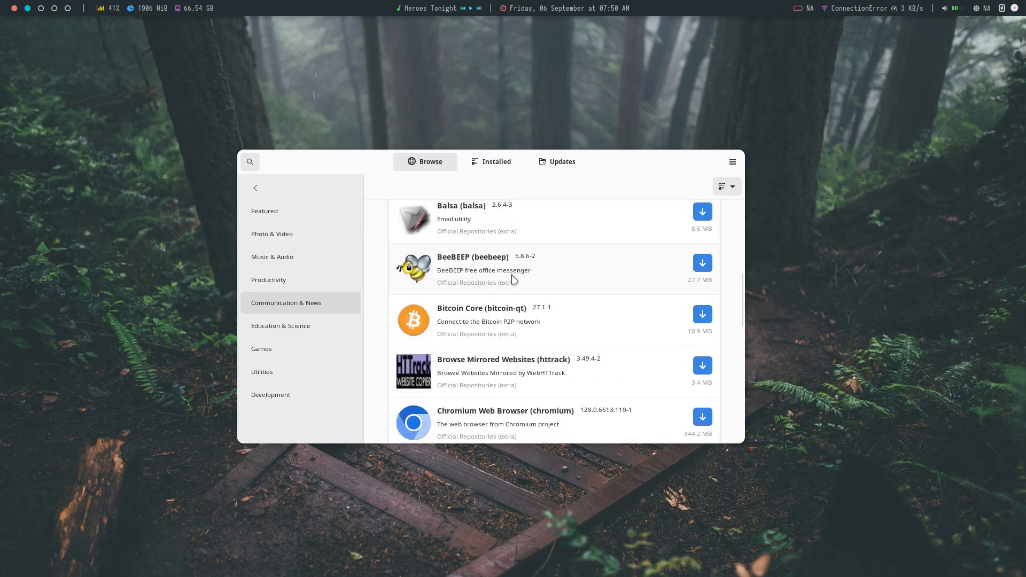
scroll("down", 3)
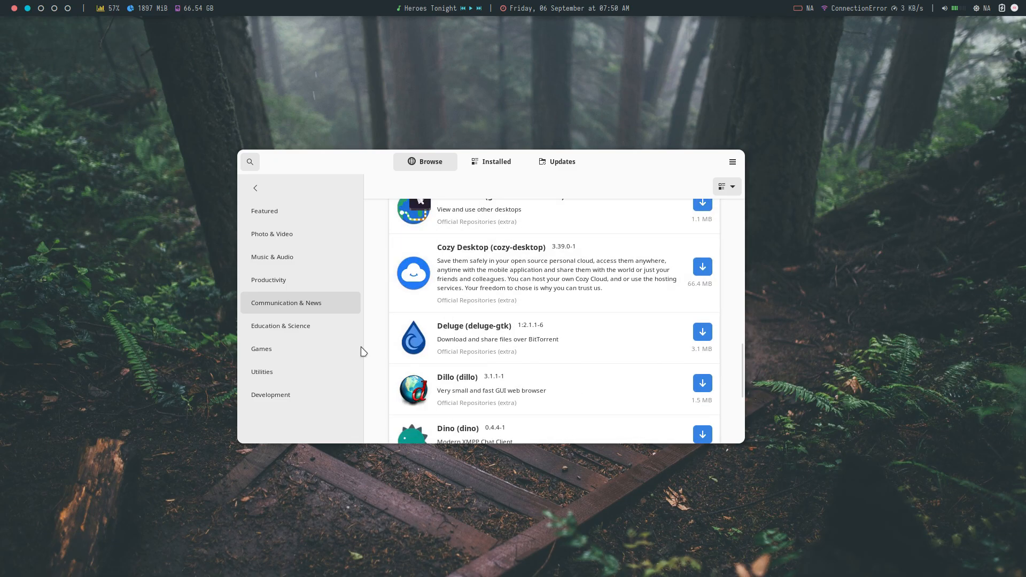
Scroll through the Education & Science app list.
left_click(280, 325)
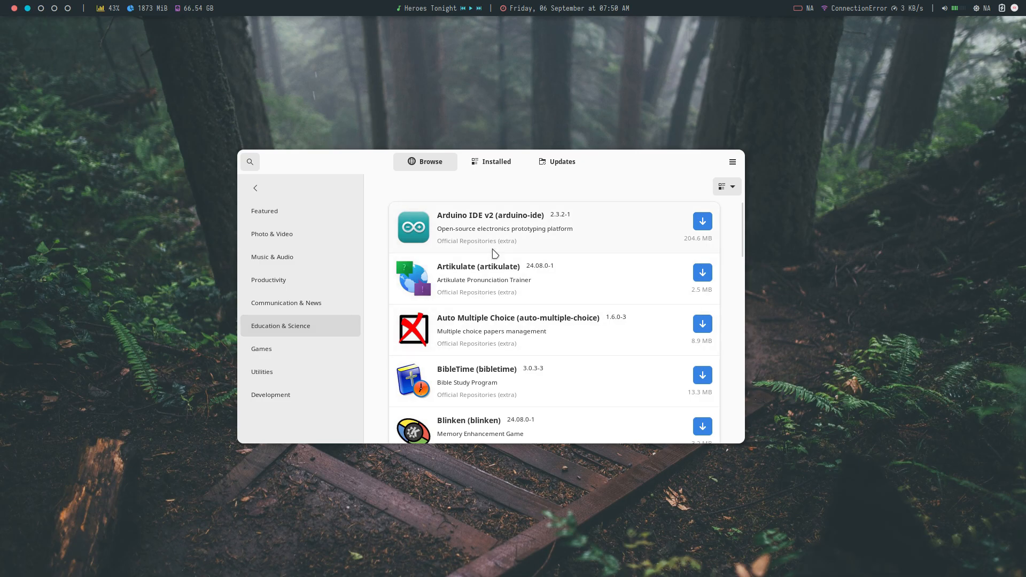
scroll("down", 3)
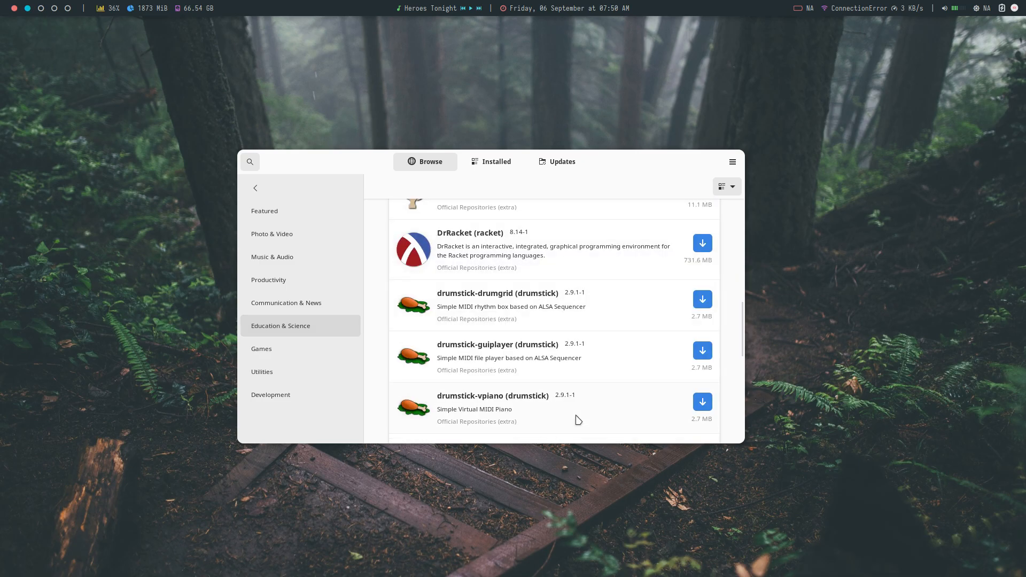
scroll("down", 3)
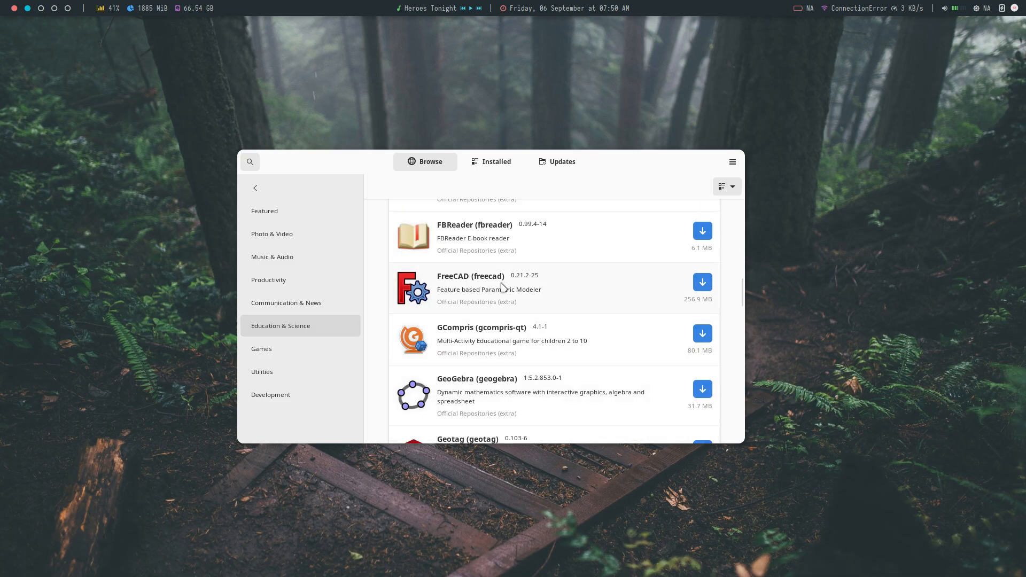
scroll("down", 3)
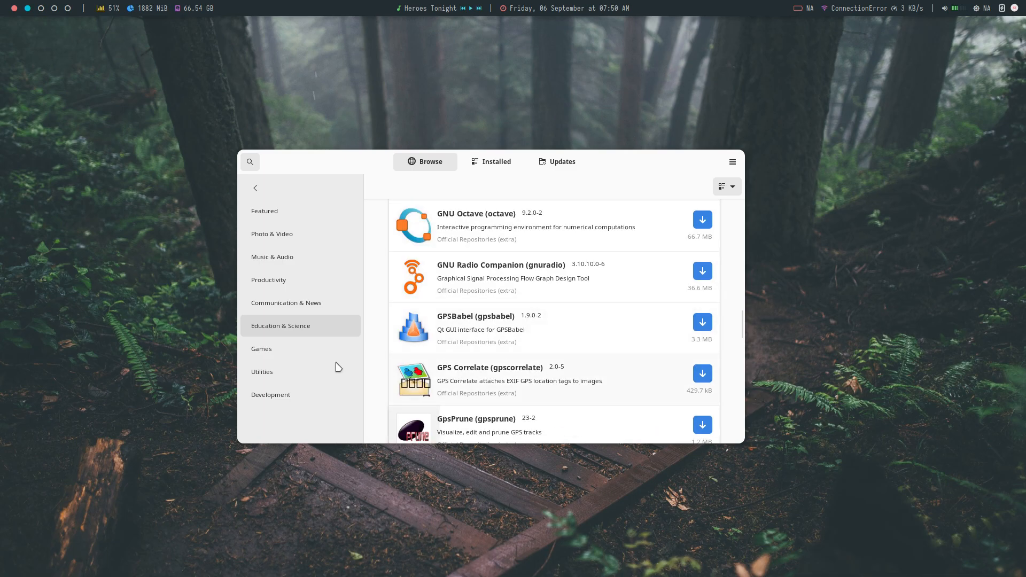
In Games, view 0 A.D. and Armagetron Advanced details, then open Dolphin Emulator's details.
left_click(261, 348)
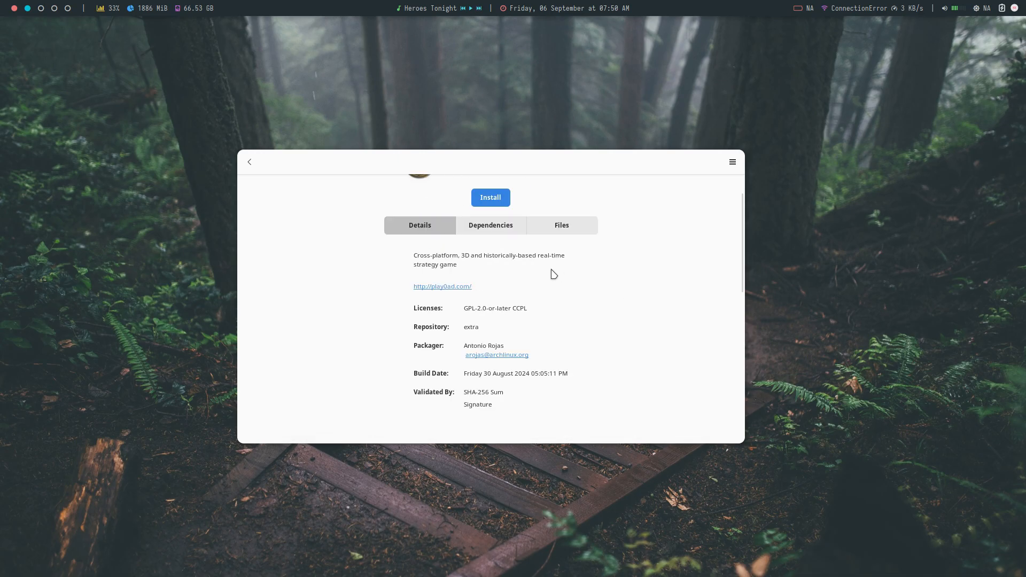
left_click(249, 161)
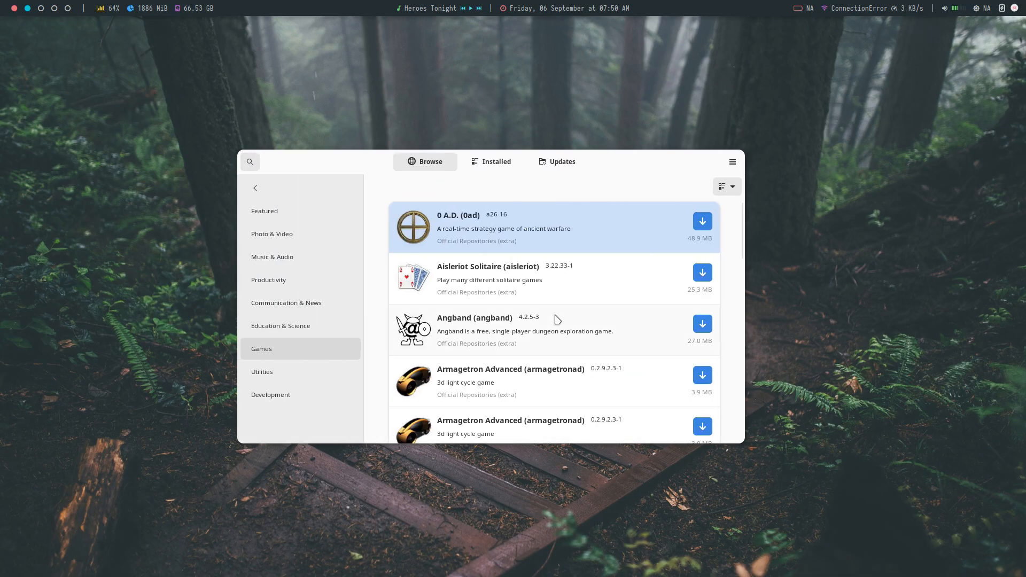
left_click(510, 381)
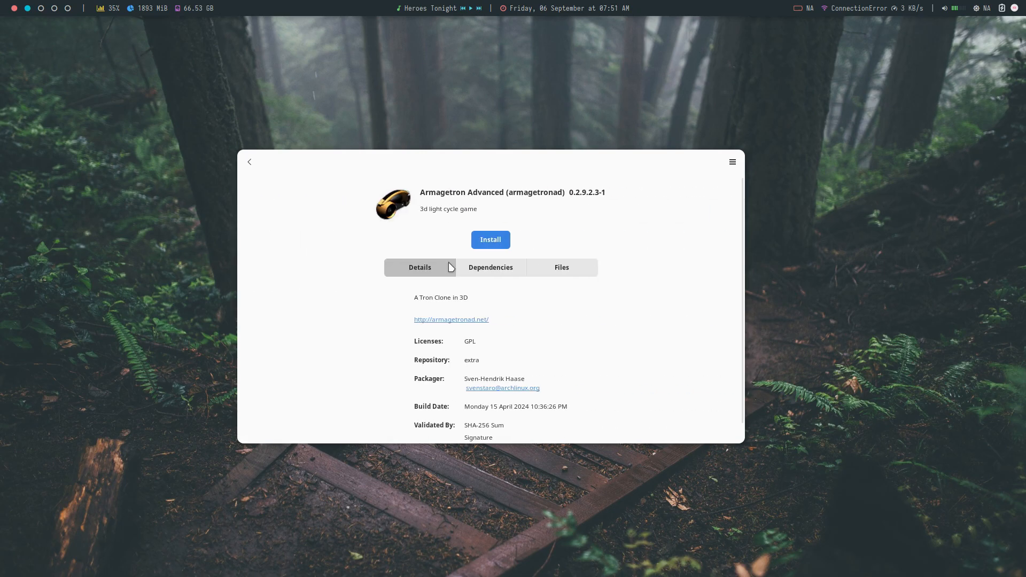
left_click(249, 162)
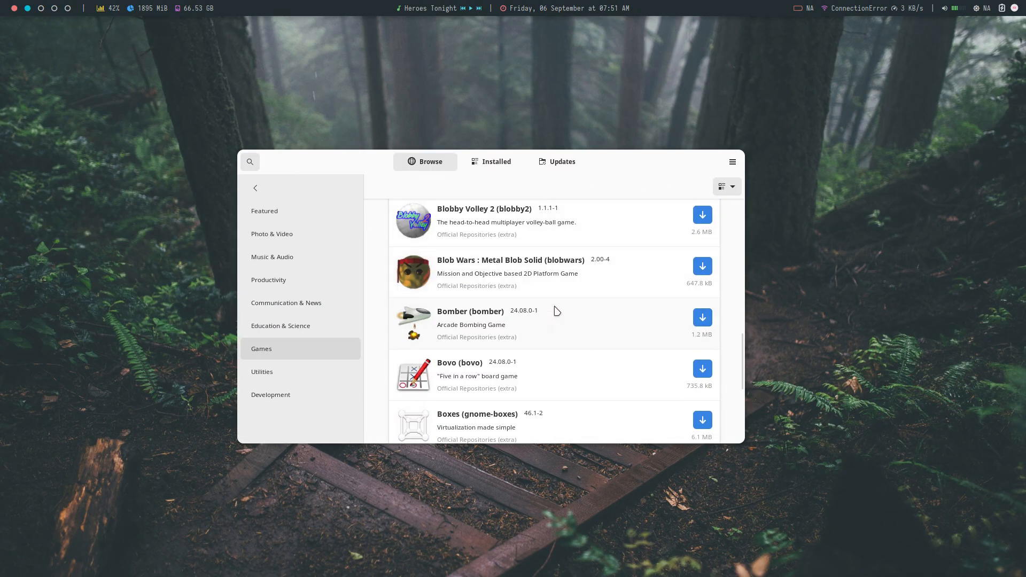
scroll("down", 3)
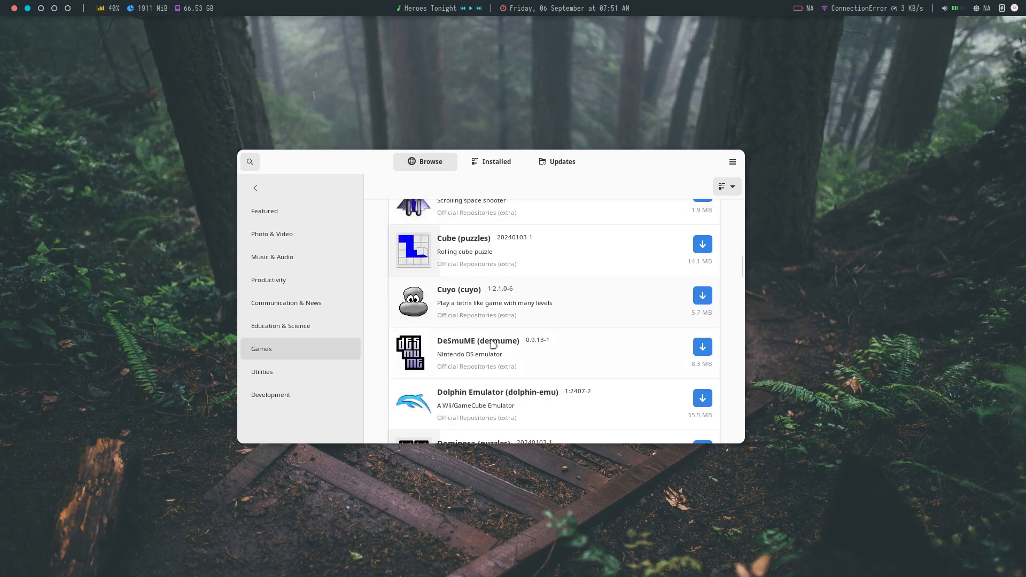
left_click(498, 391)
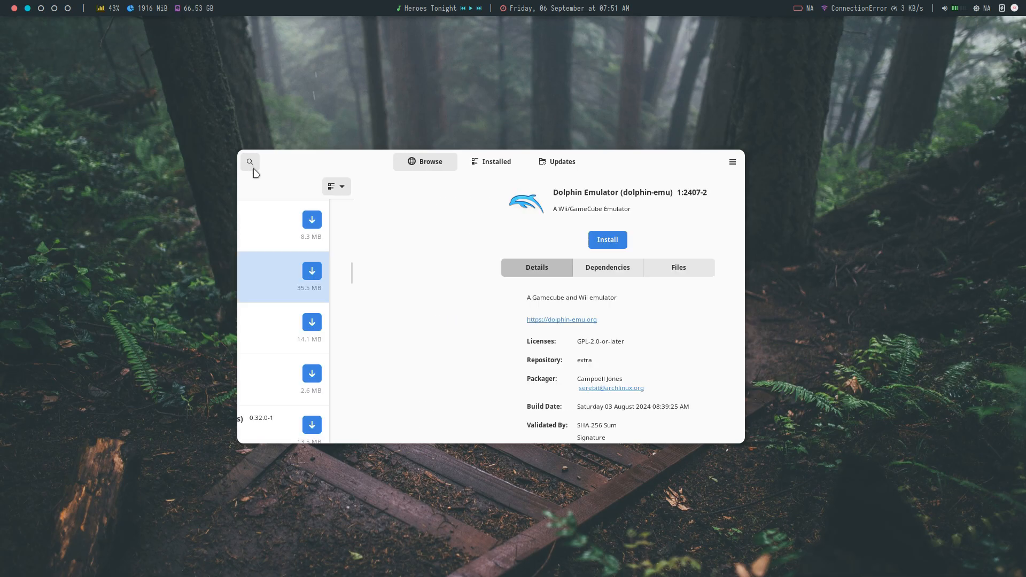
Show the Development category and scroll down to Emacs and Gambas 3.
left_click(271, 394)
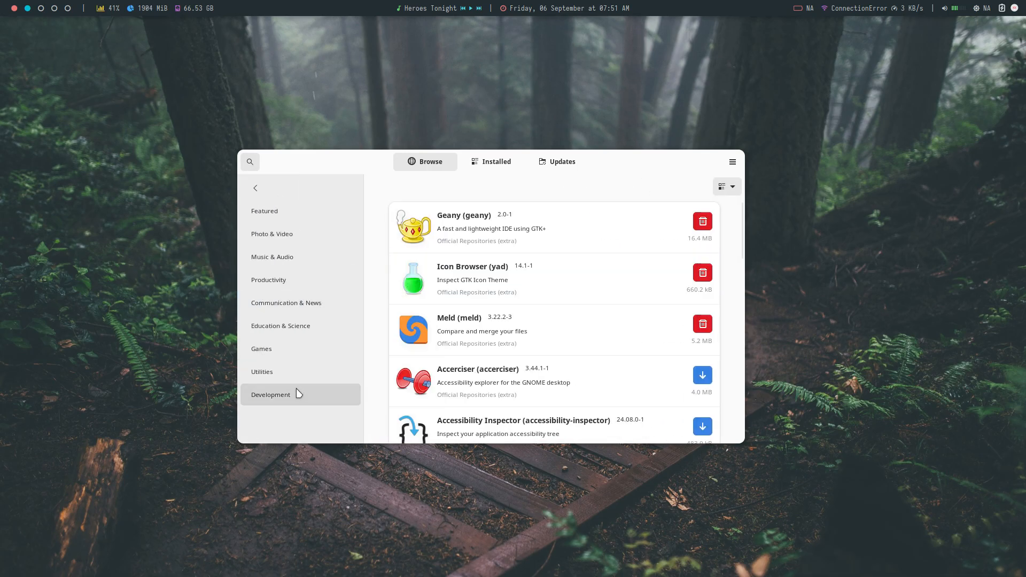
scroll("down", 3)
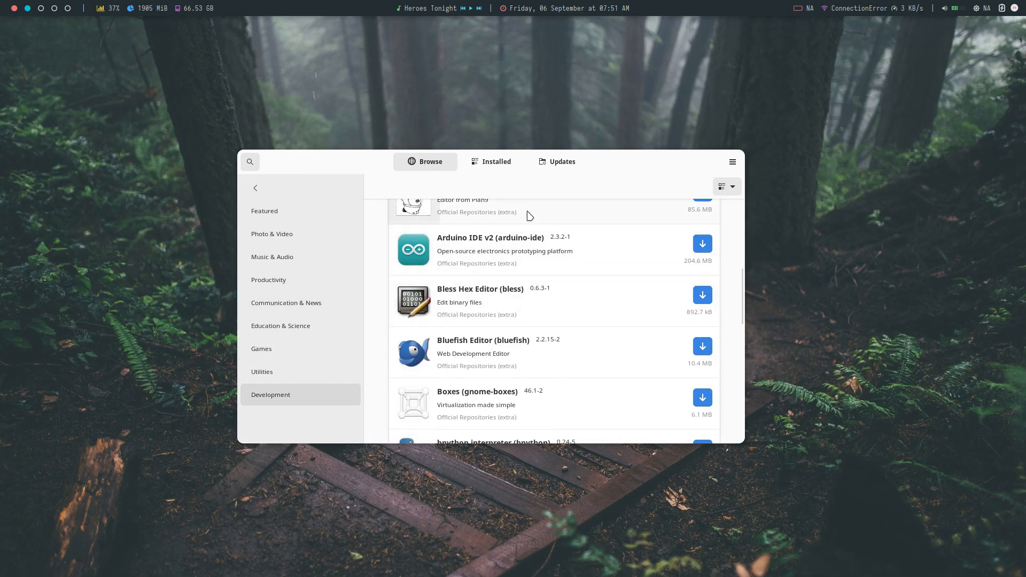
scroll("down", 3)
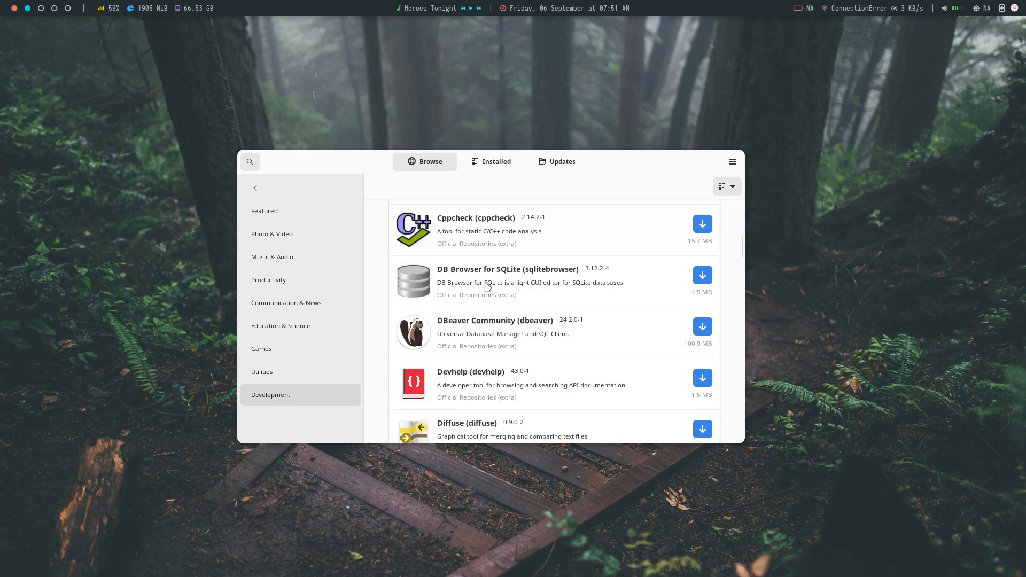
scroll("down", 3)
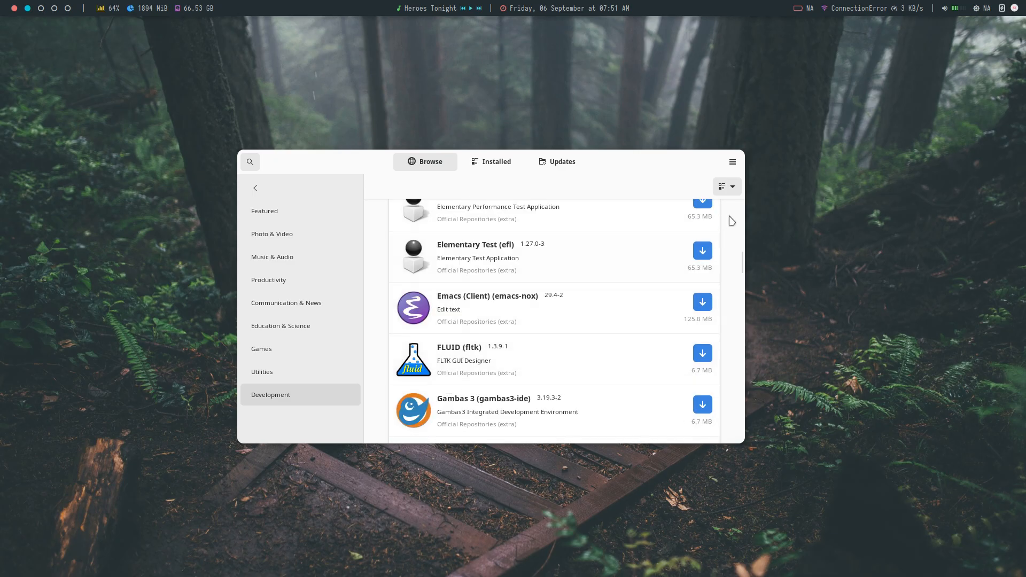